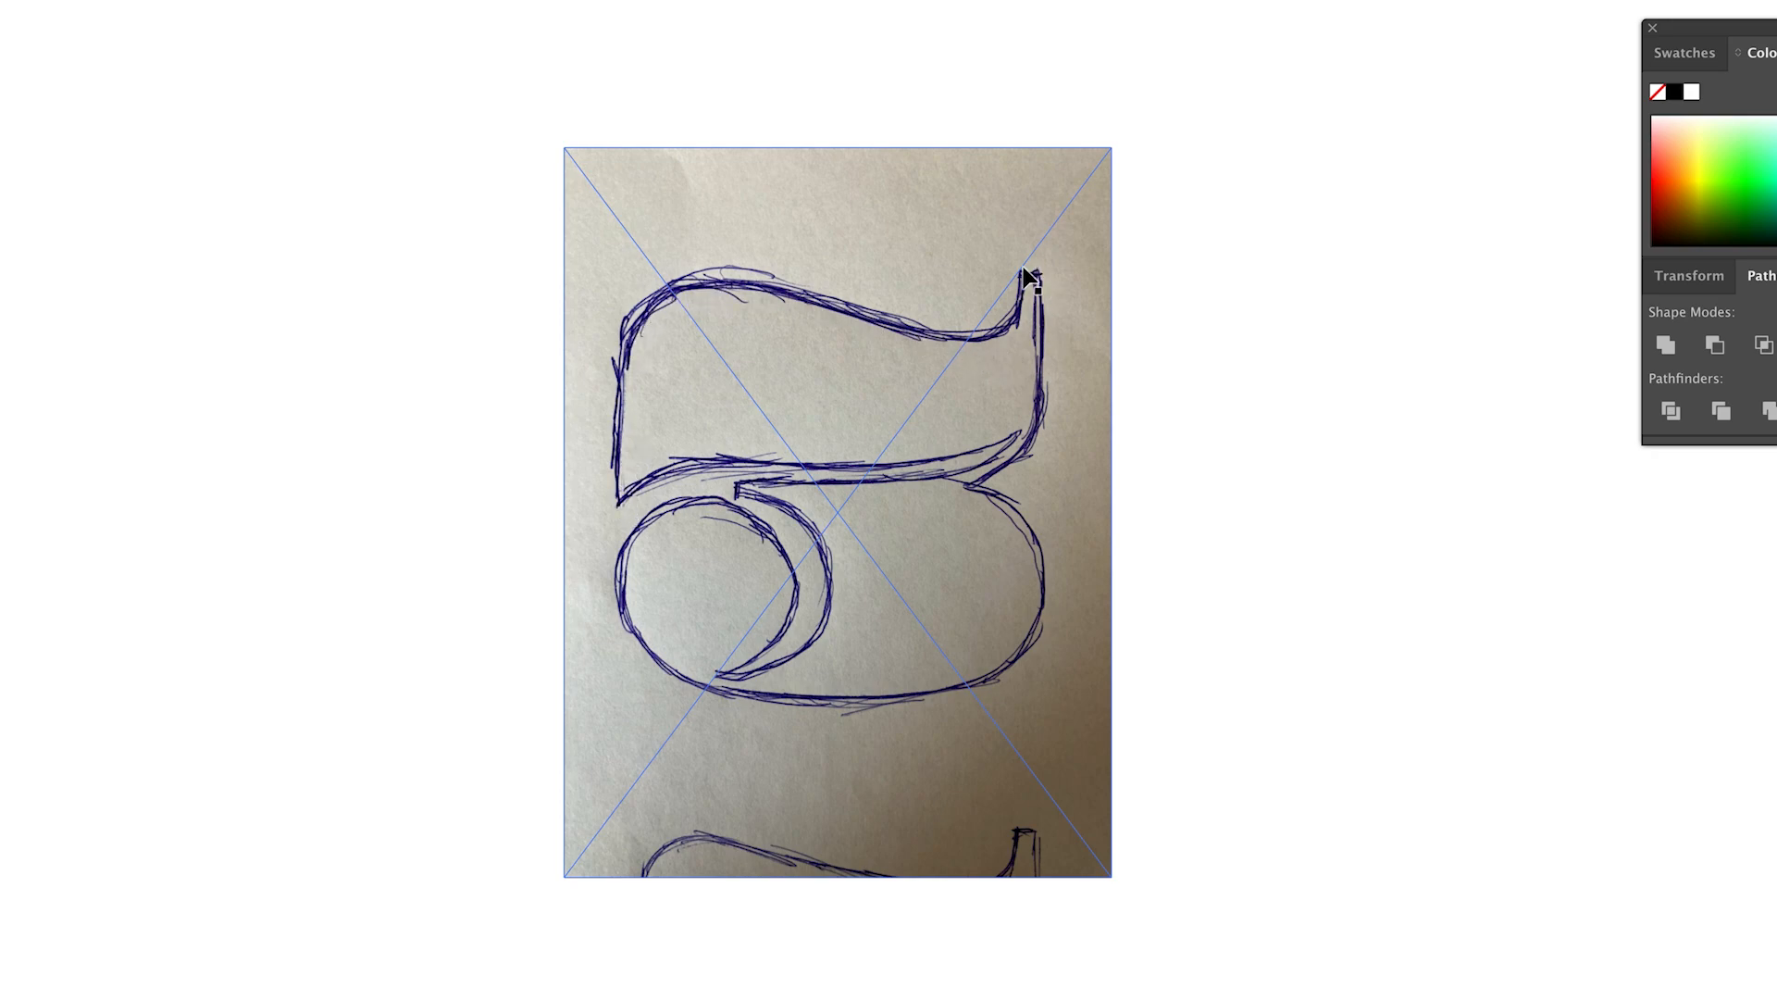
mouse_move(635, 506)
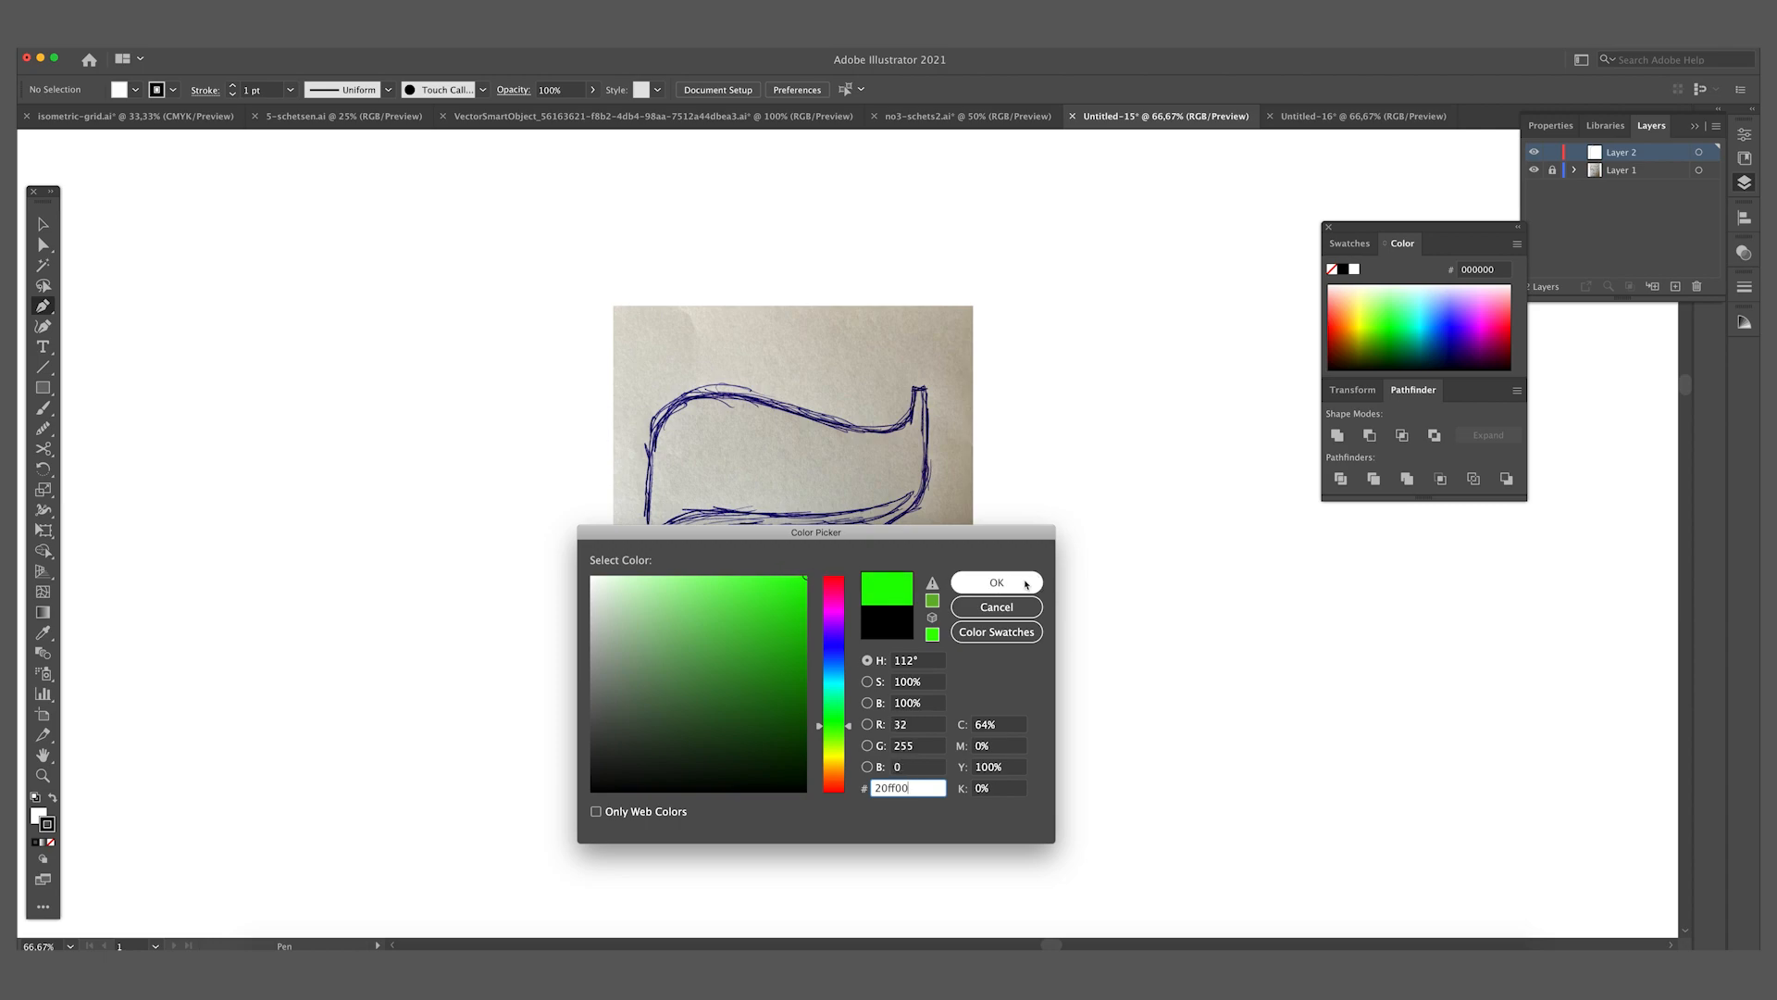
Confirm bright green 20ff00 as the stroke colour.
left_click(995, 582)
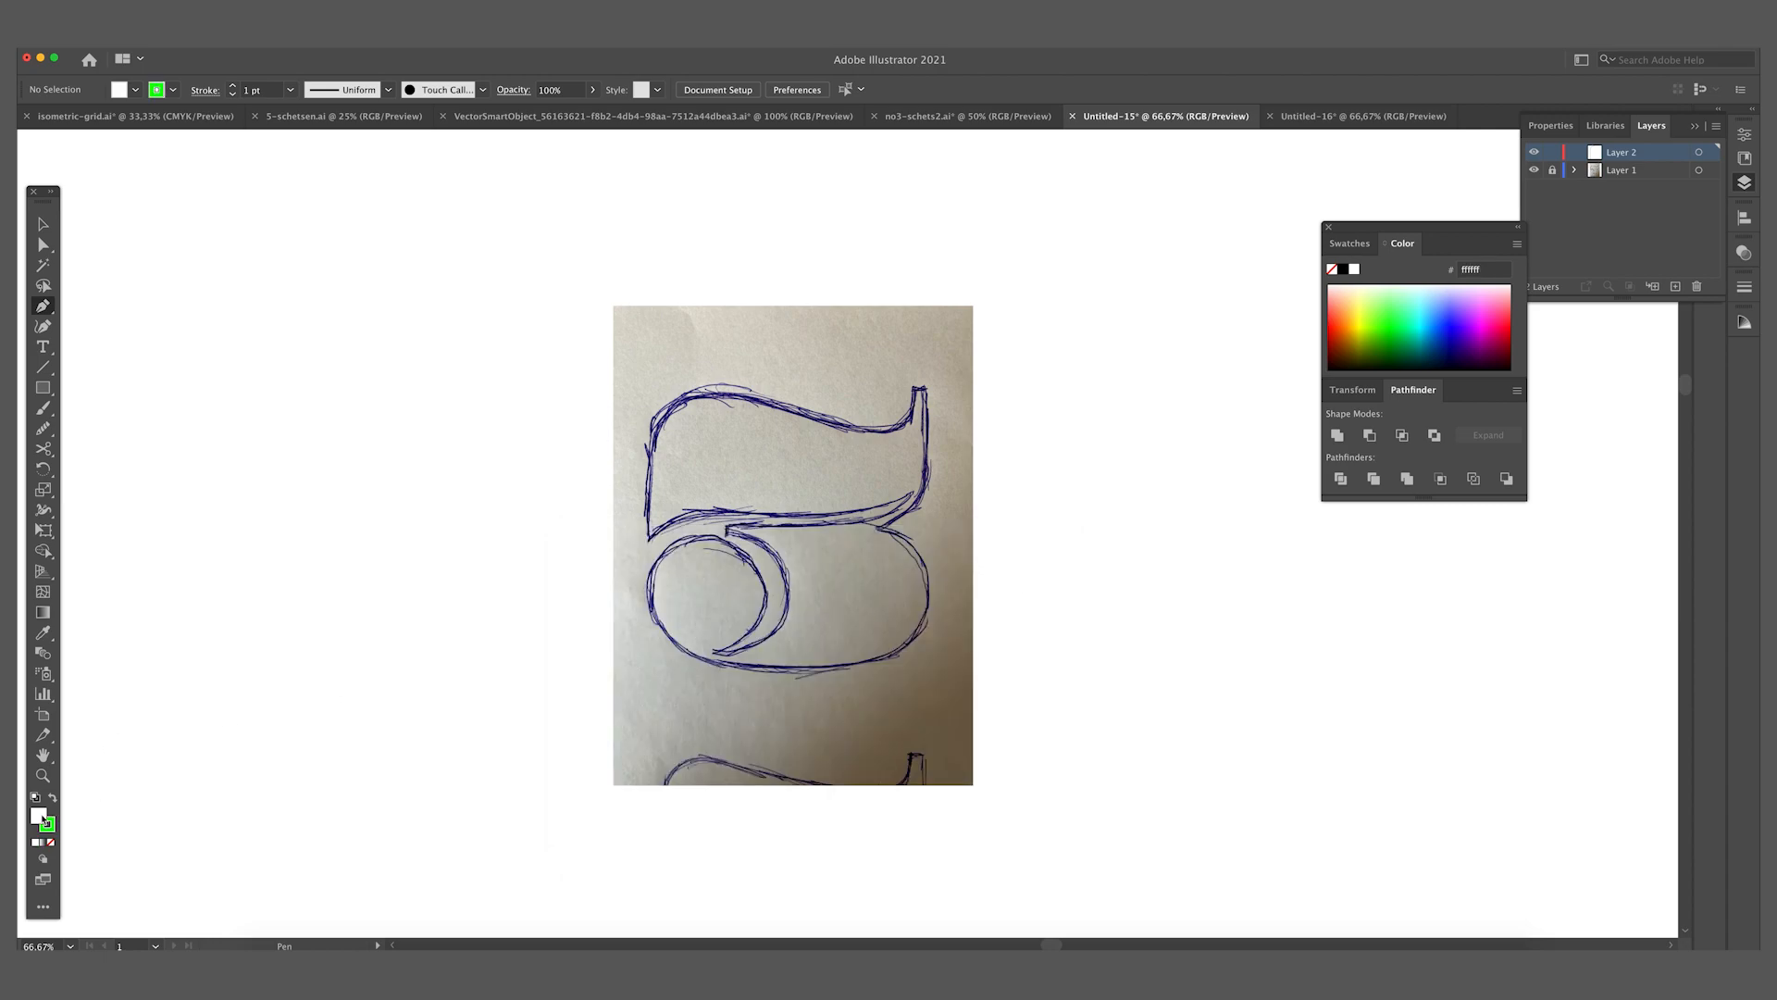
mouse_move(50, 841)
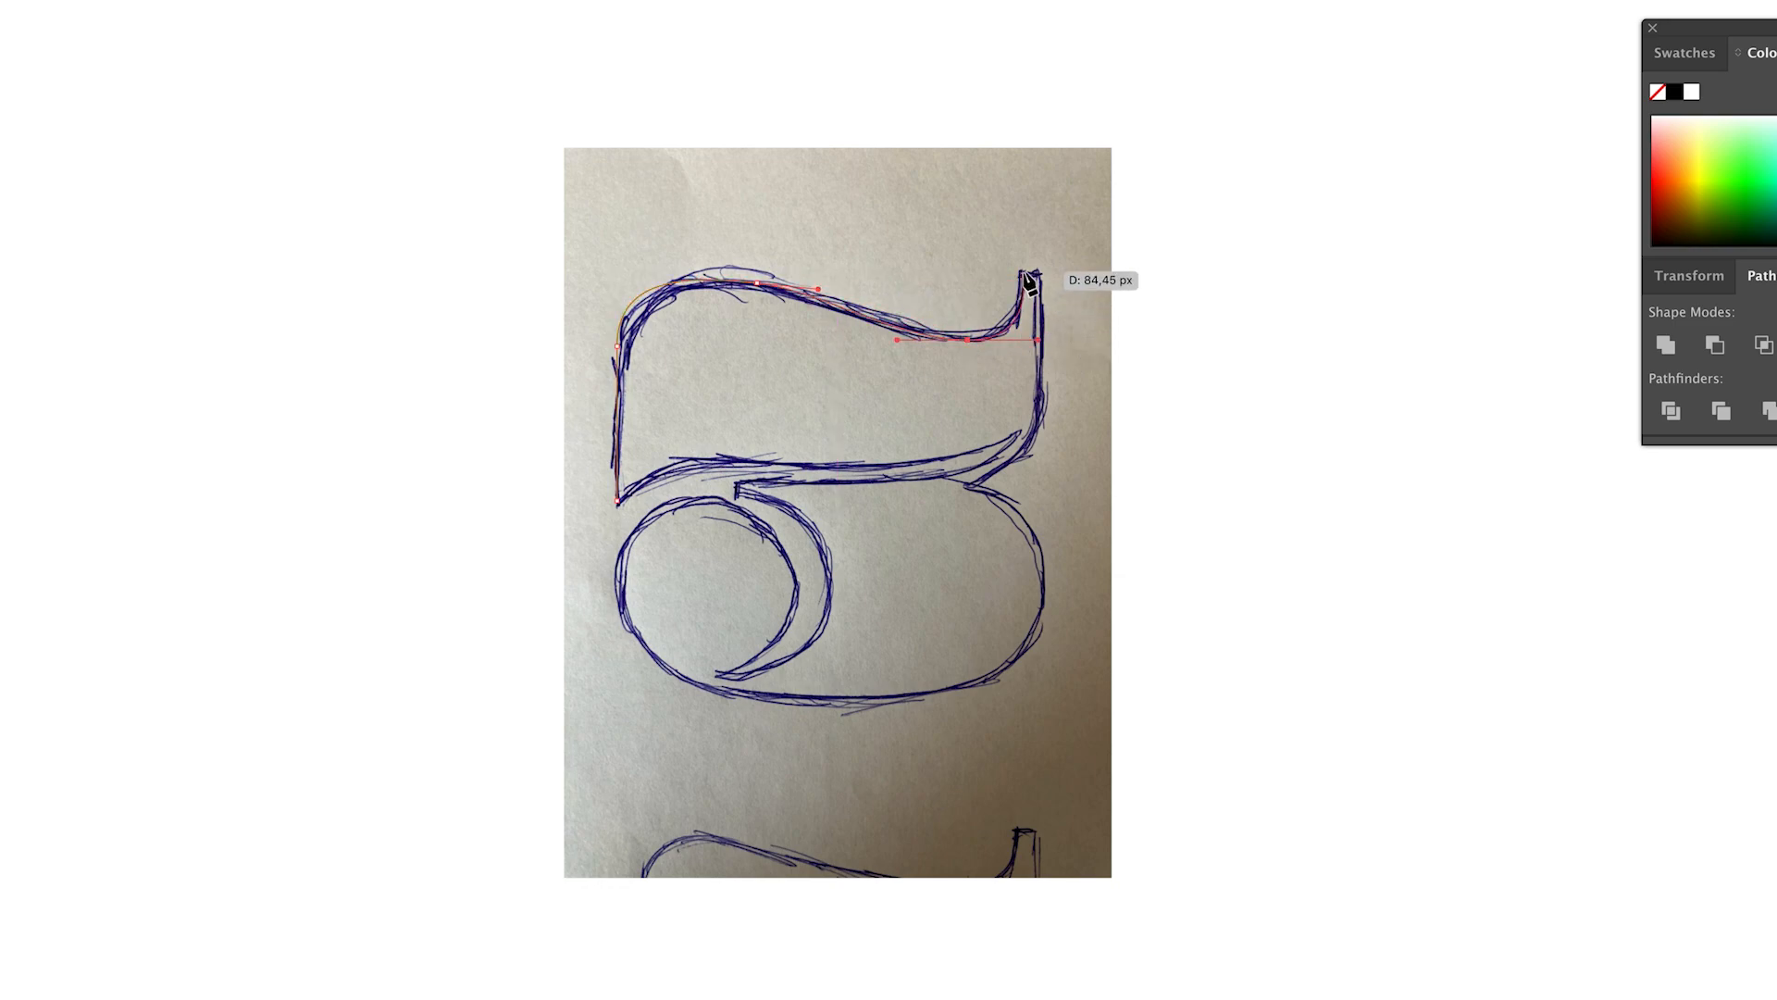
Trace the top stroke's upper curve and the bowl's bottom outline with green pen paths.
left_click_drag(1026, 289, 1031, 279)
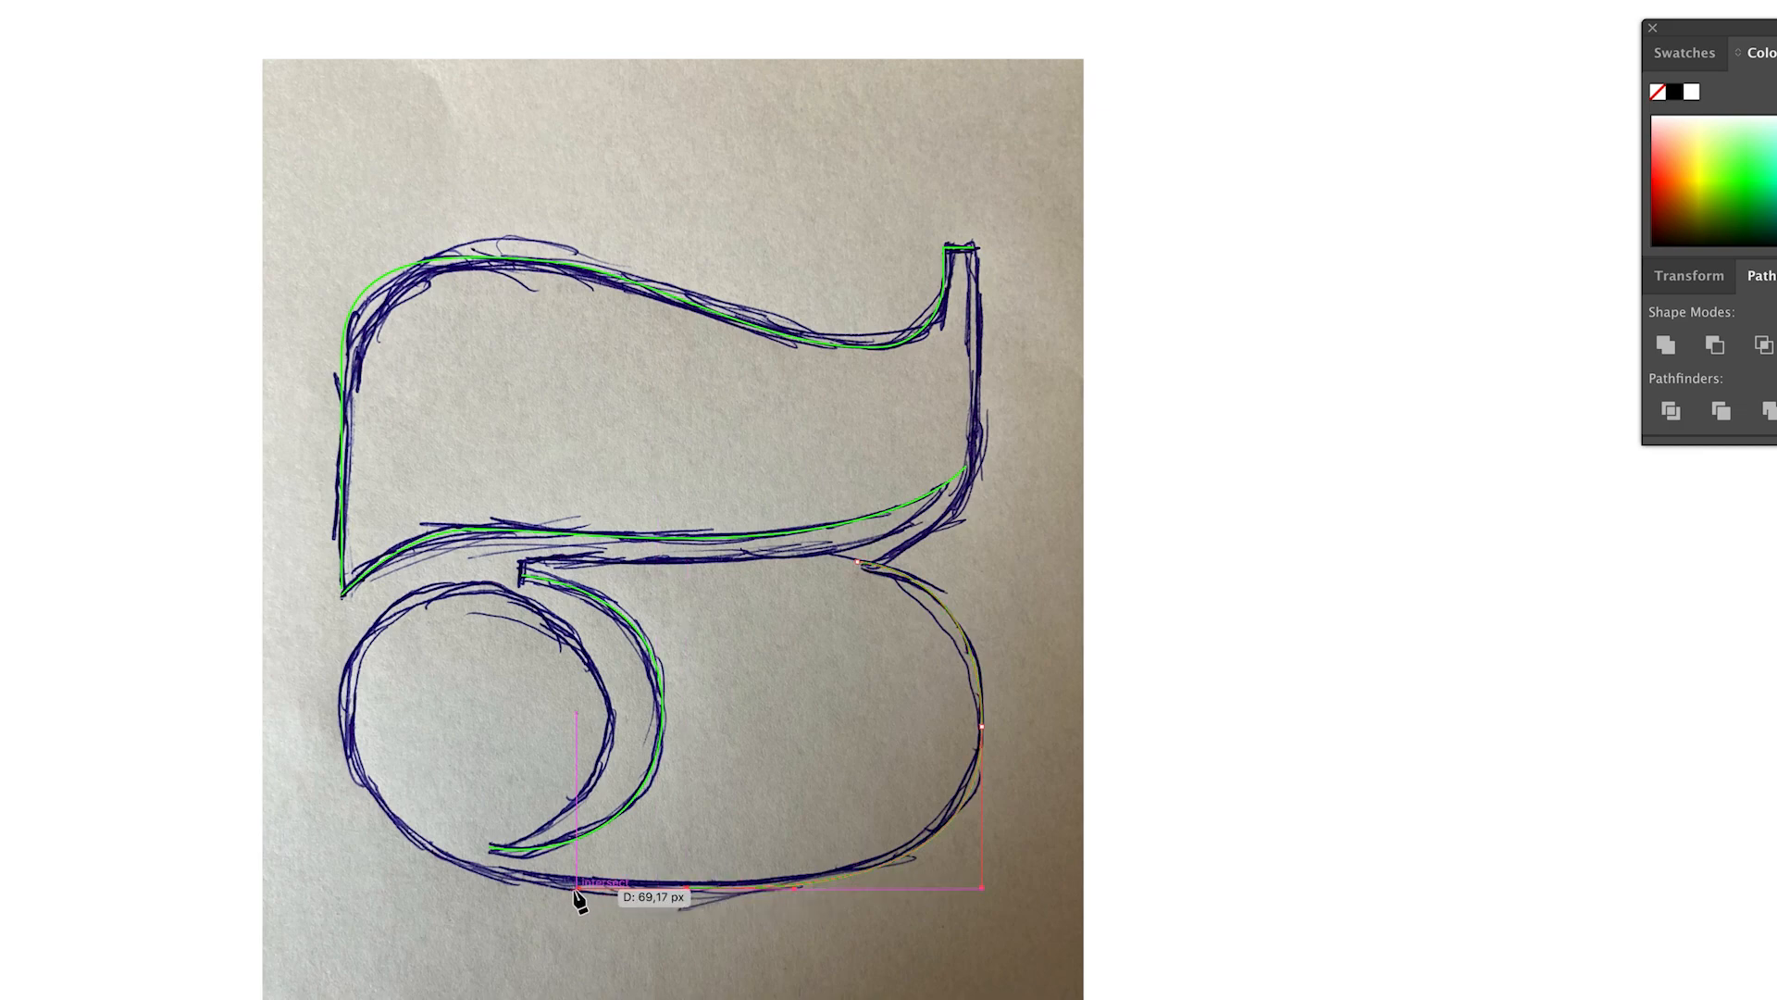
left_click_drag(577, 895, 861, 890)
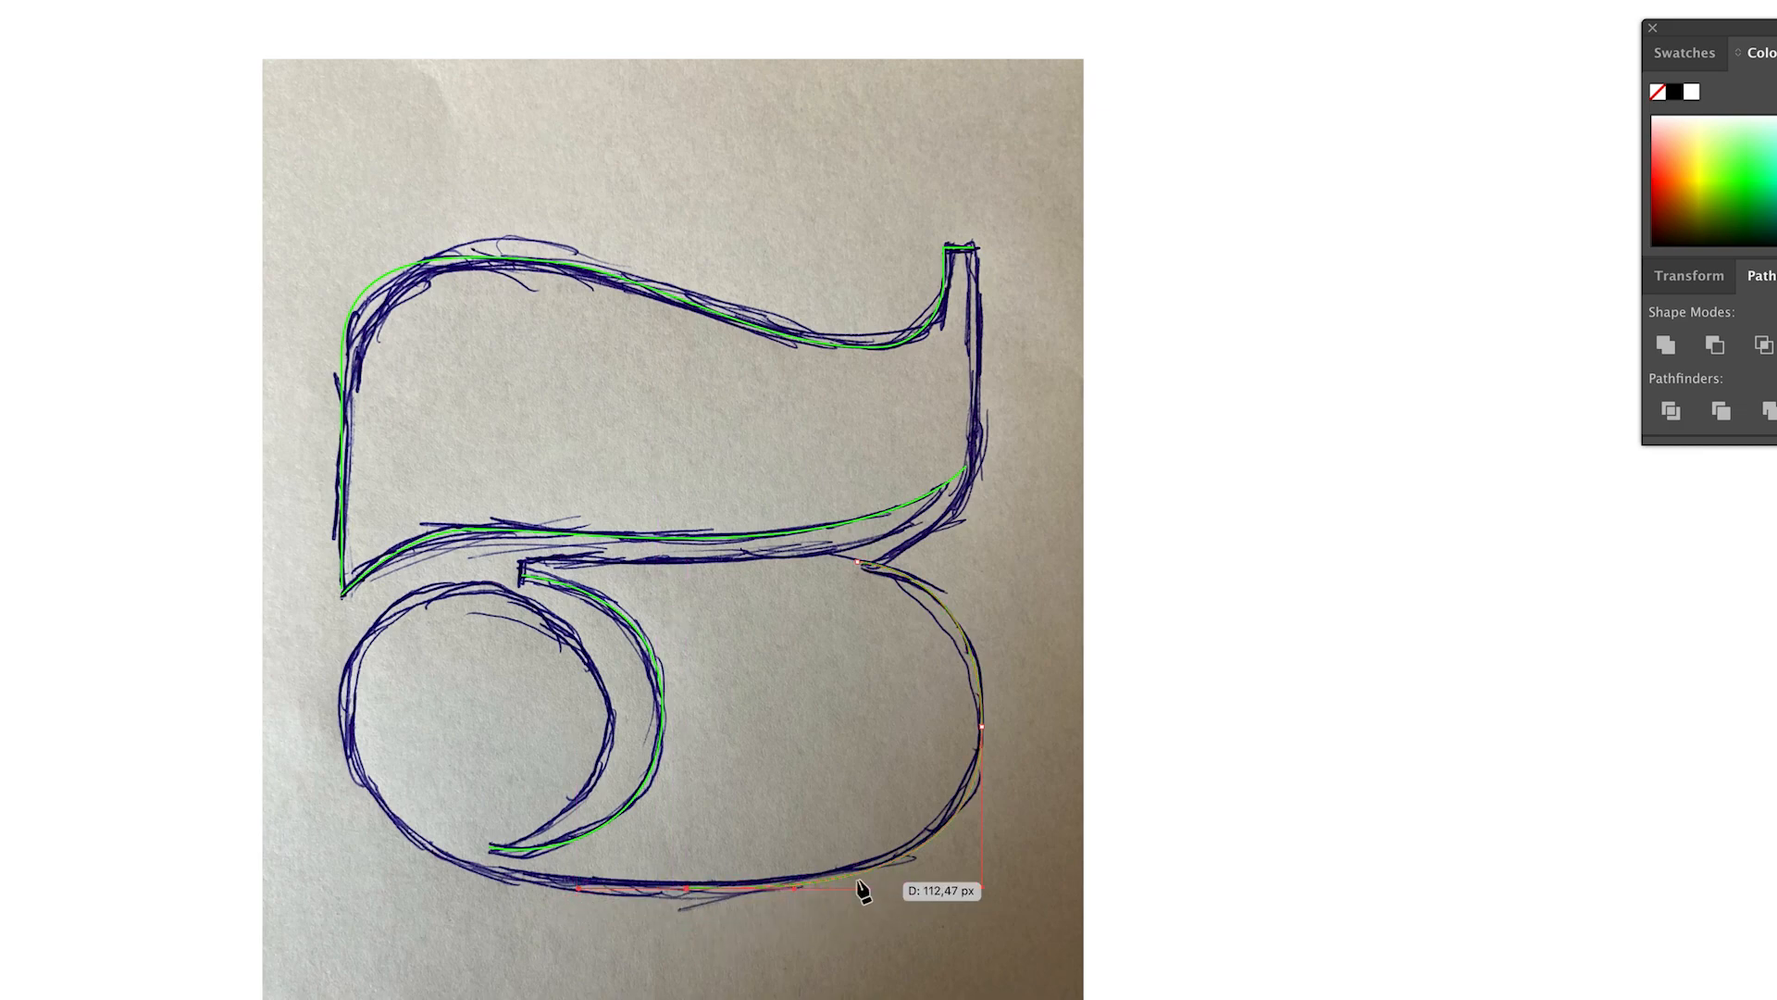
left_click_drag(862, 889, 425, 848)
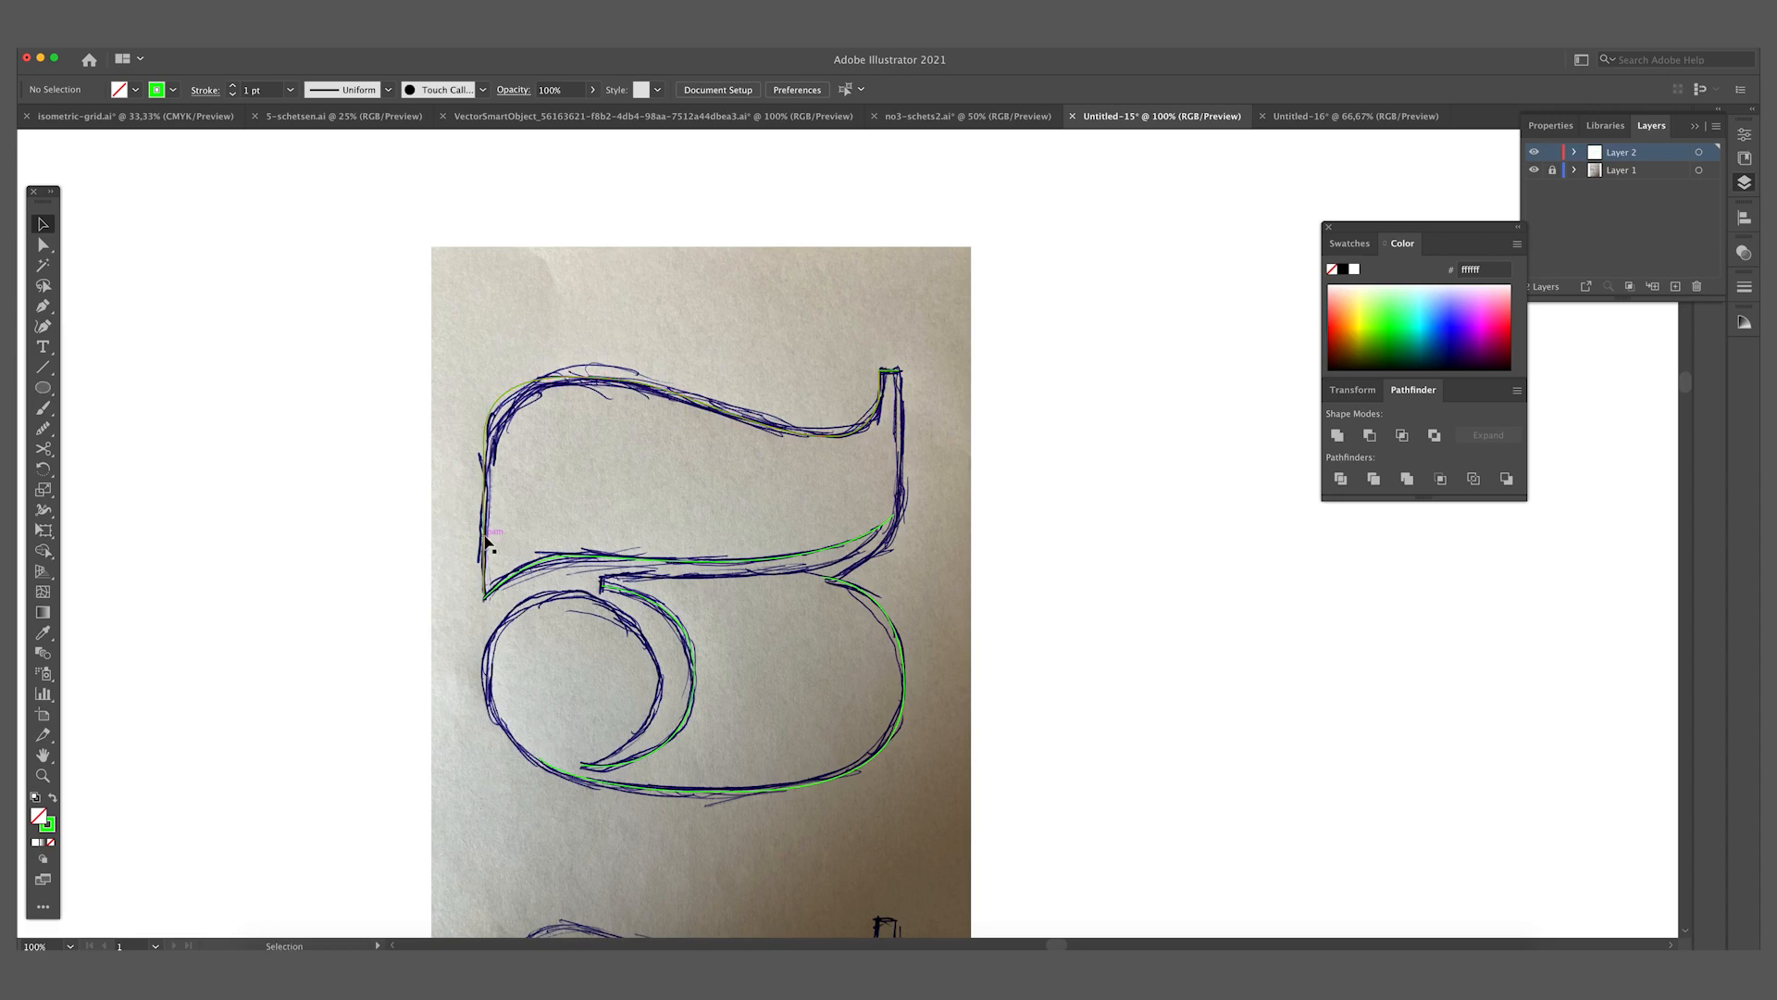
mouse_move(44, 389)
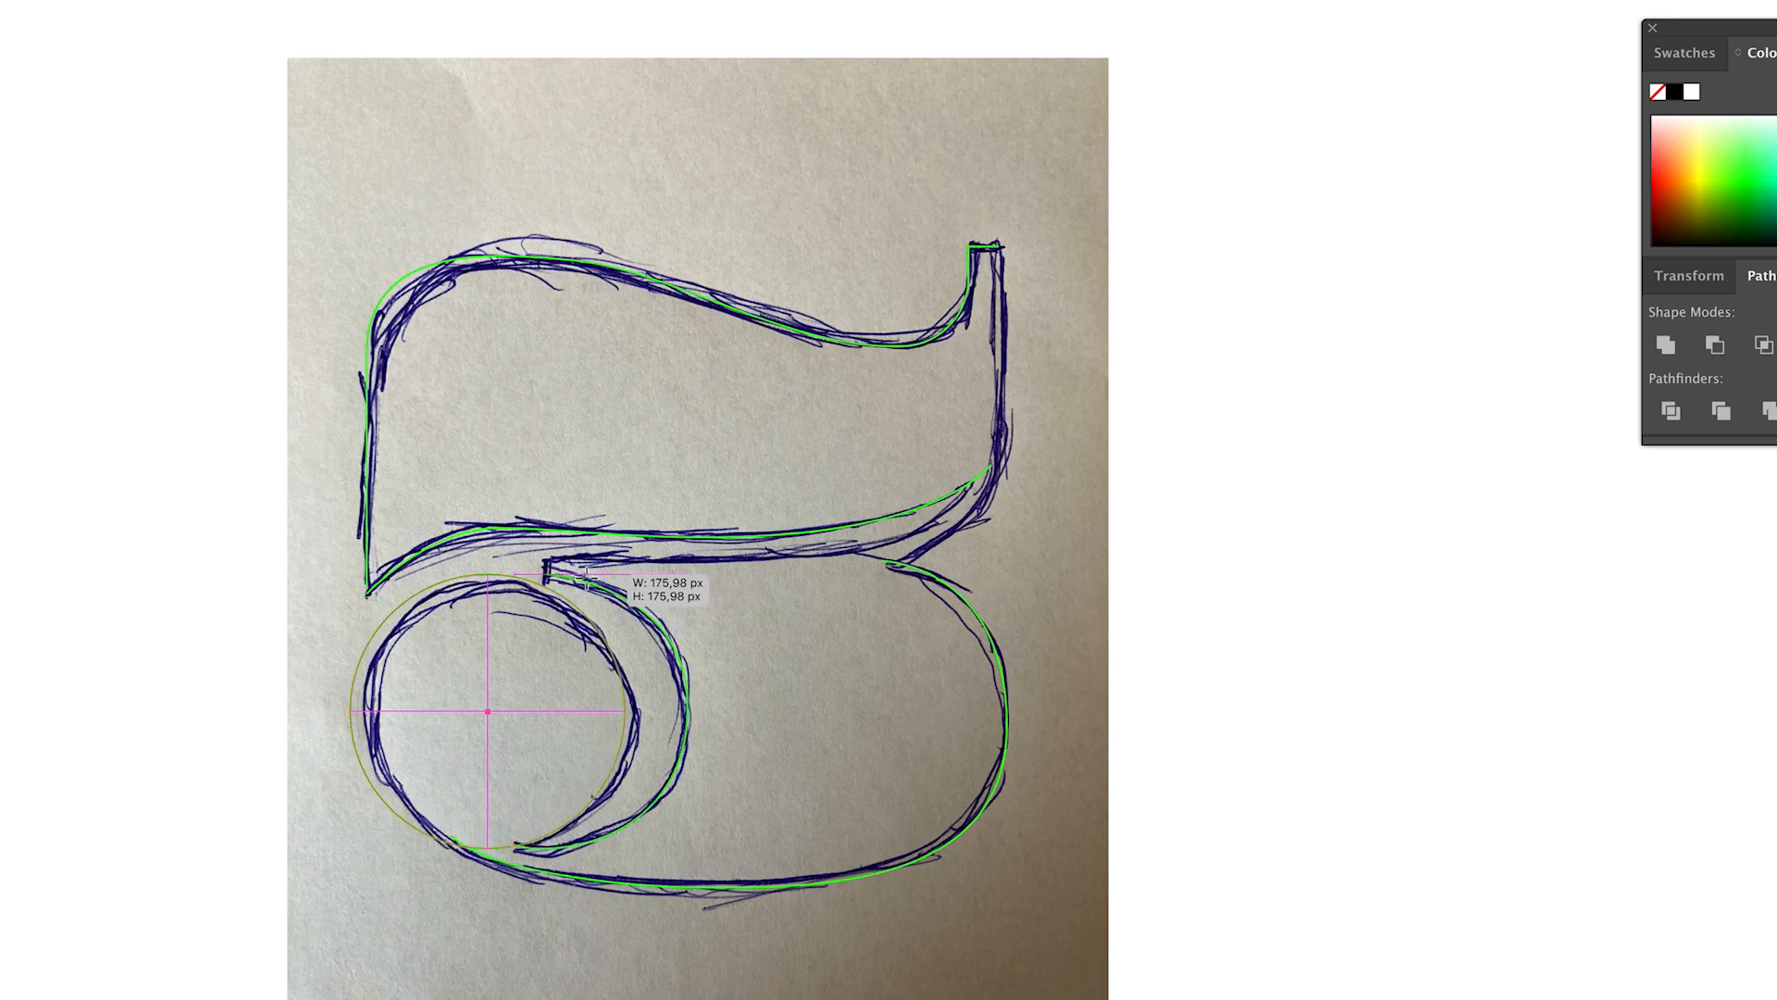
Draw an ellipse over the sketch's inner circle.
left_click_drag(547, 565, 357, 581)
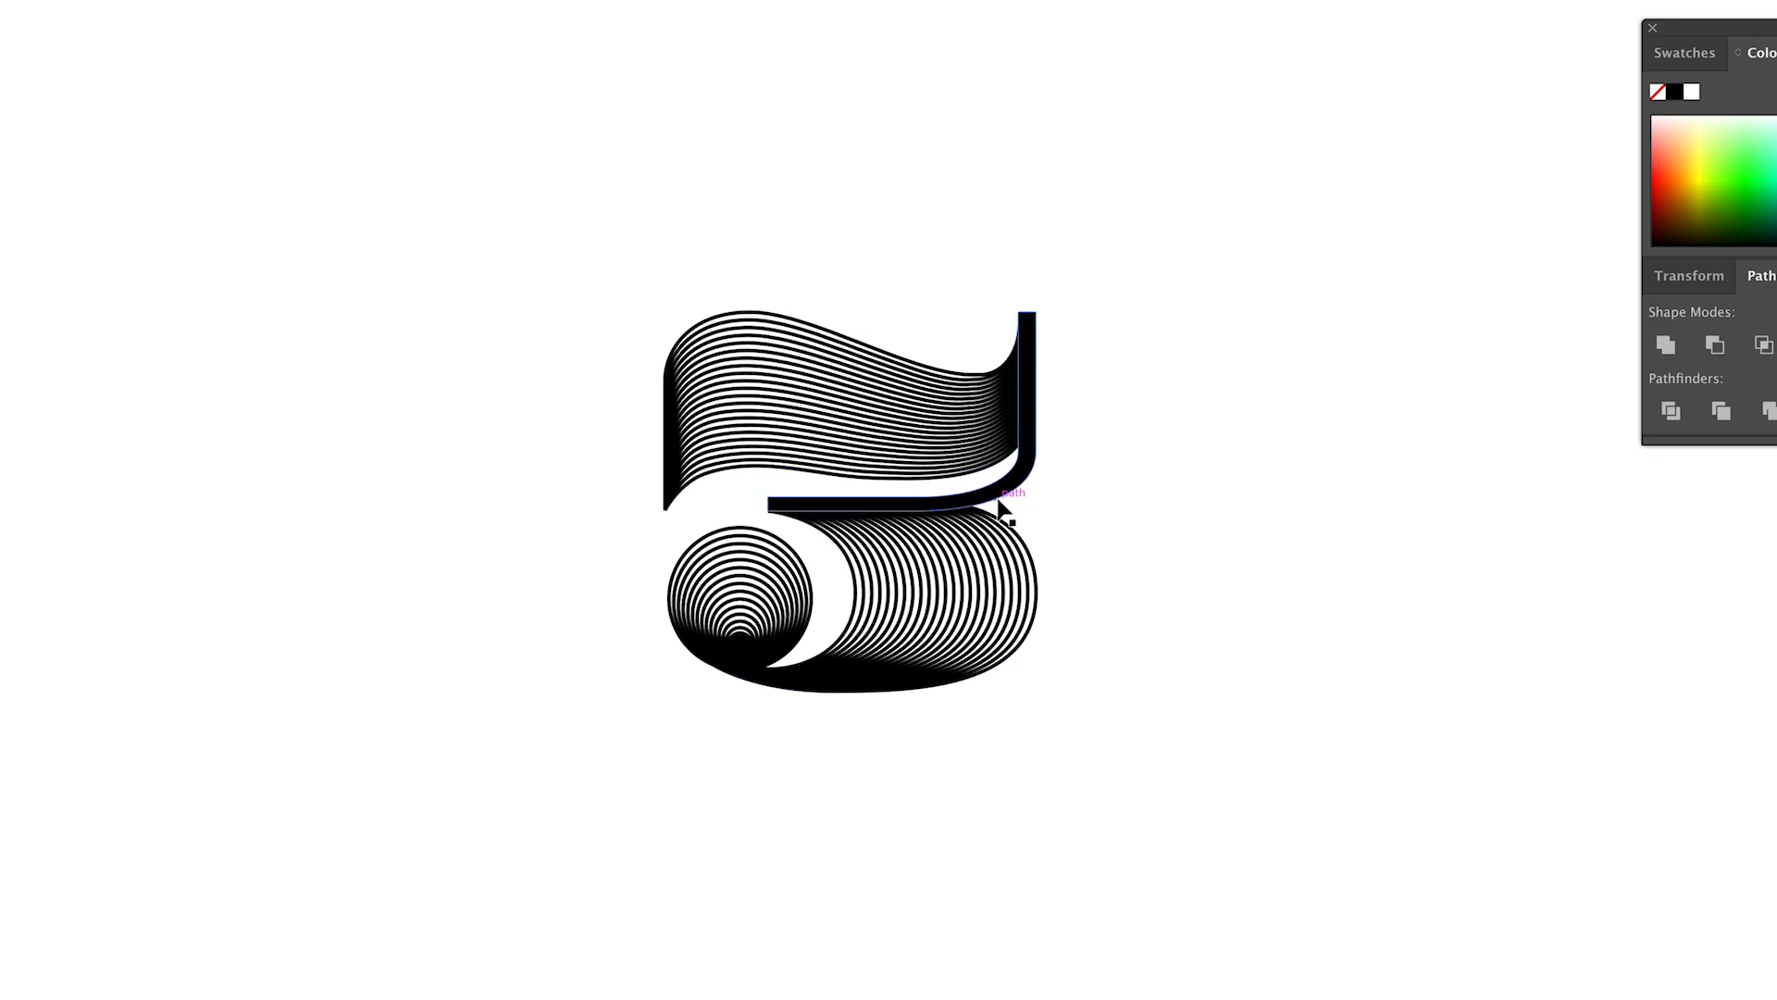
Trace the top stroke's right edge downward toward the middle bar.
left_click(1006, 494)
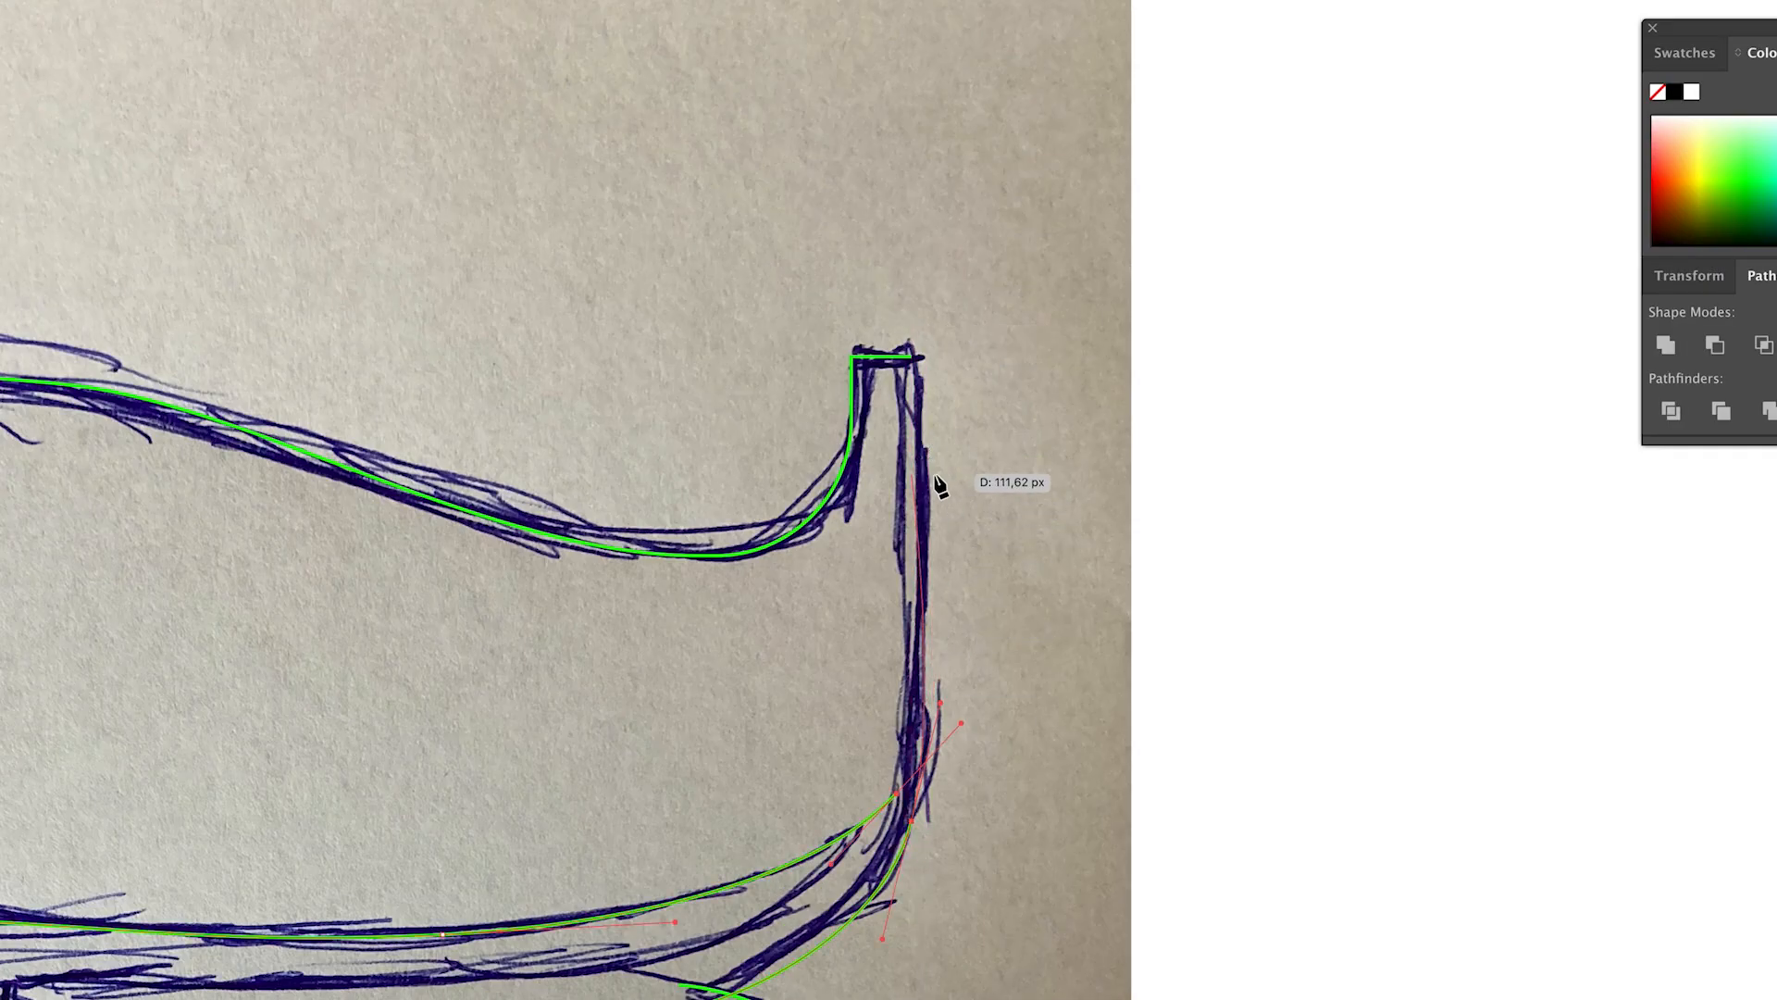
left_click_drag(939, 482, 844, 867)
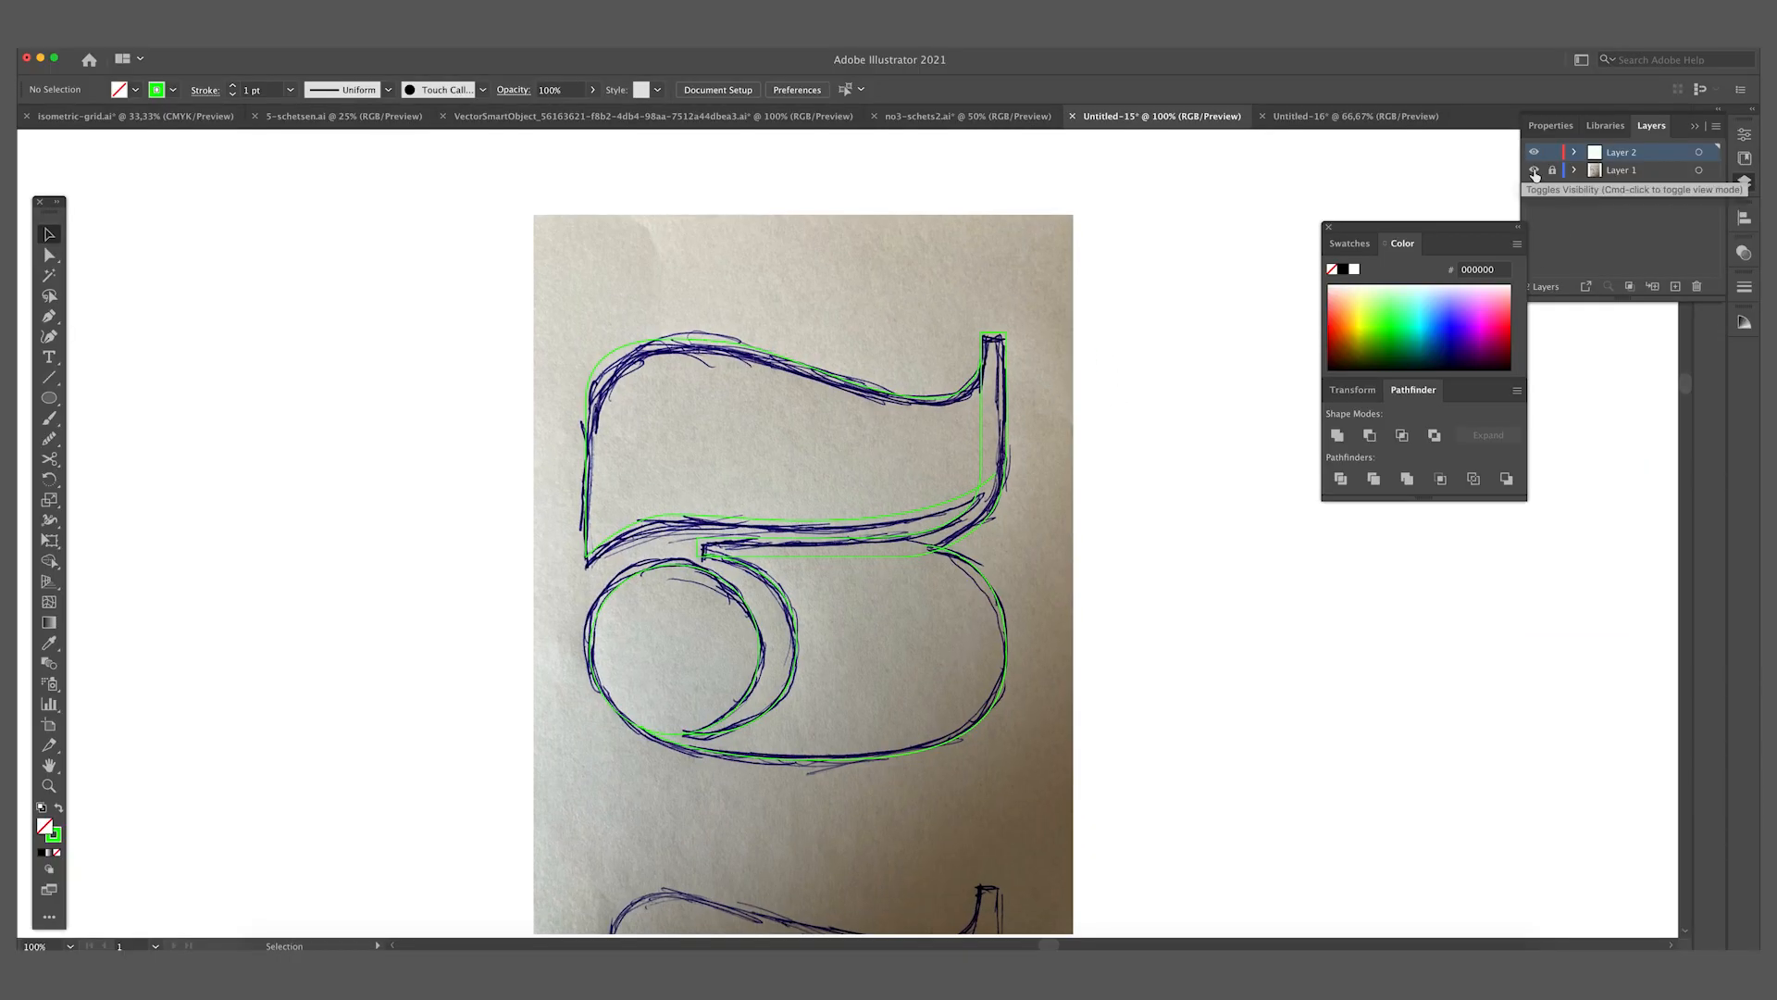
Hide the sketch layer and make the traced outlines black (000000).
left_click(1533, 171)
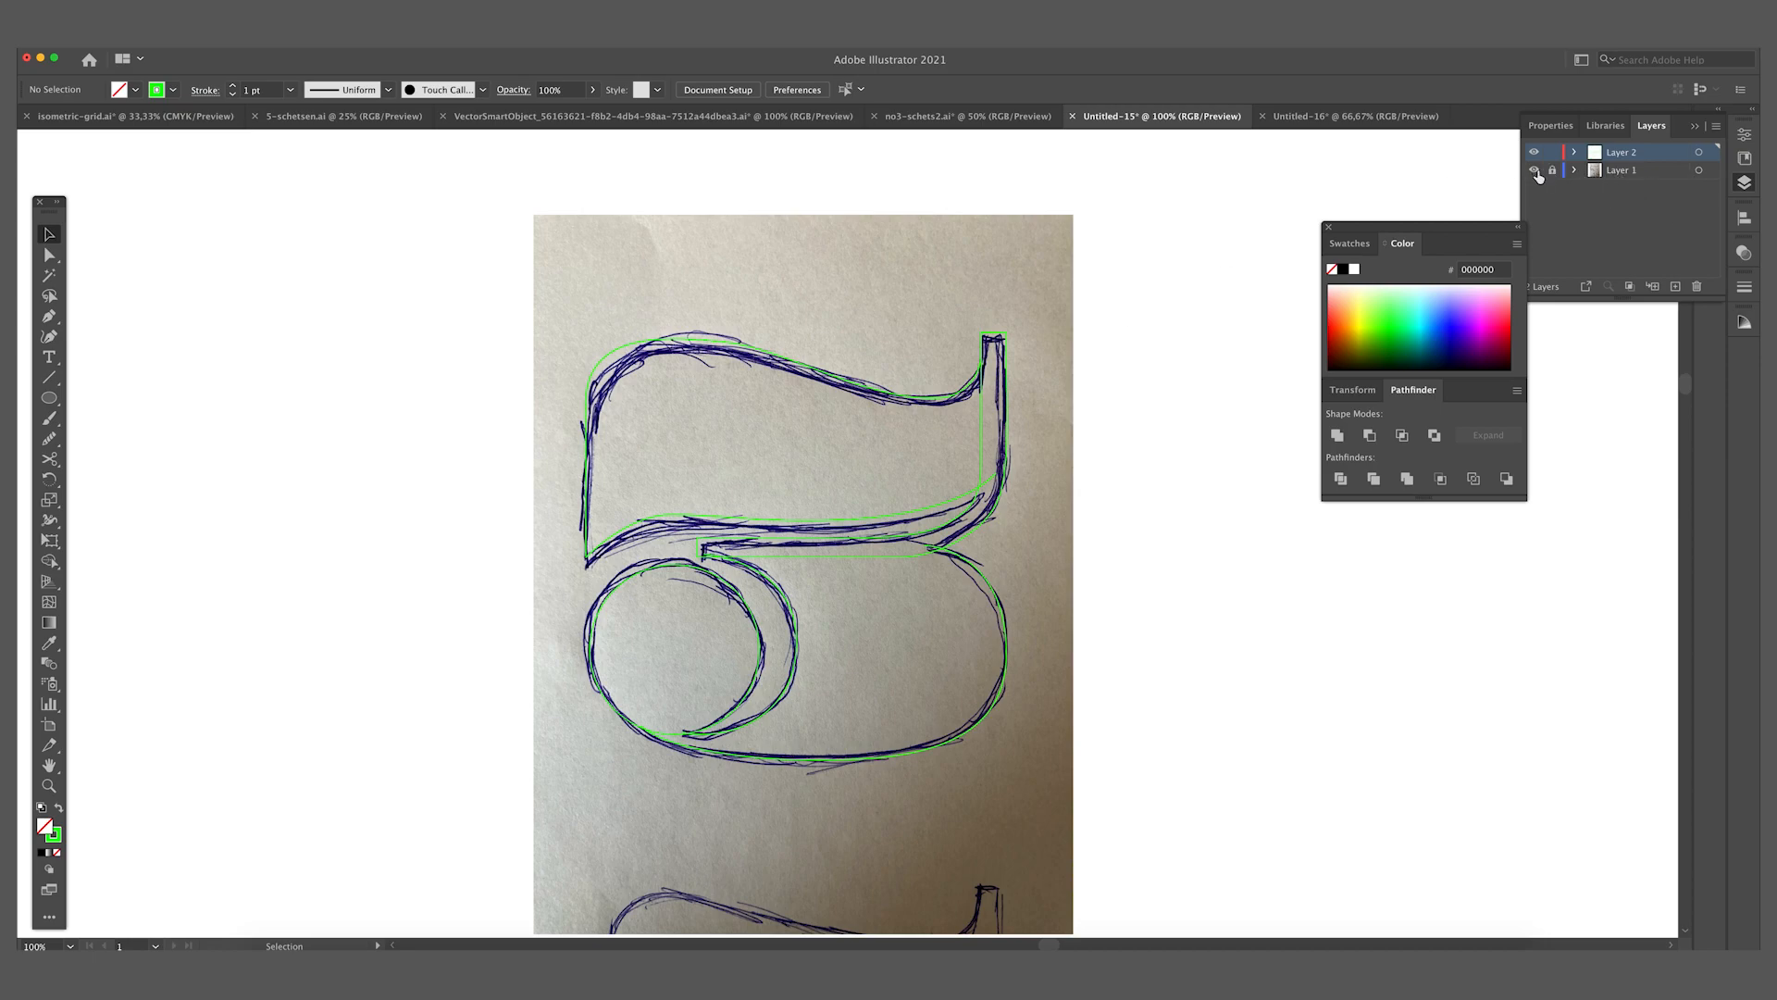
mouse_move(1535, 173)
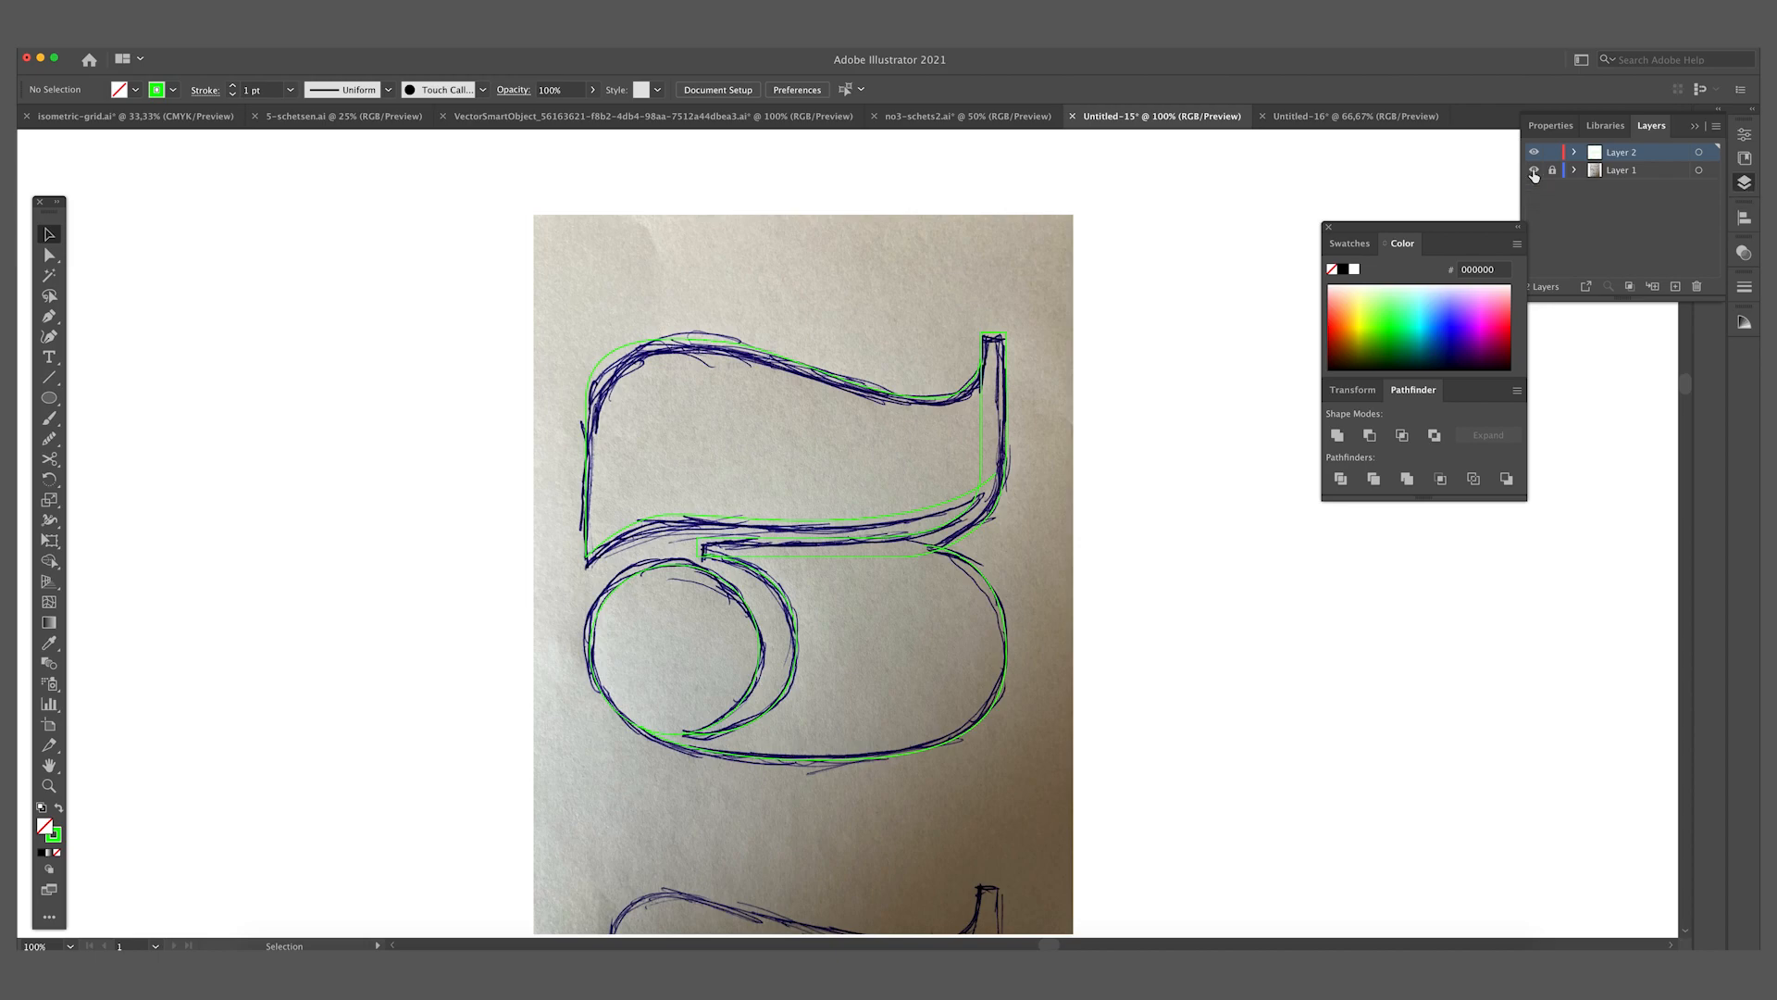
left_click(1535, 171)
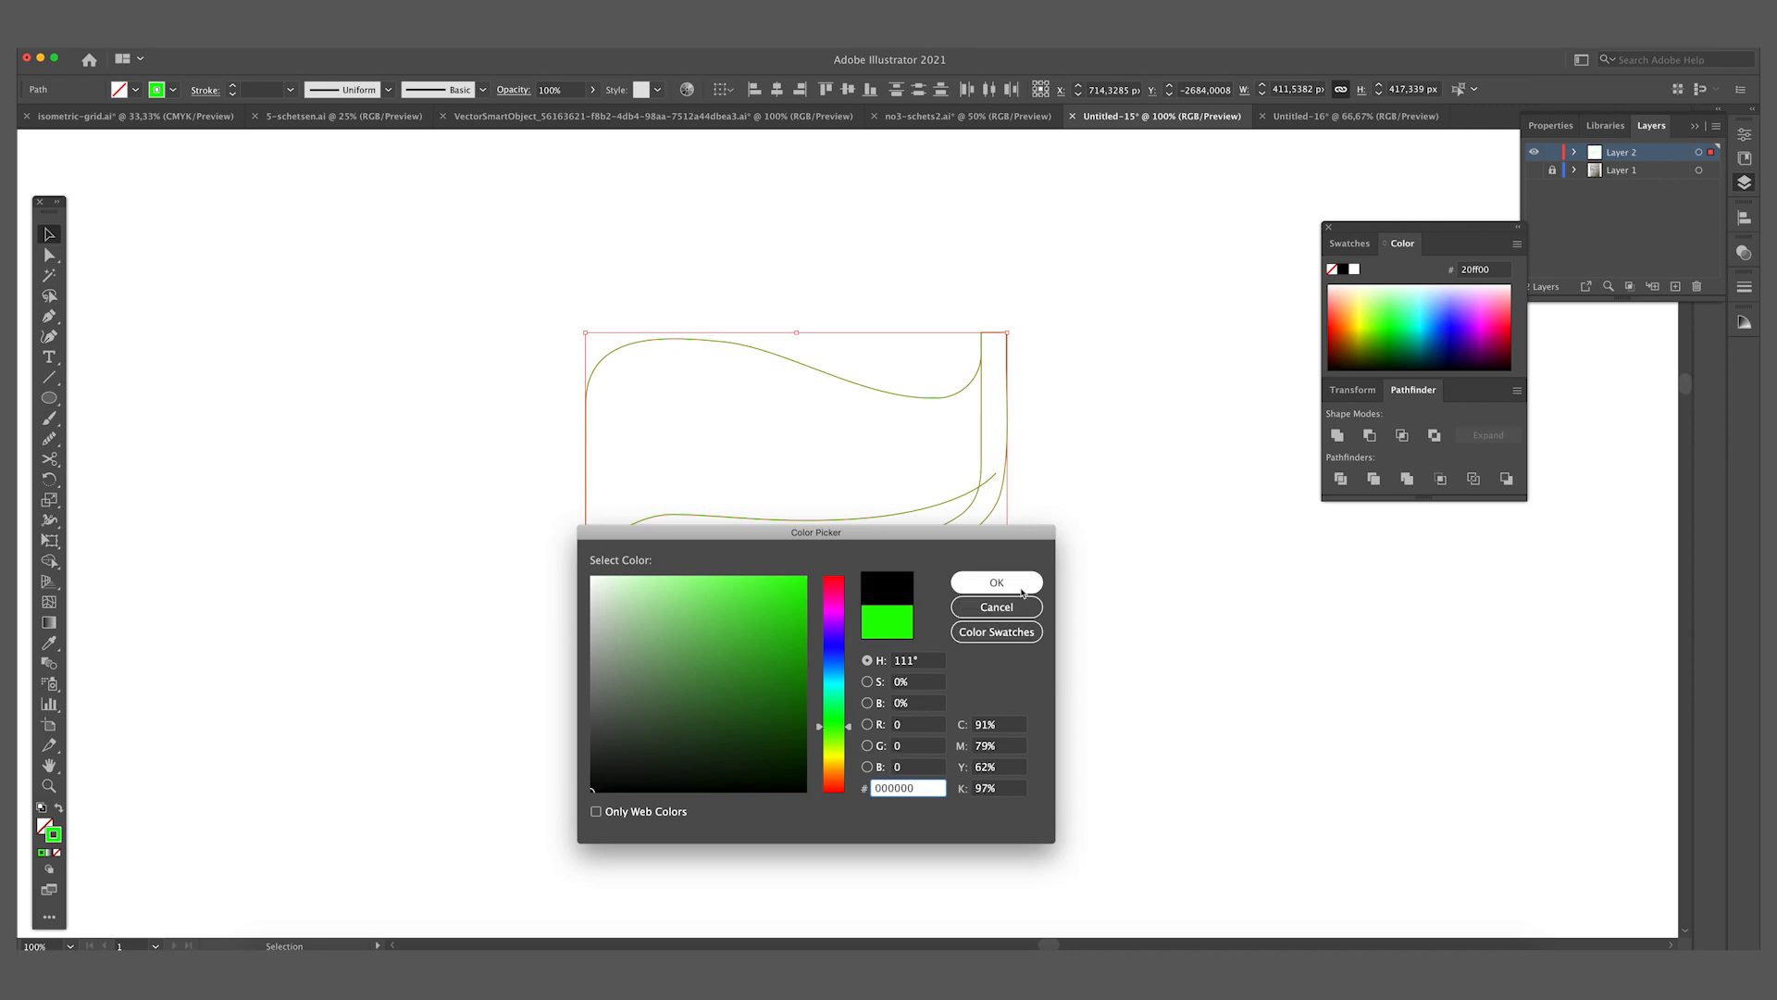
left_click(995, 582)
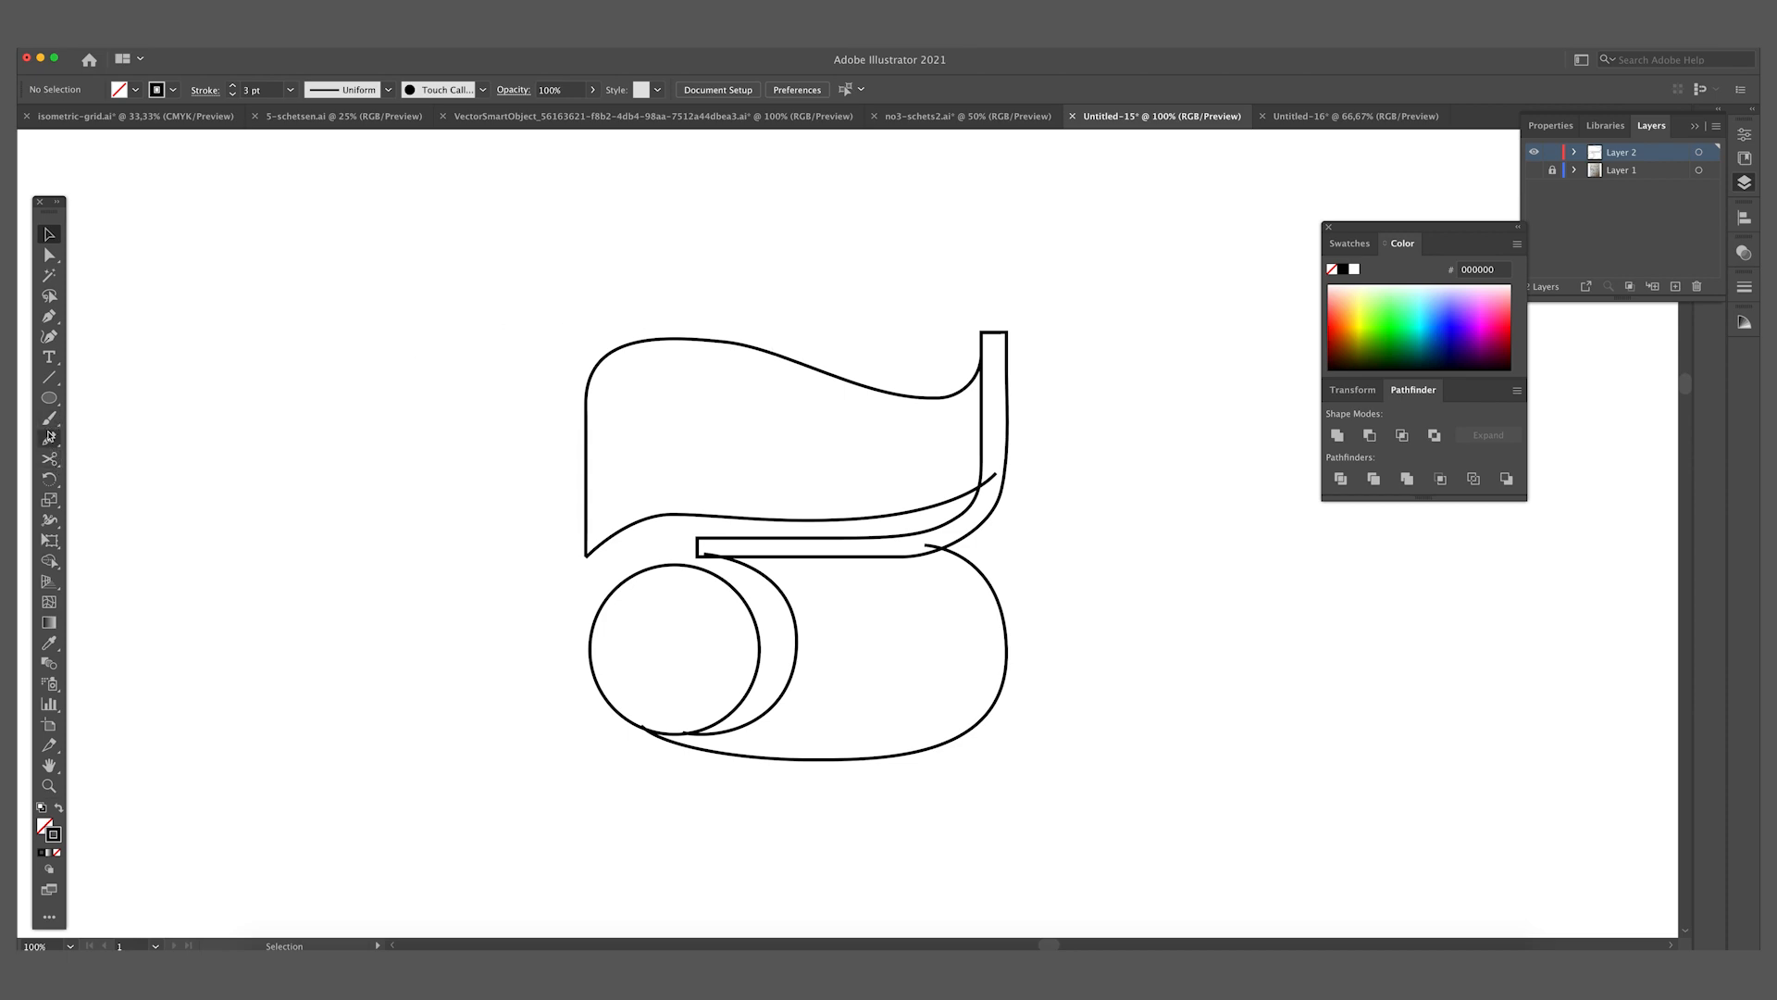
mouse_move(49, 439)
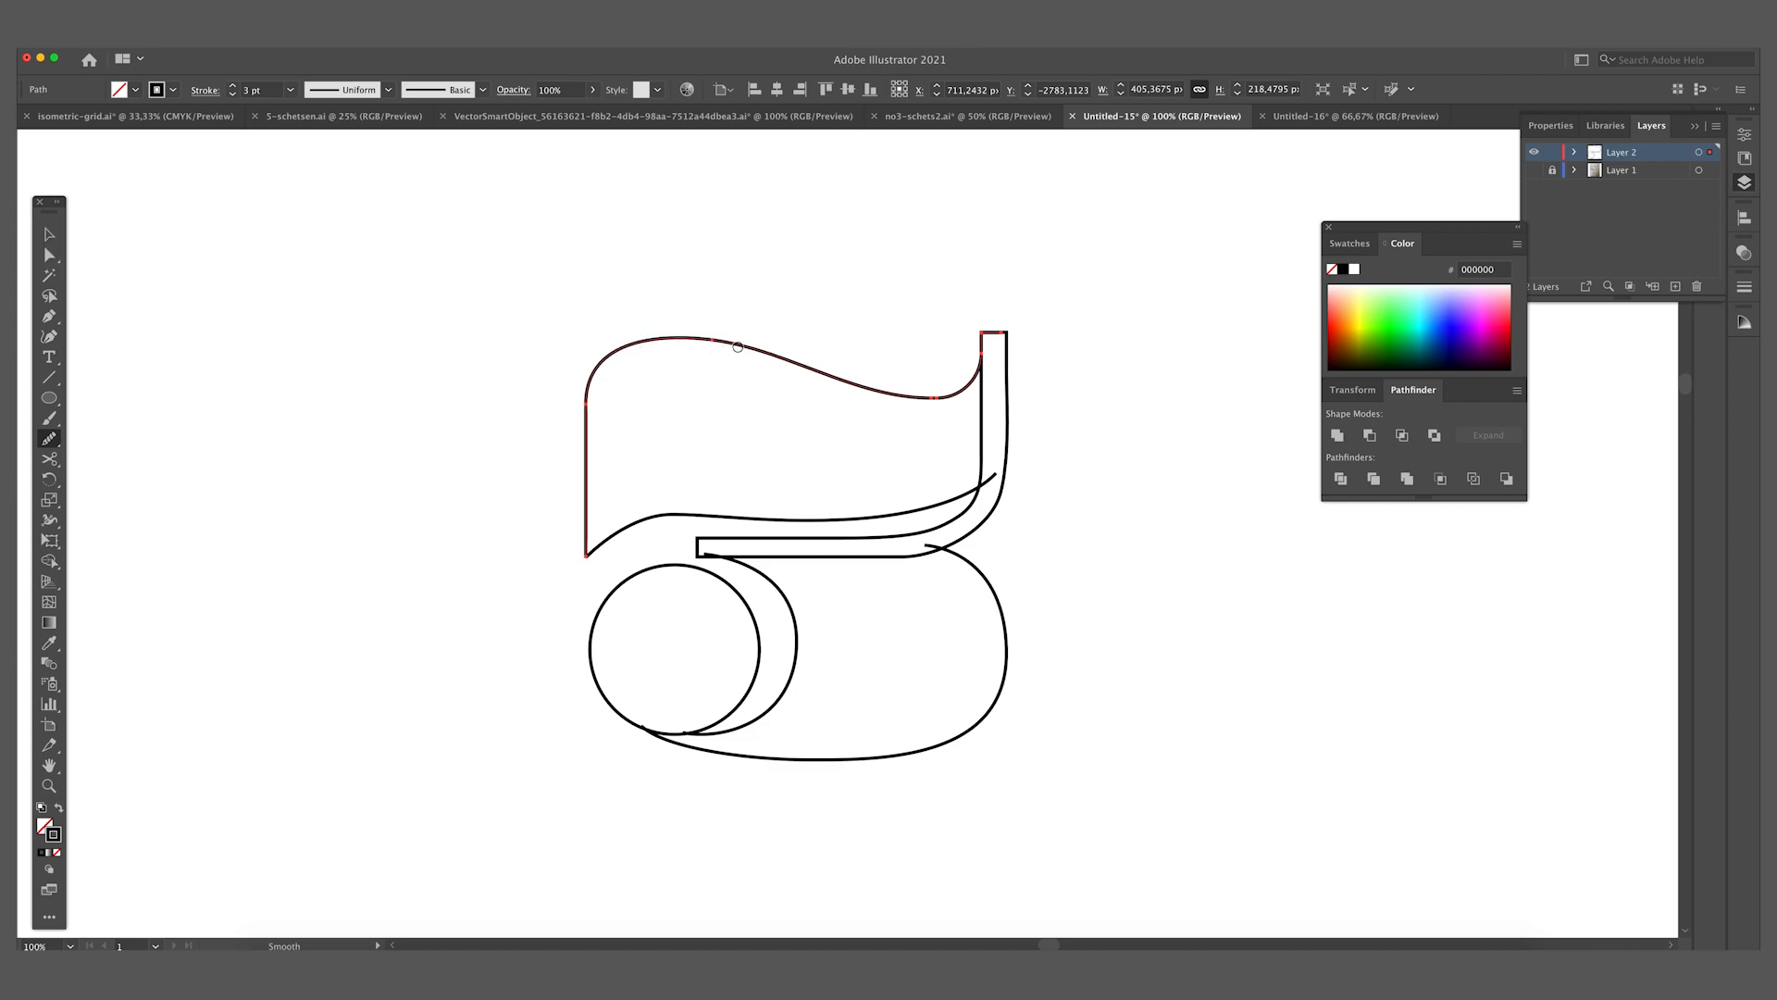
Select the top stroke's outer outline path.
left_click(47, 234)
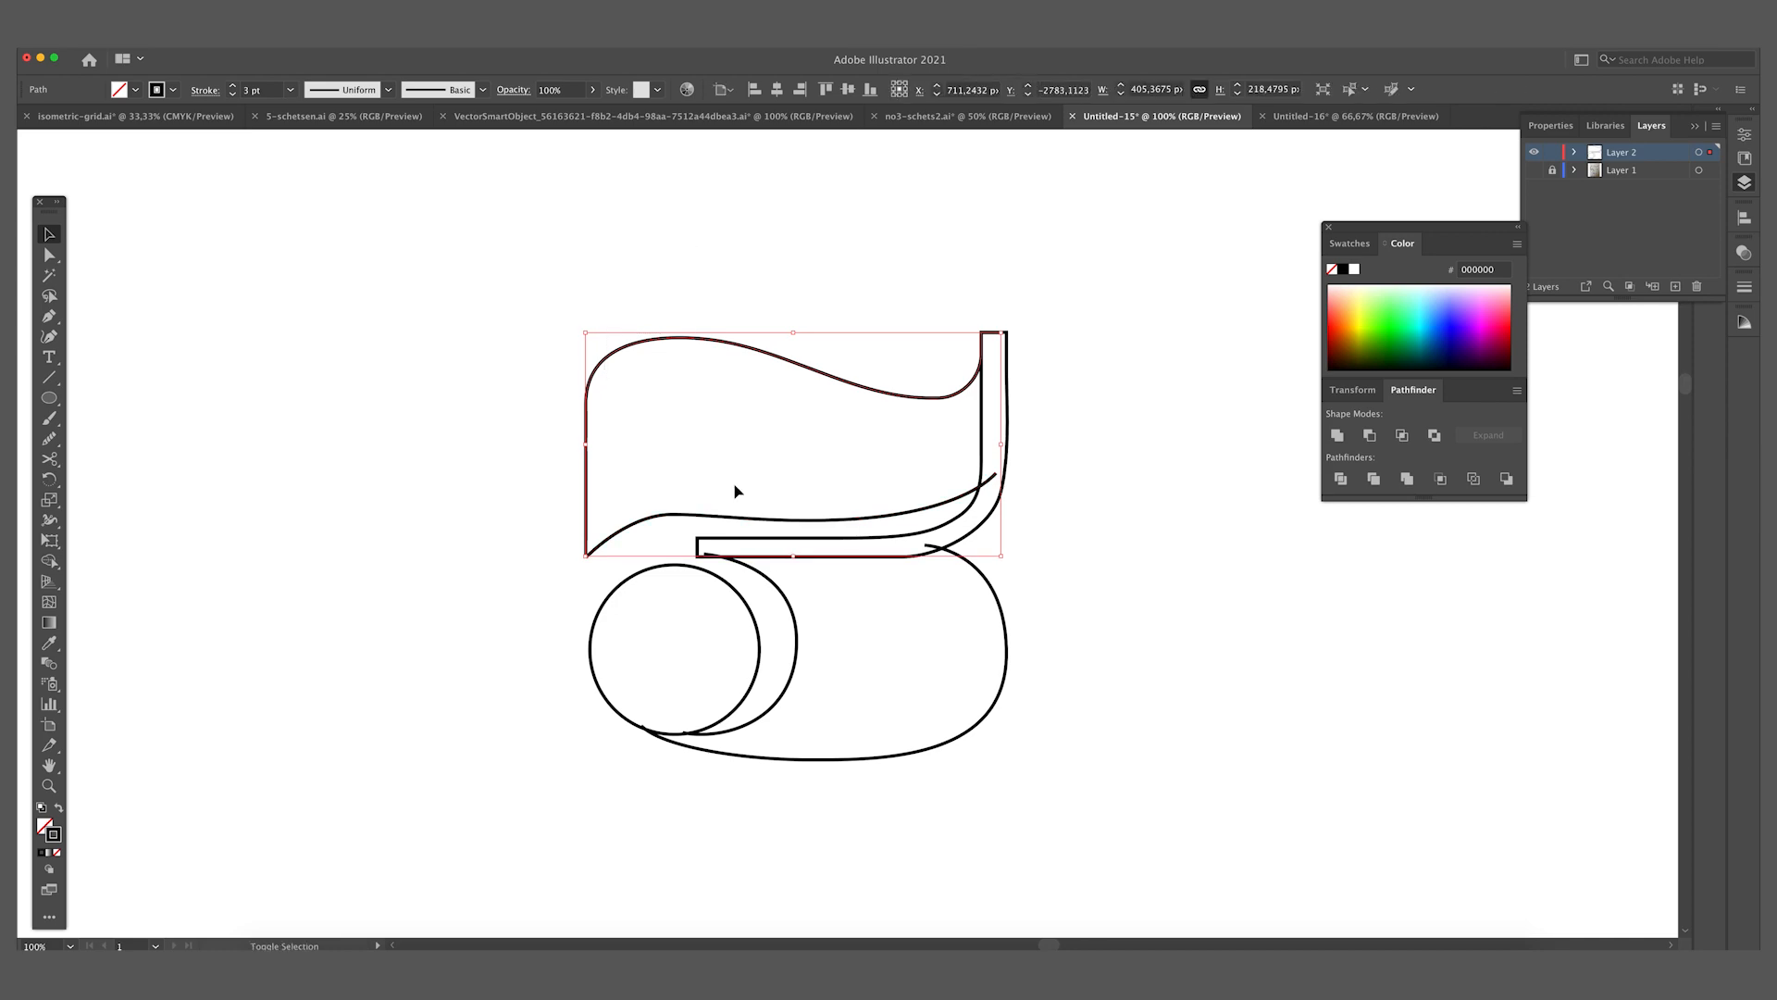
Add the inner top-stroke outline to the selection and set blend Specified Steps to 15.
left_click(191, 378)
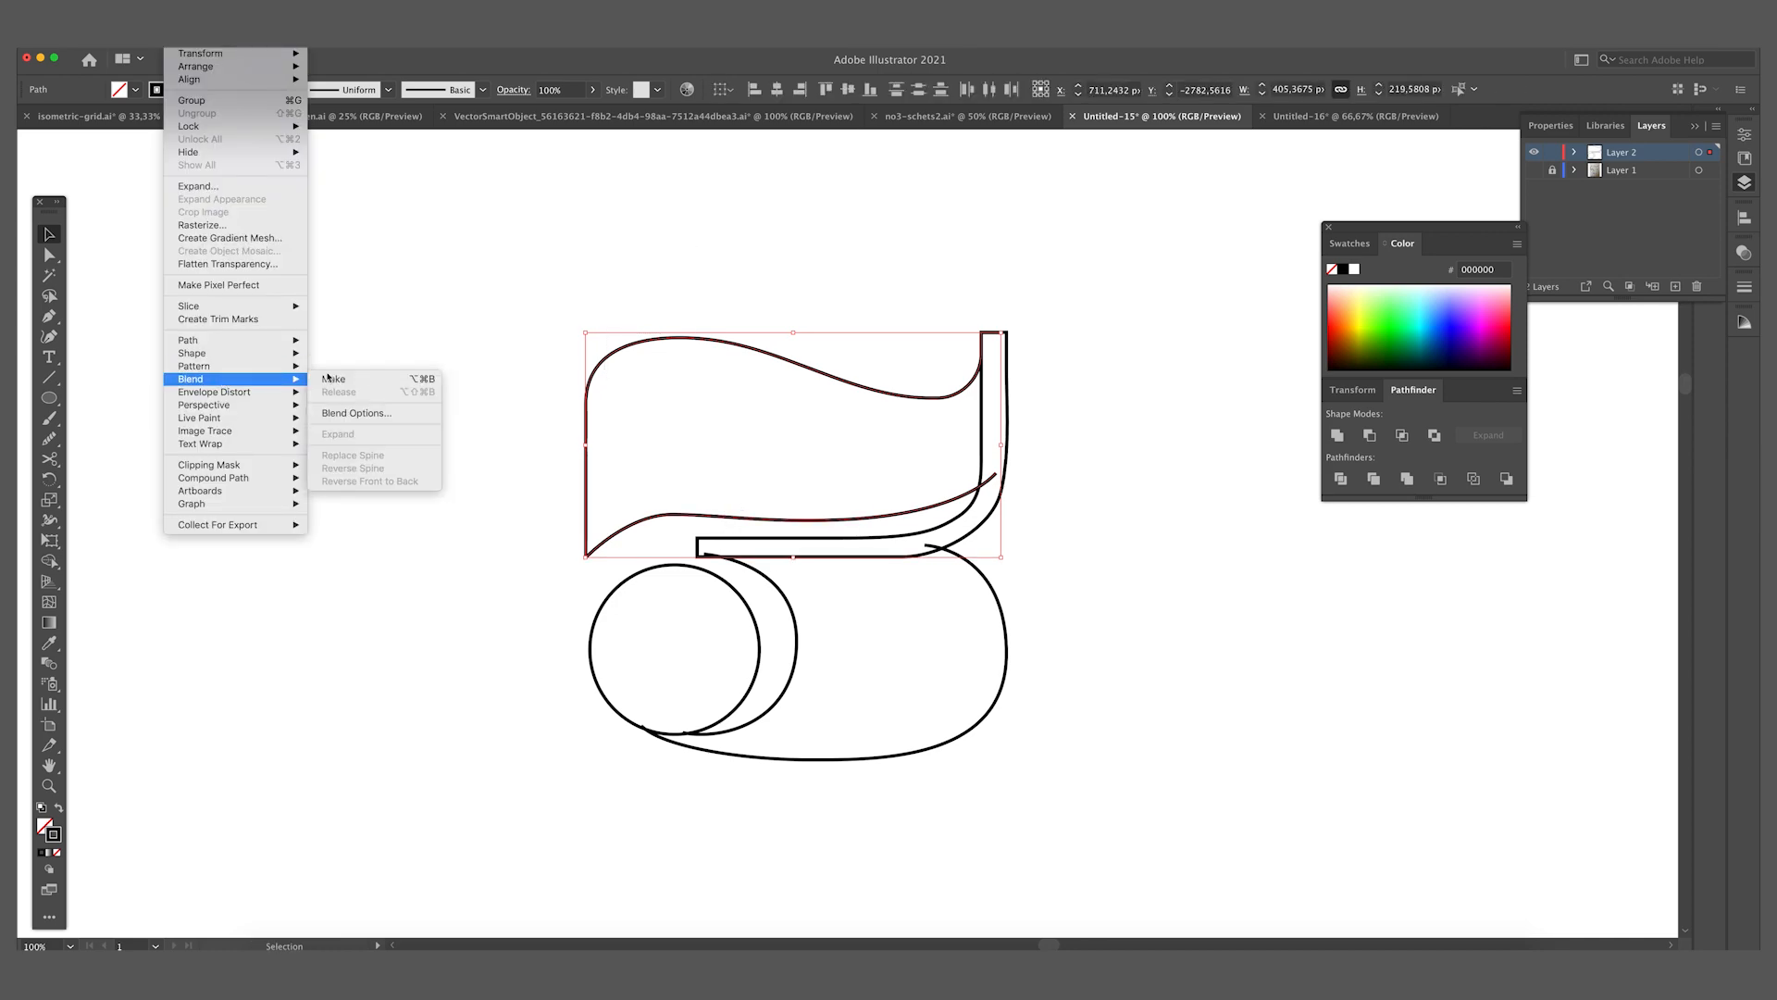
left_click(355, 413)
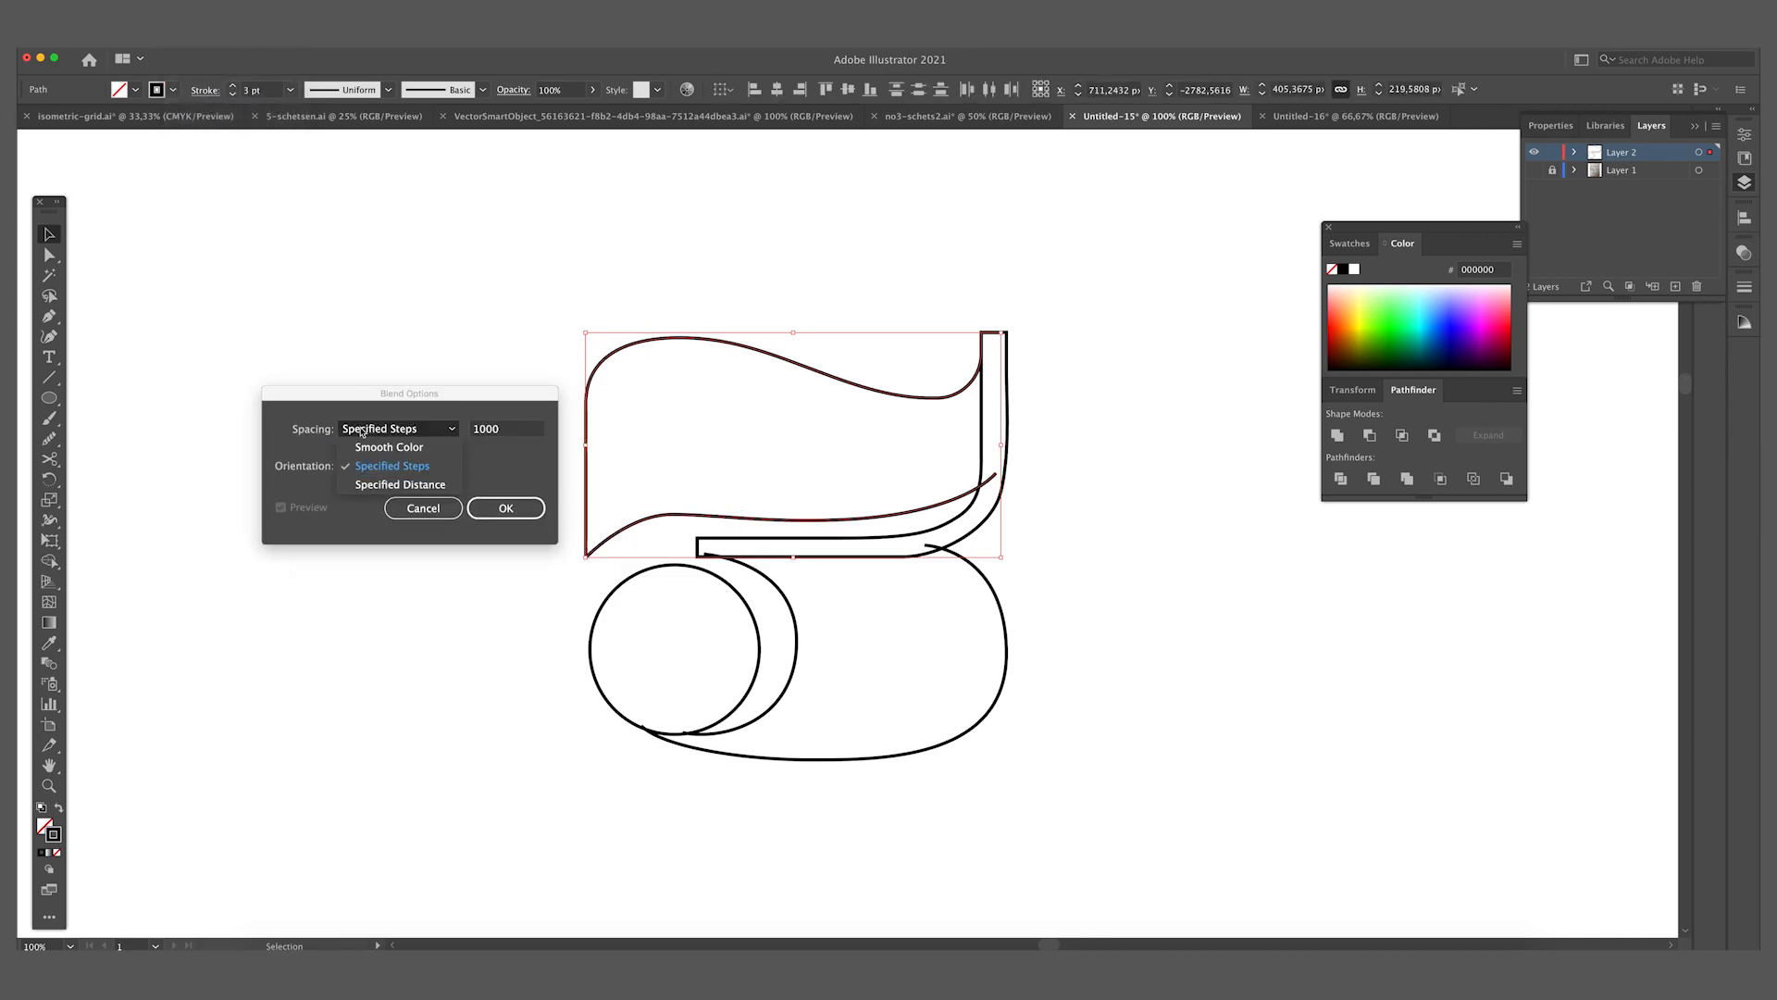
left_click(390, 465)
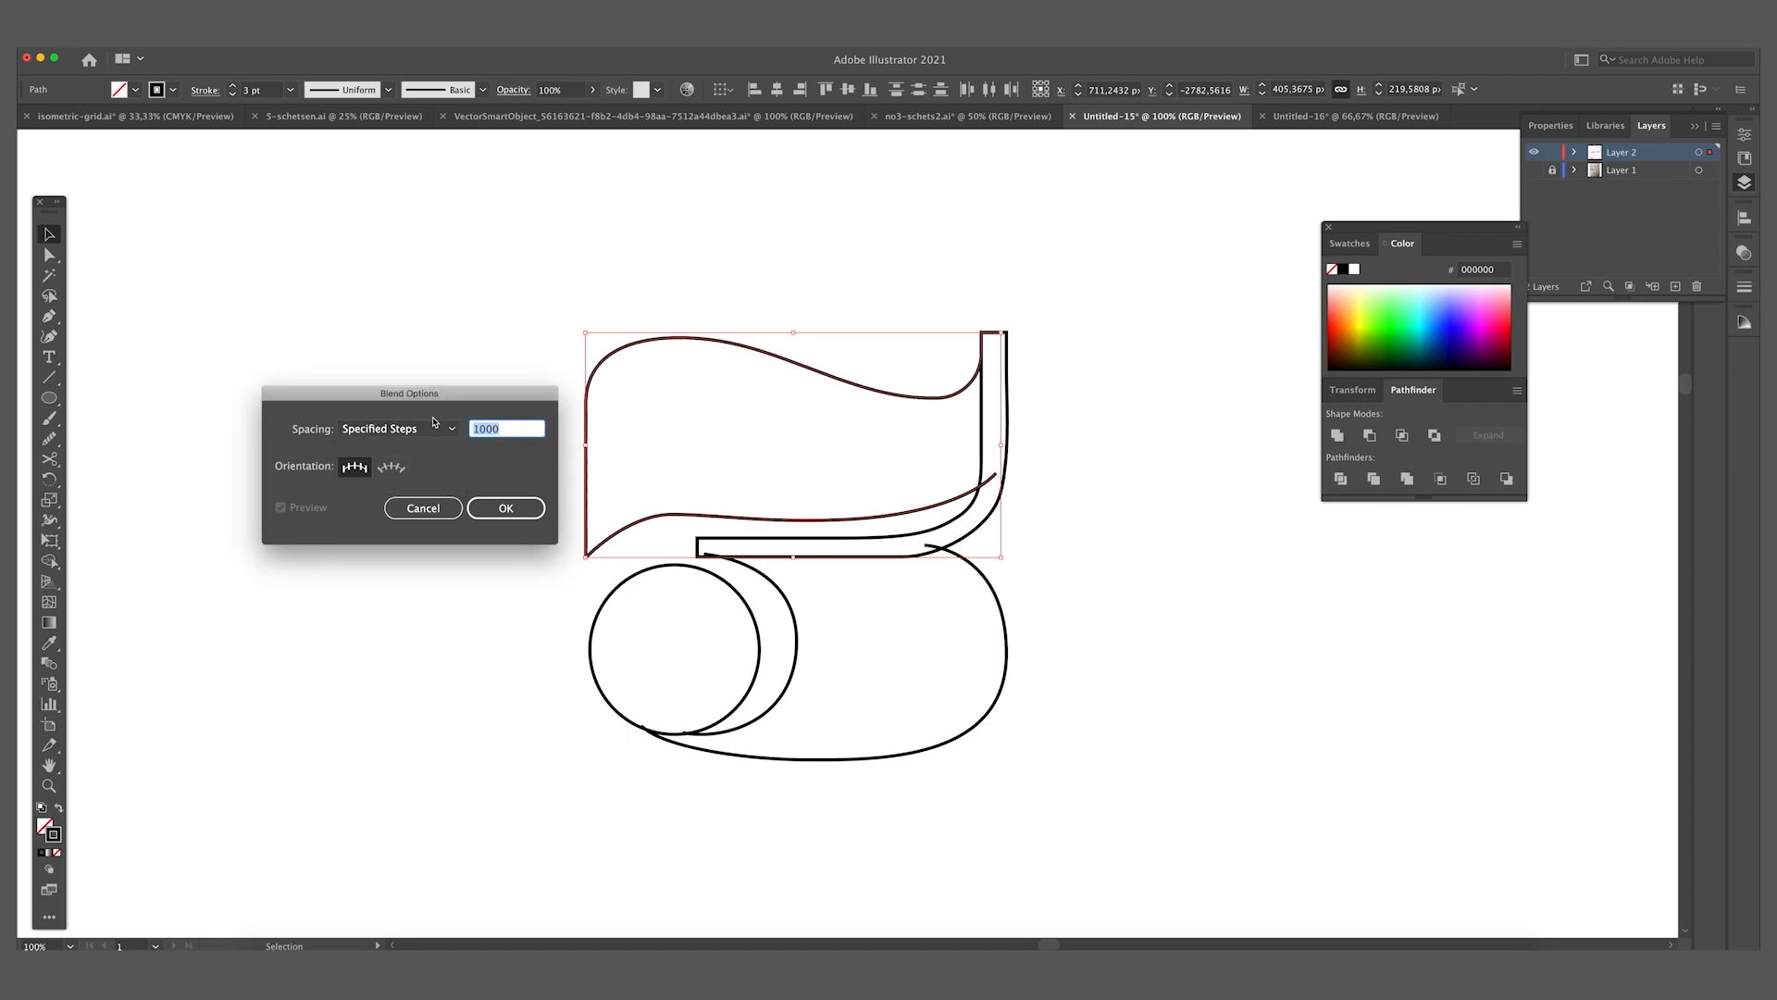
type("15")
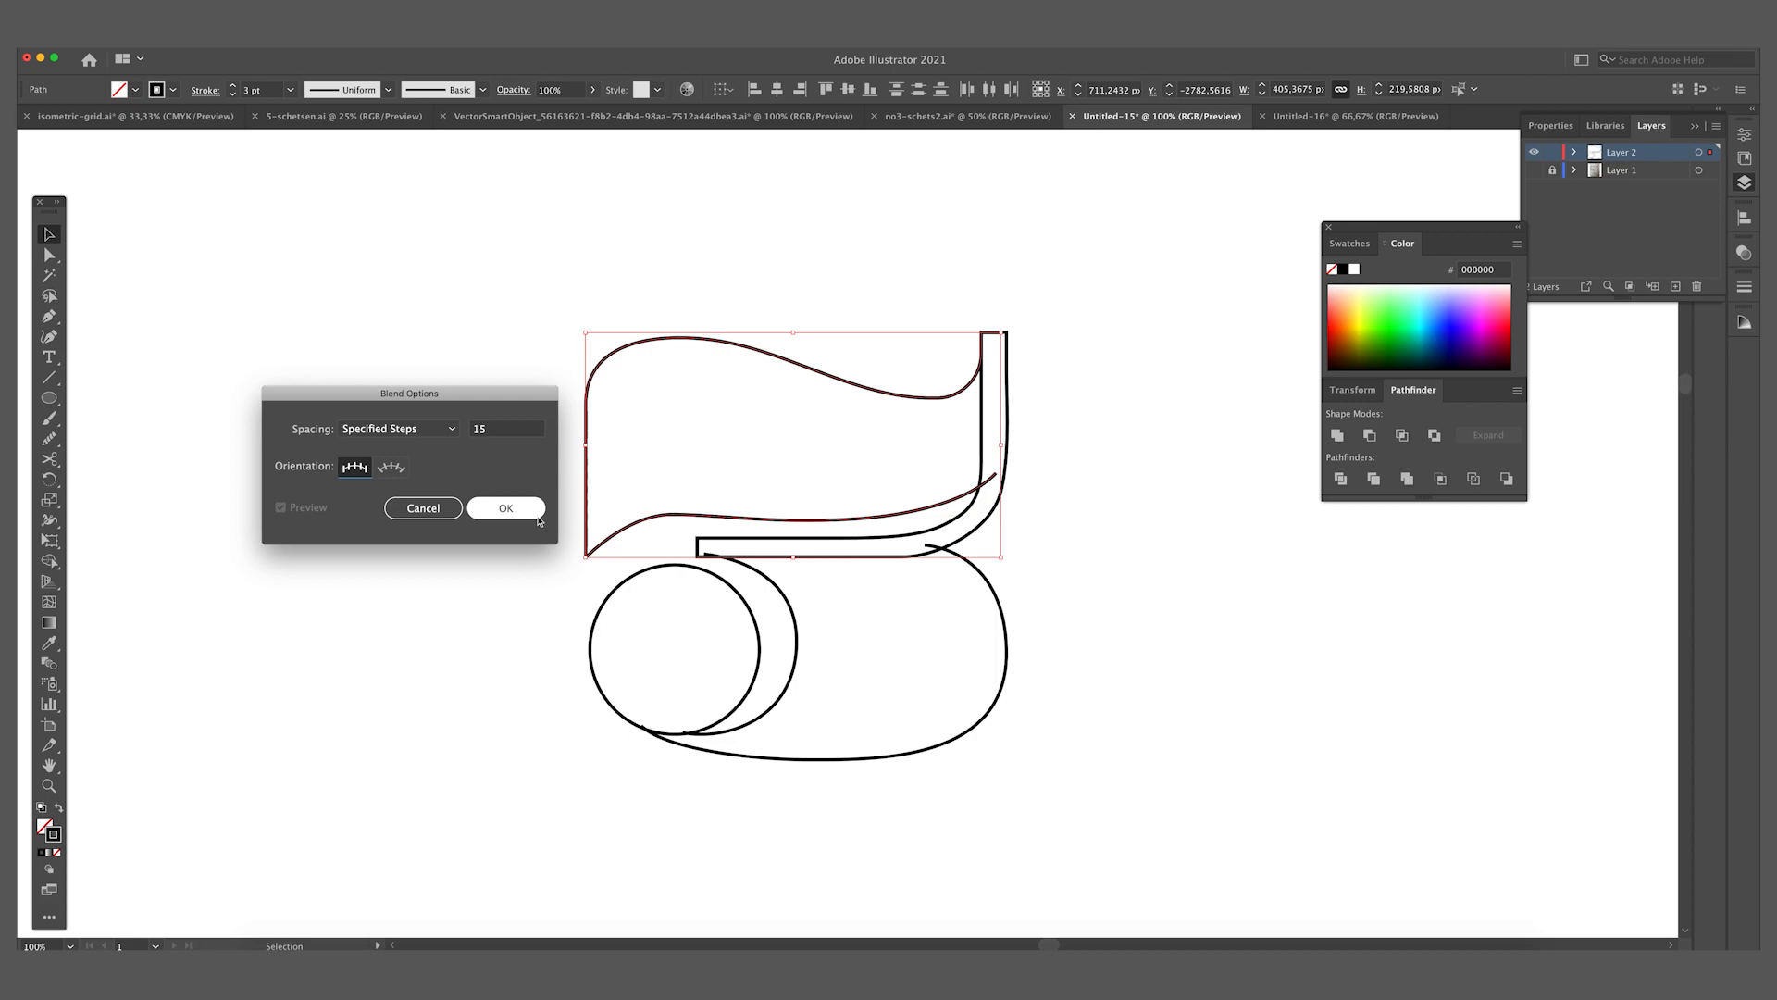
mouse_move(521, 514)
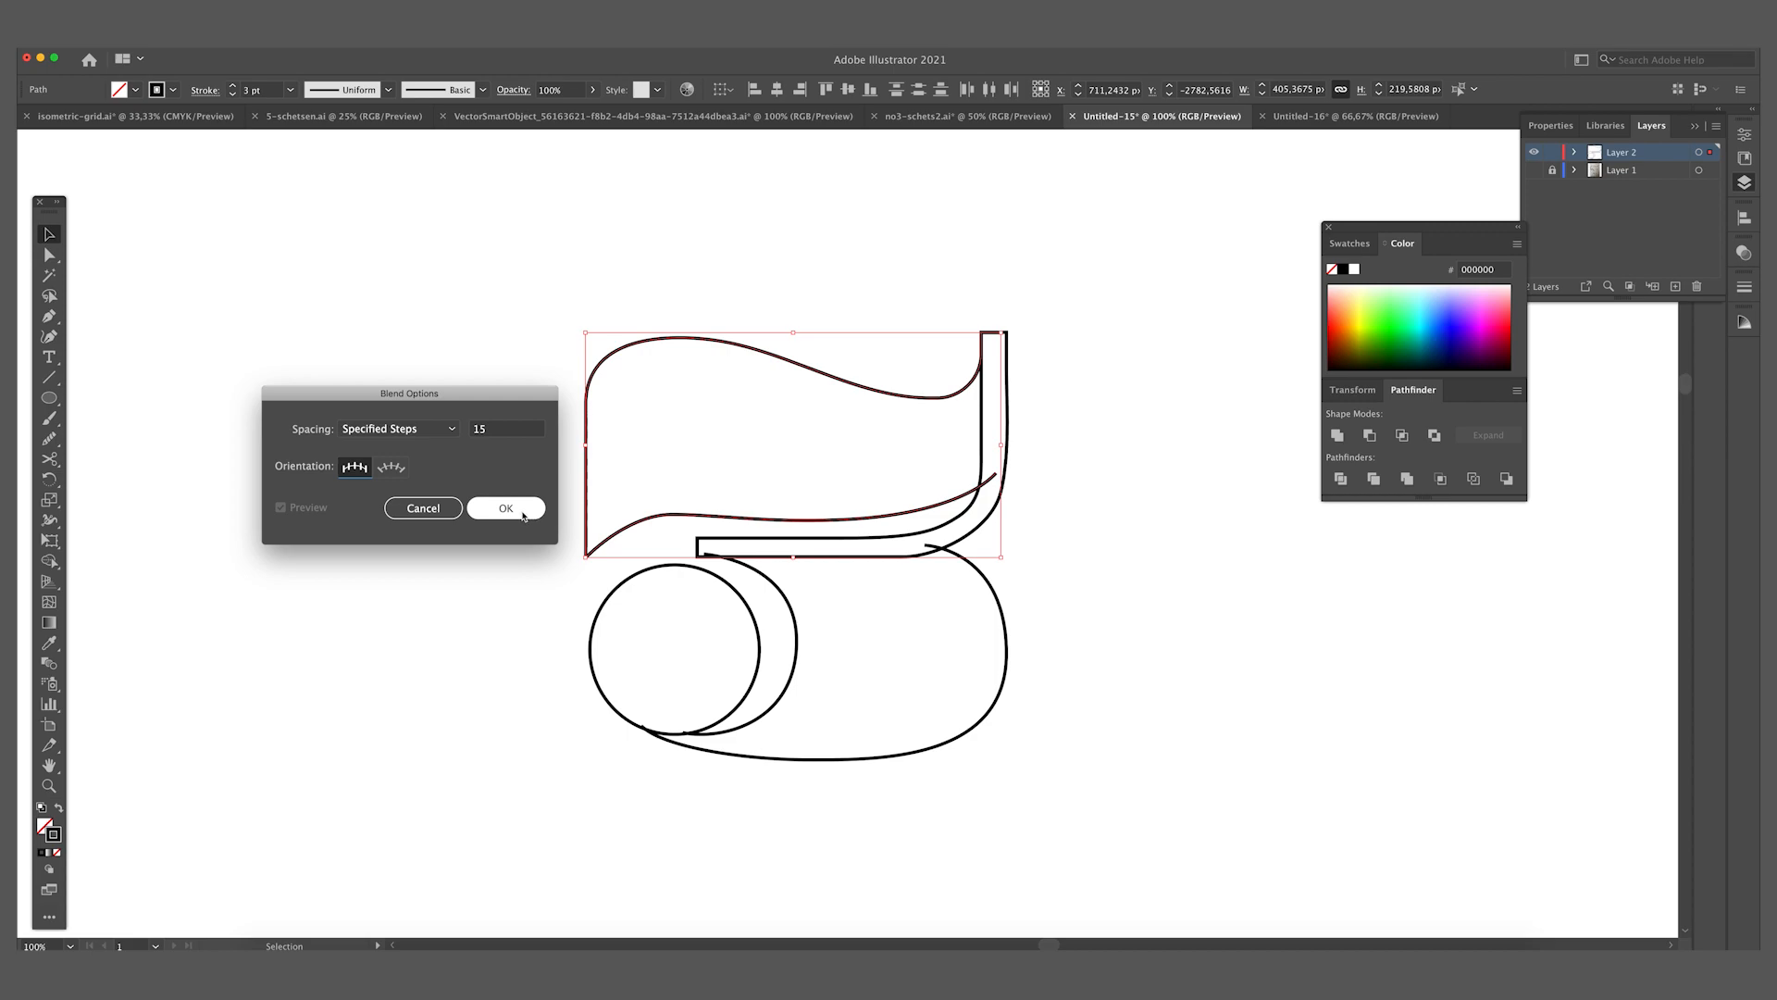
left_click(505, 507)
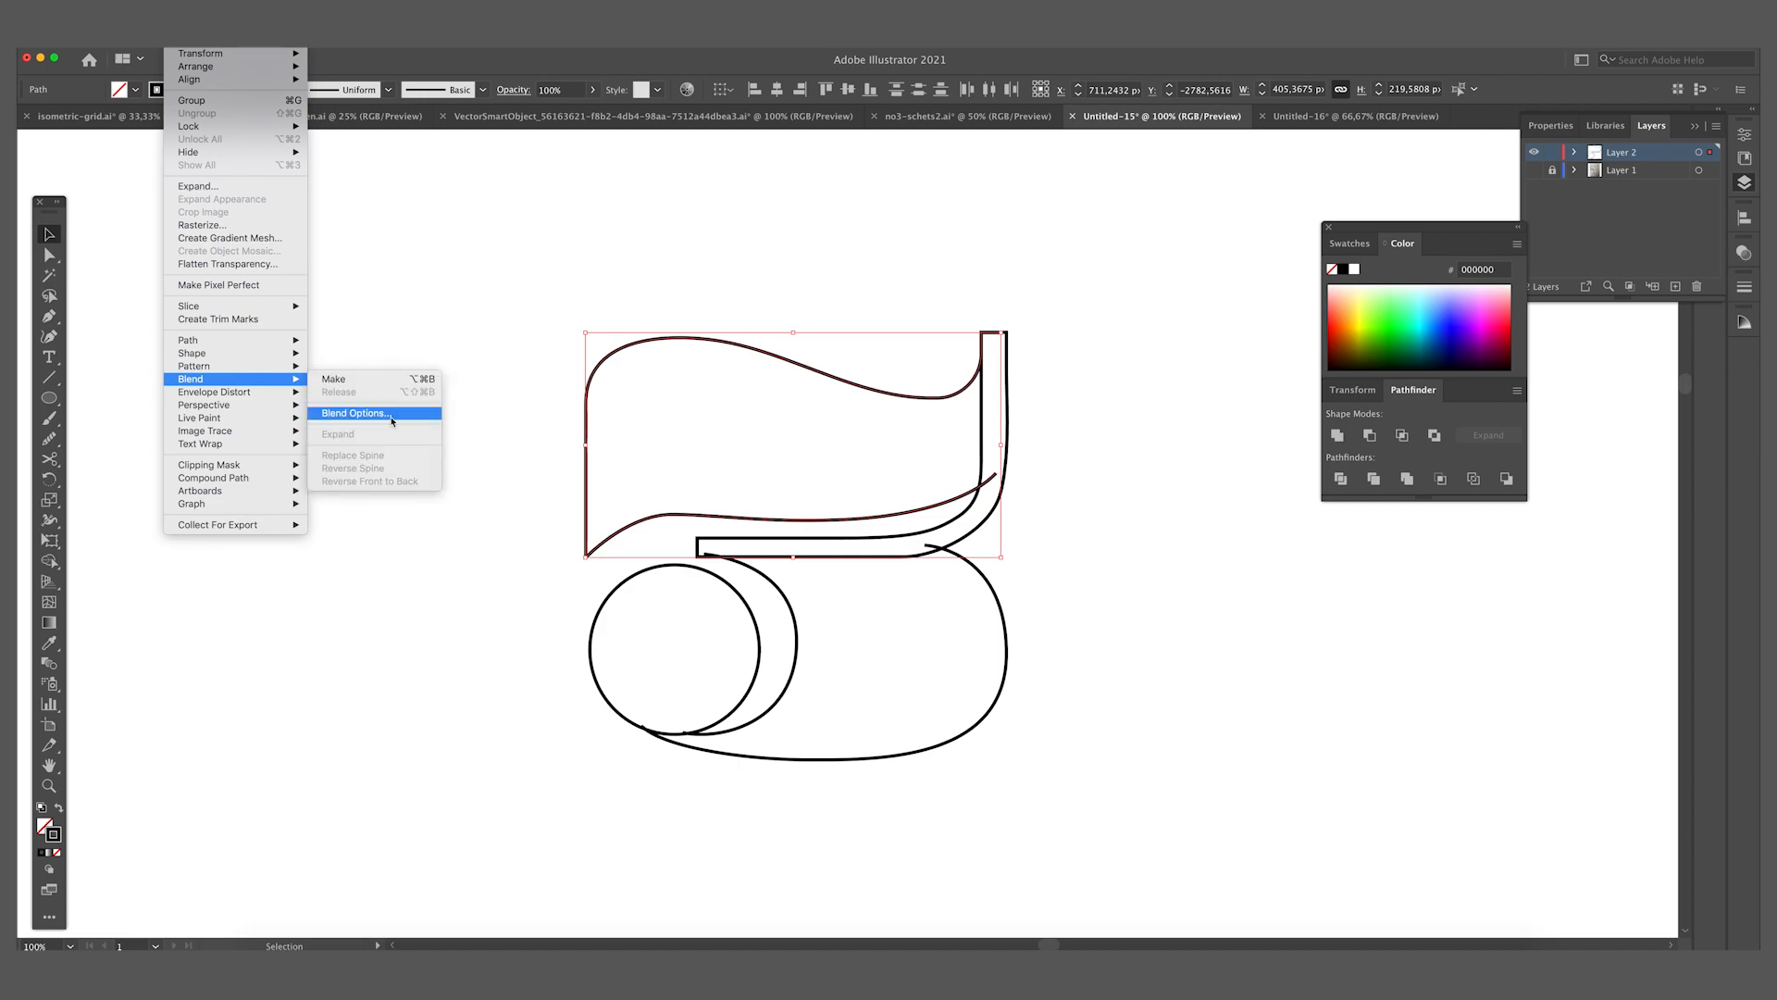
Make a blend between the top stroke's two outlines.
left_click(332, 379)
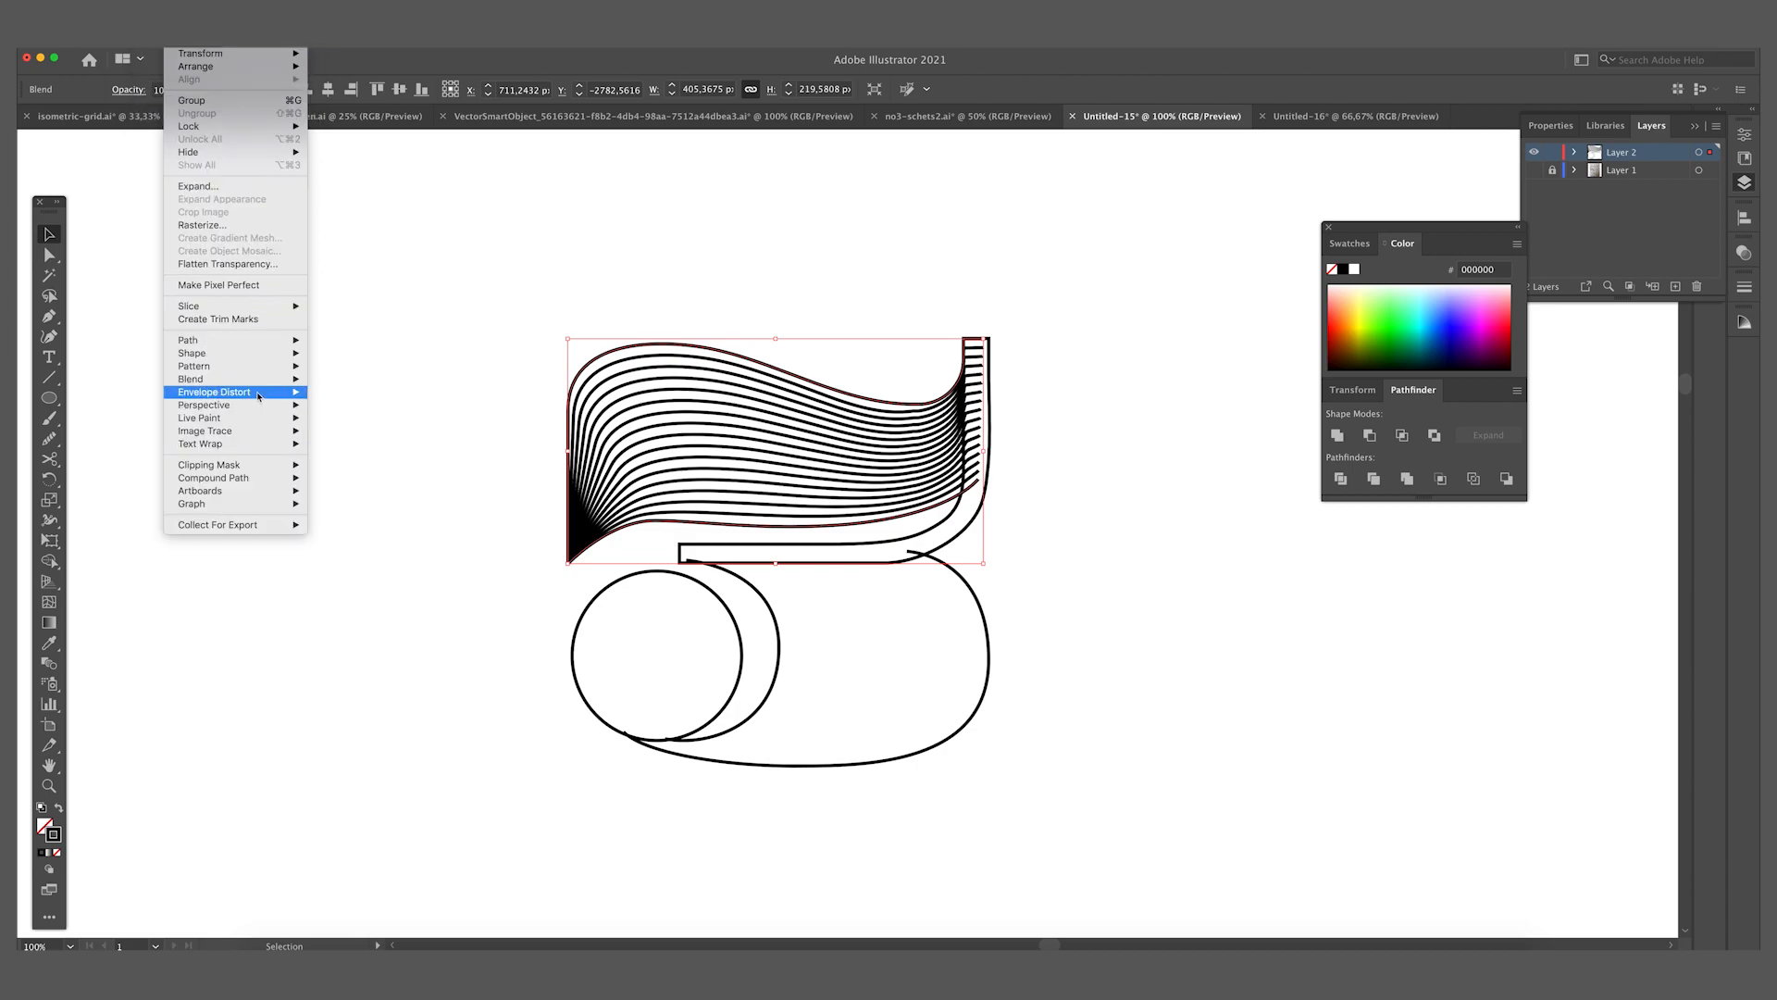
mouse_move(191, 378)
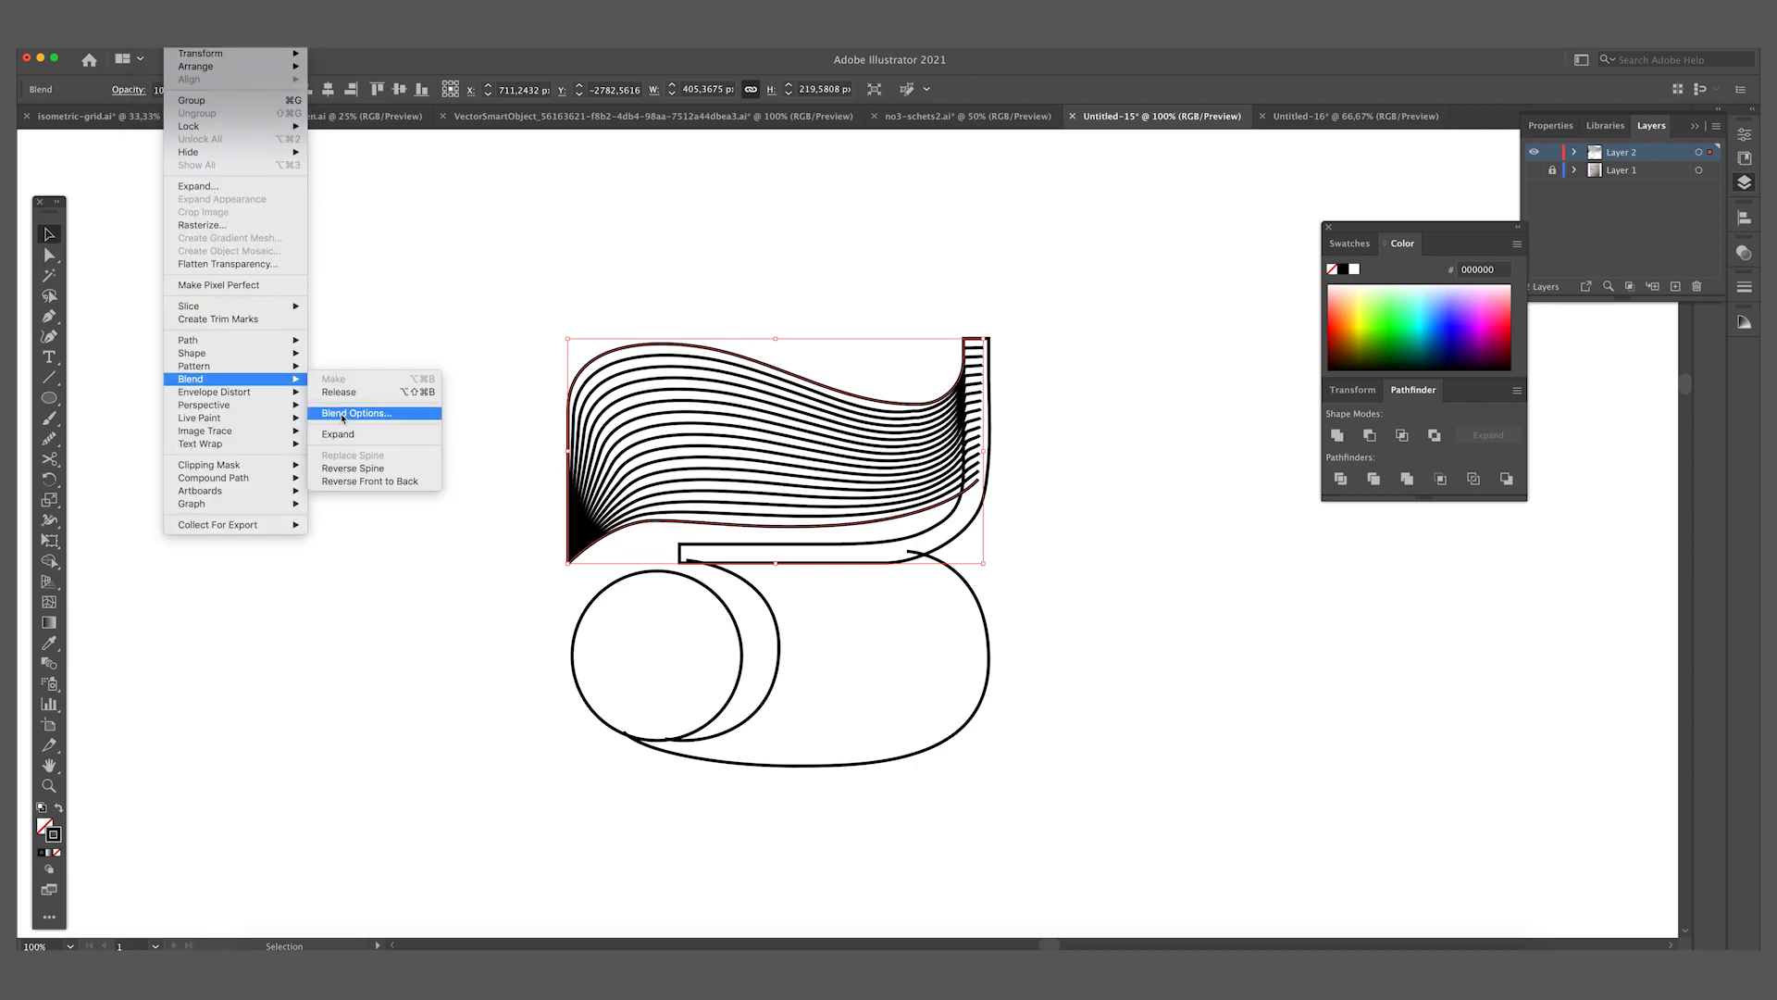
Change the top stroke blend's Specified Steps to 22.
left_click(356, 413)
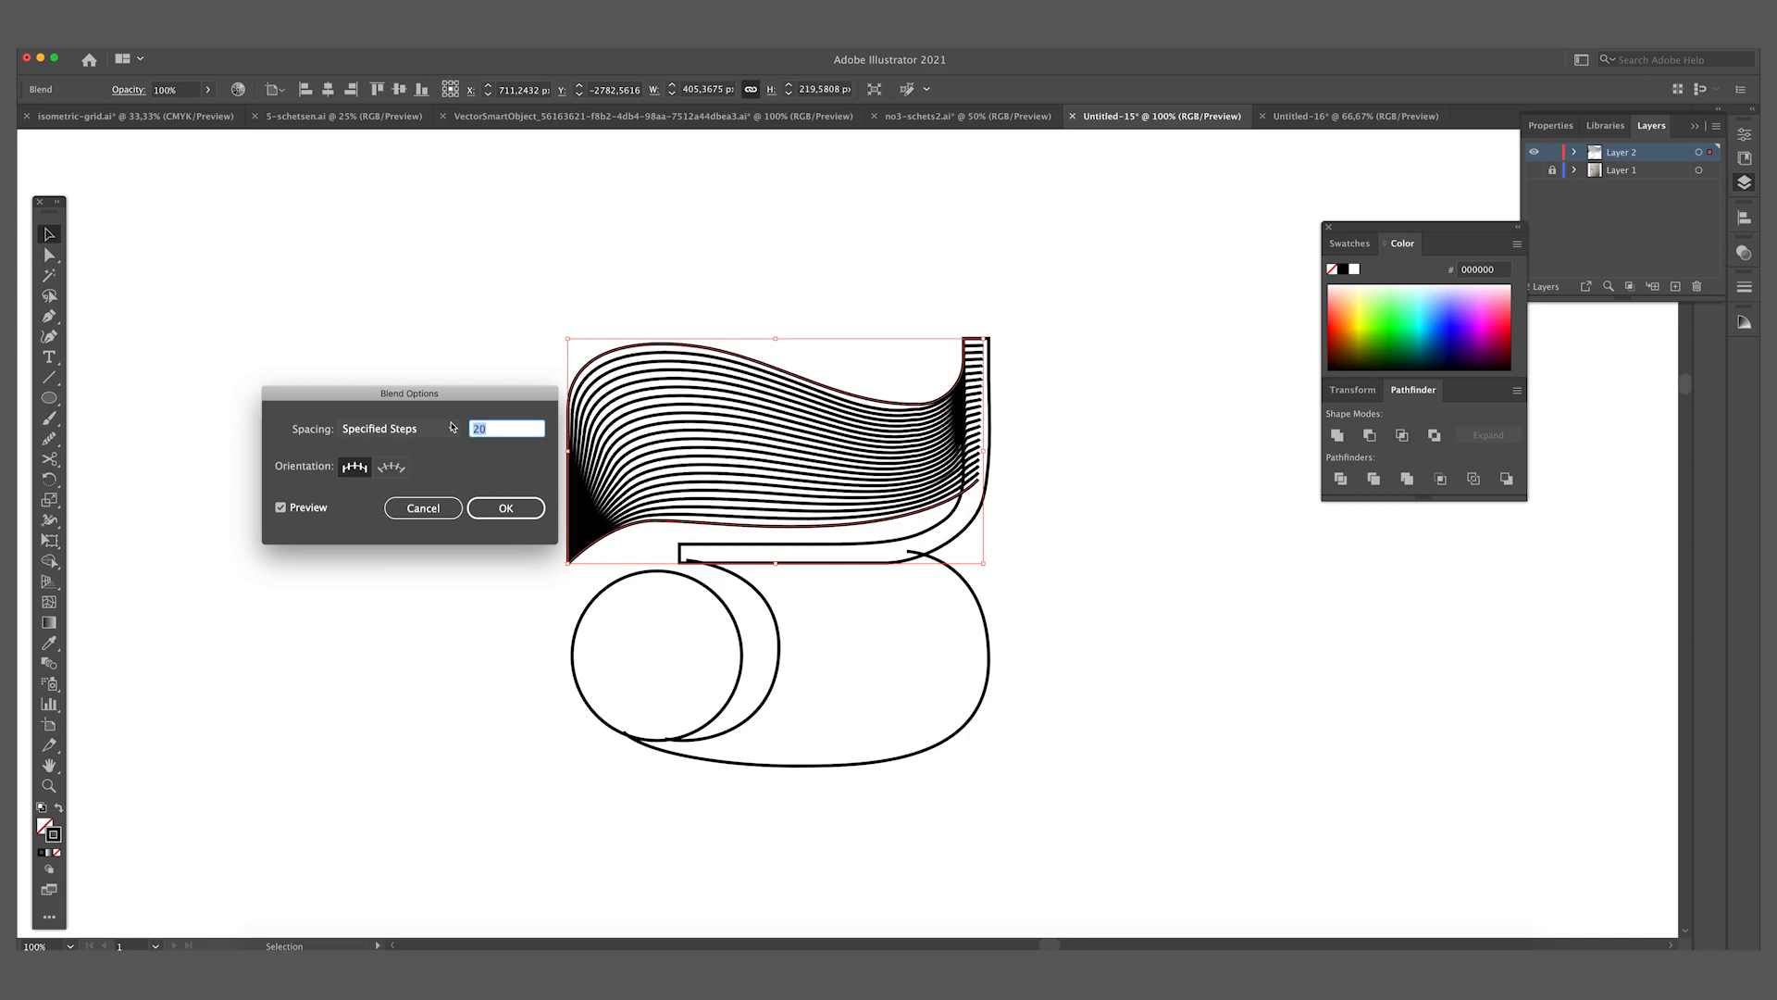
type("22")
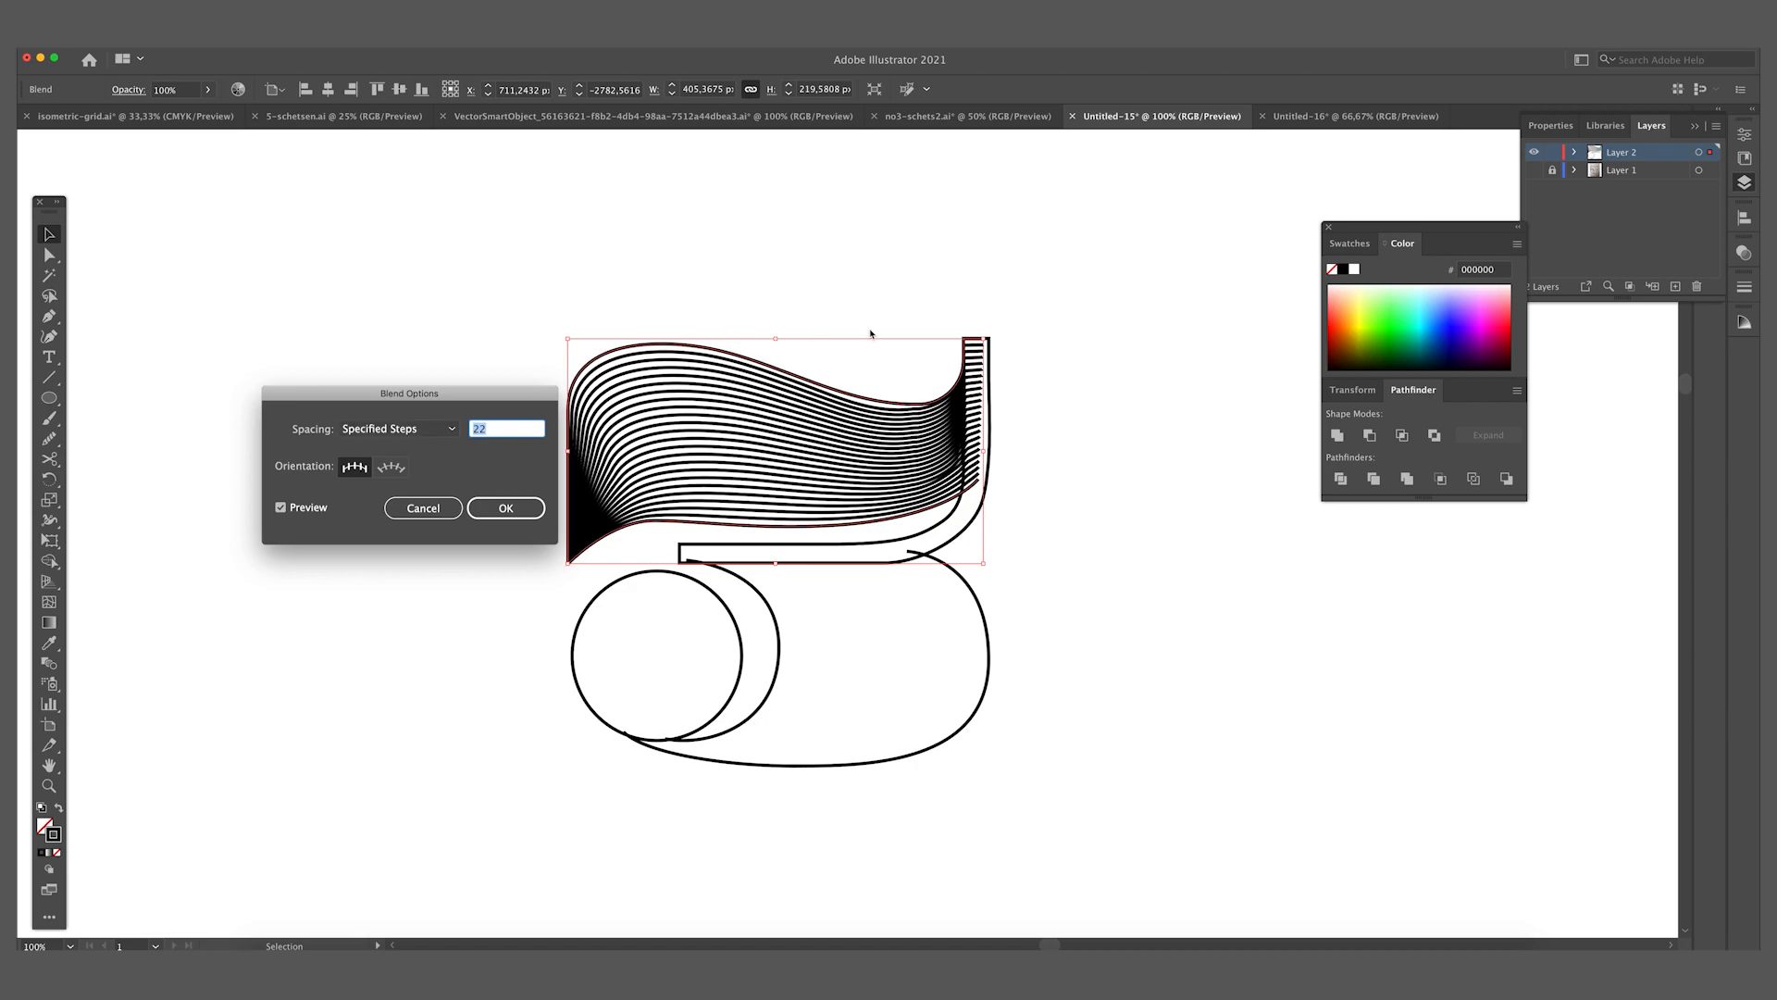
left_click(504, 507)
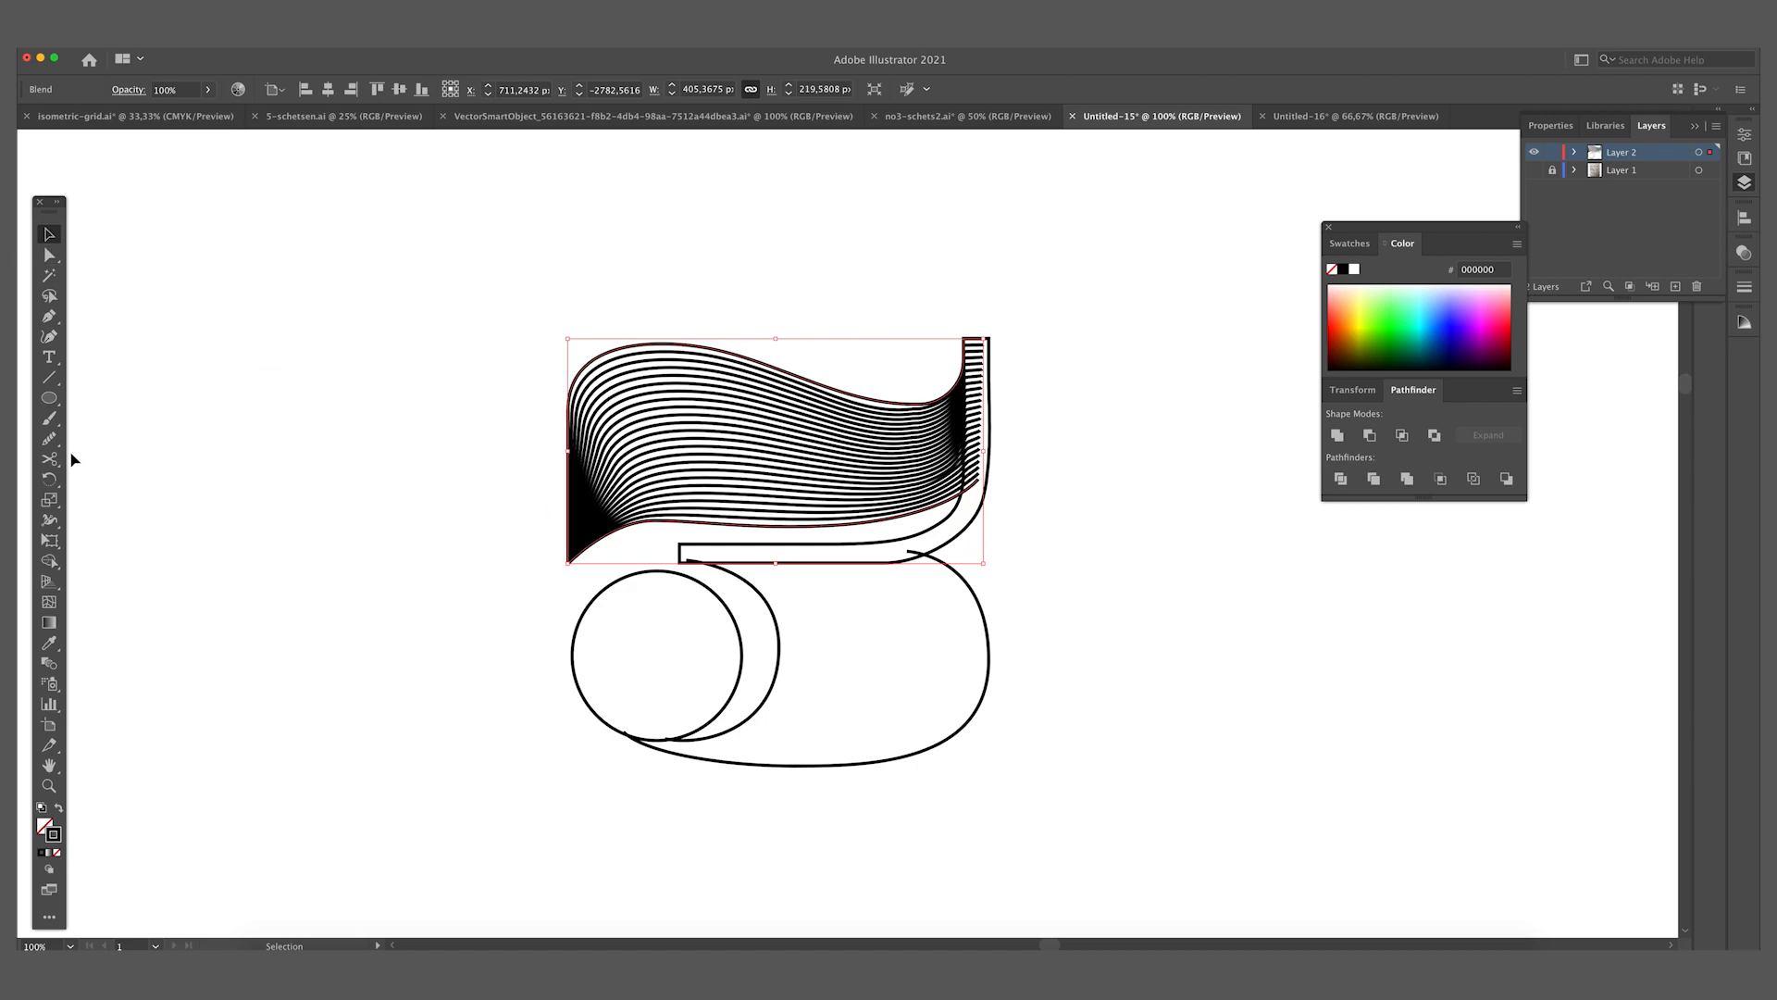
left_click(49, 439)
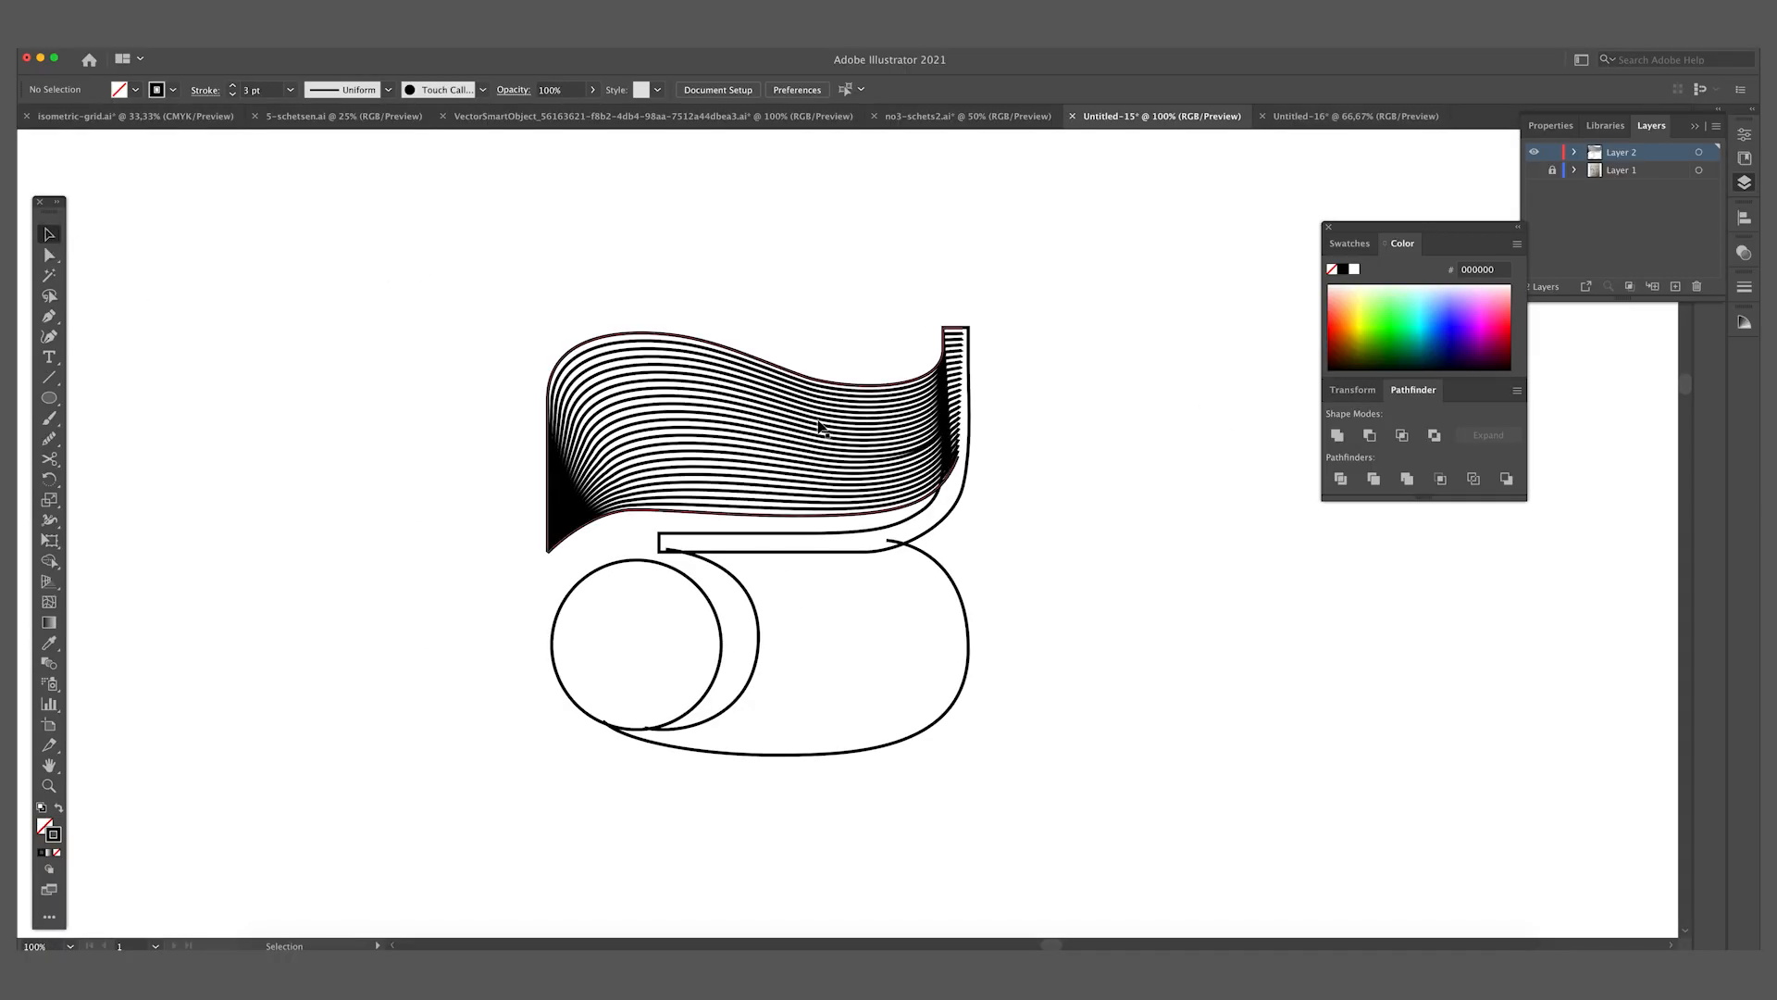
Fill the band connecting the top stroke and bowl with solid black.
left_click(817, 425)
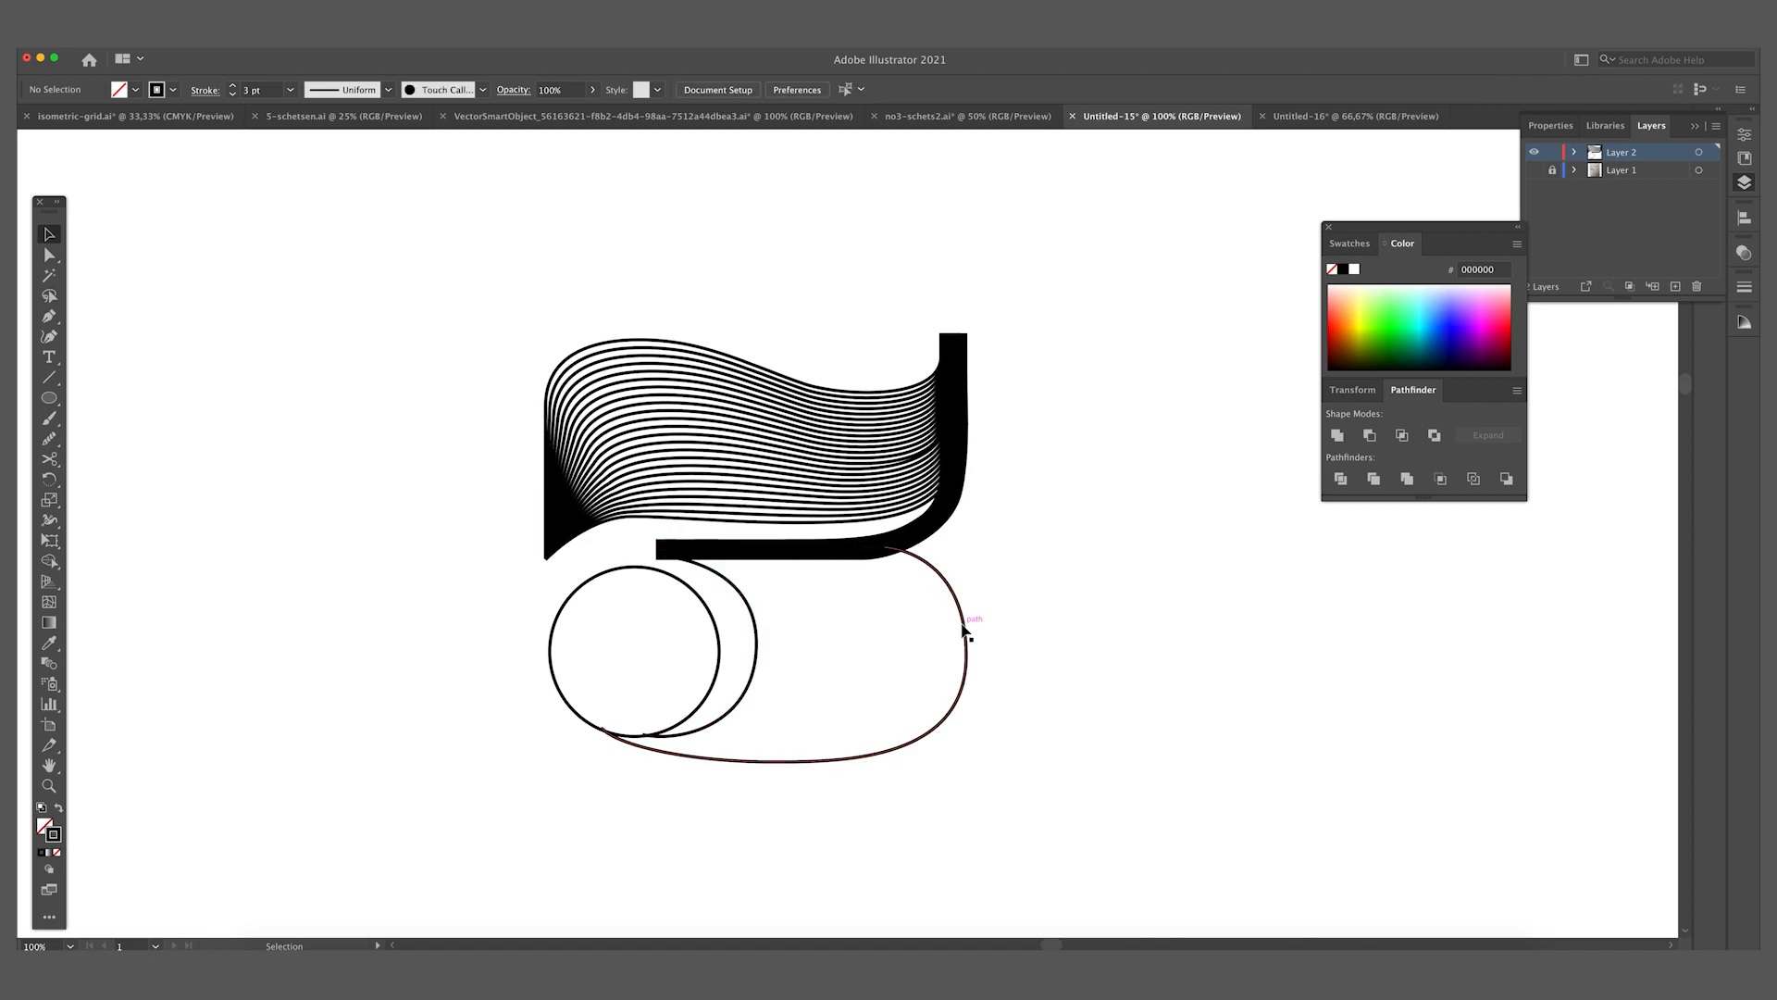
Blend the bowl's outer and inner curves with 25 specified steps.
left_click(964, 632)
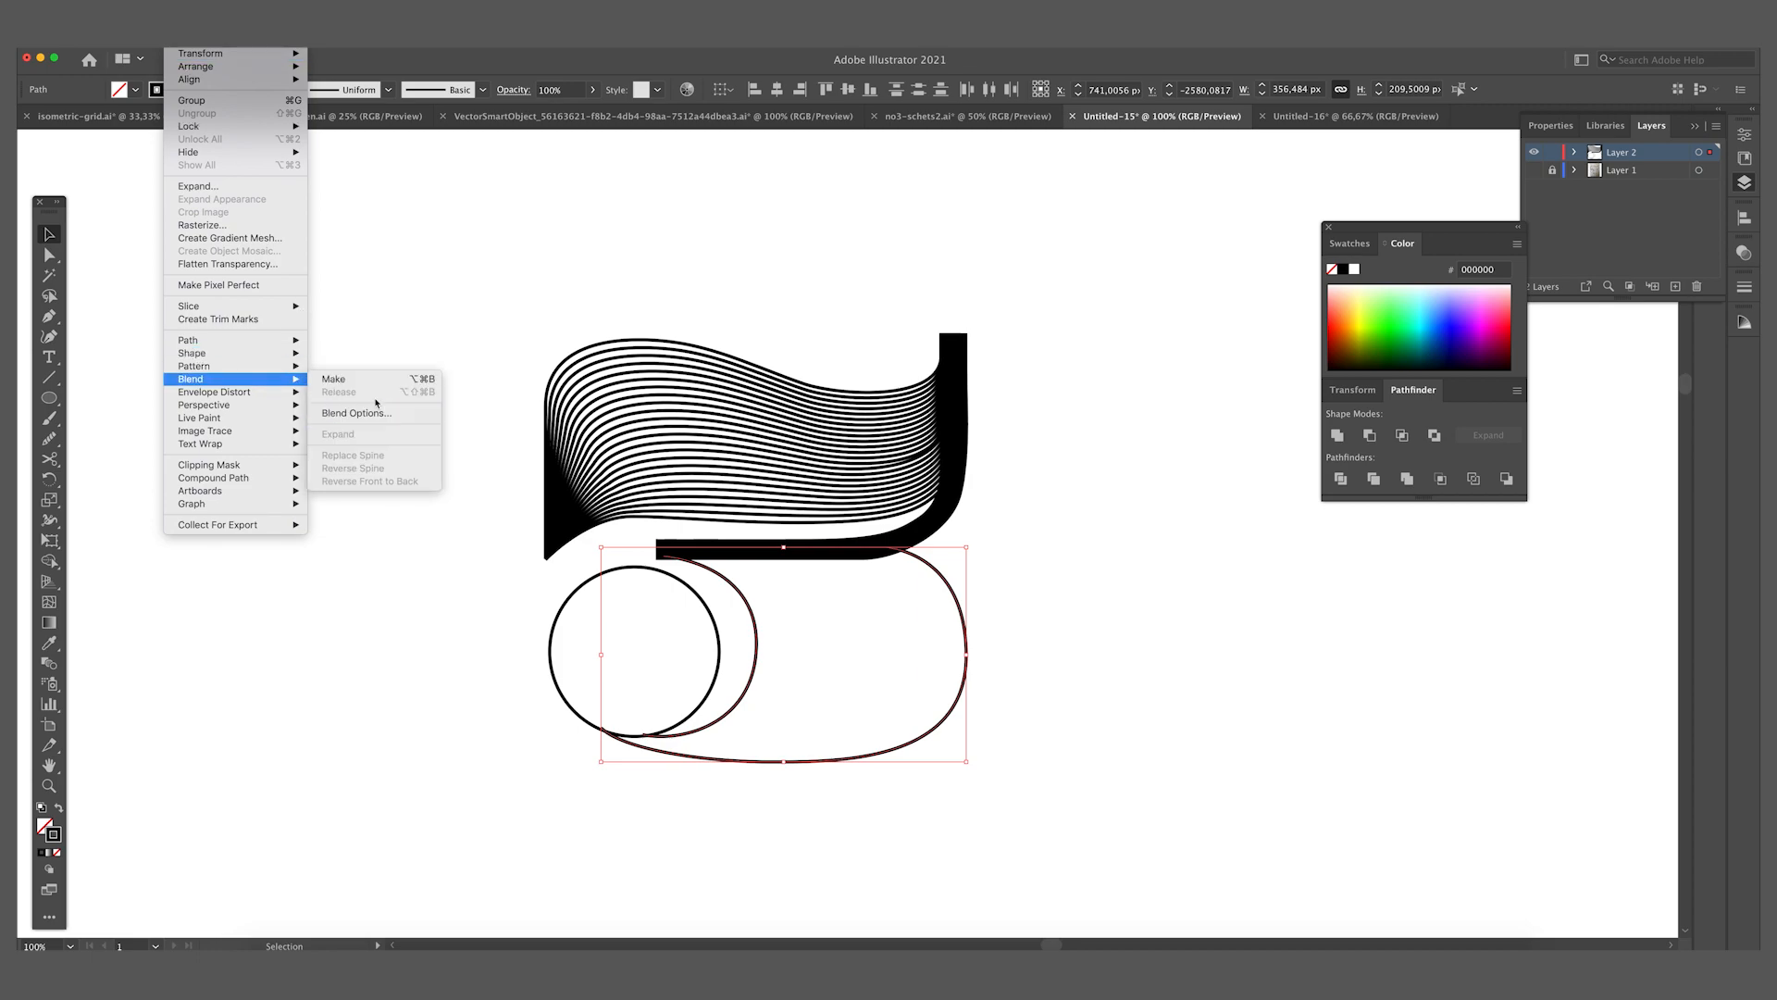
left_click(333, 378)
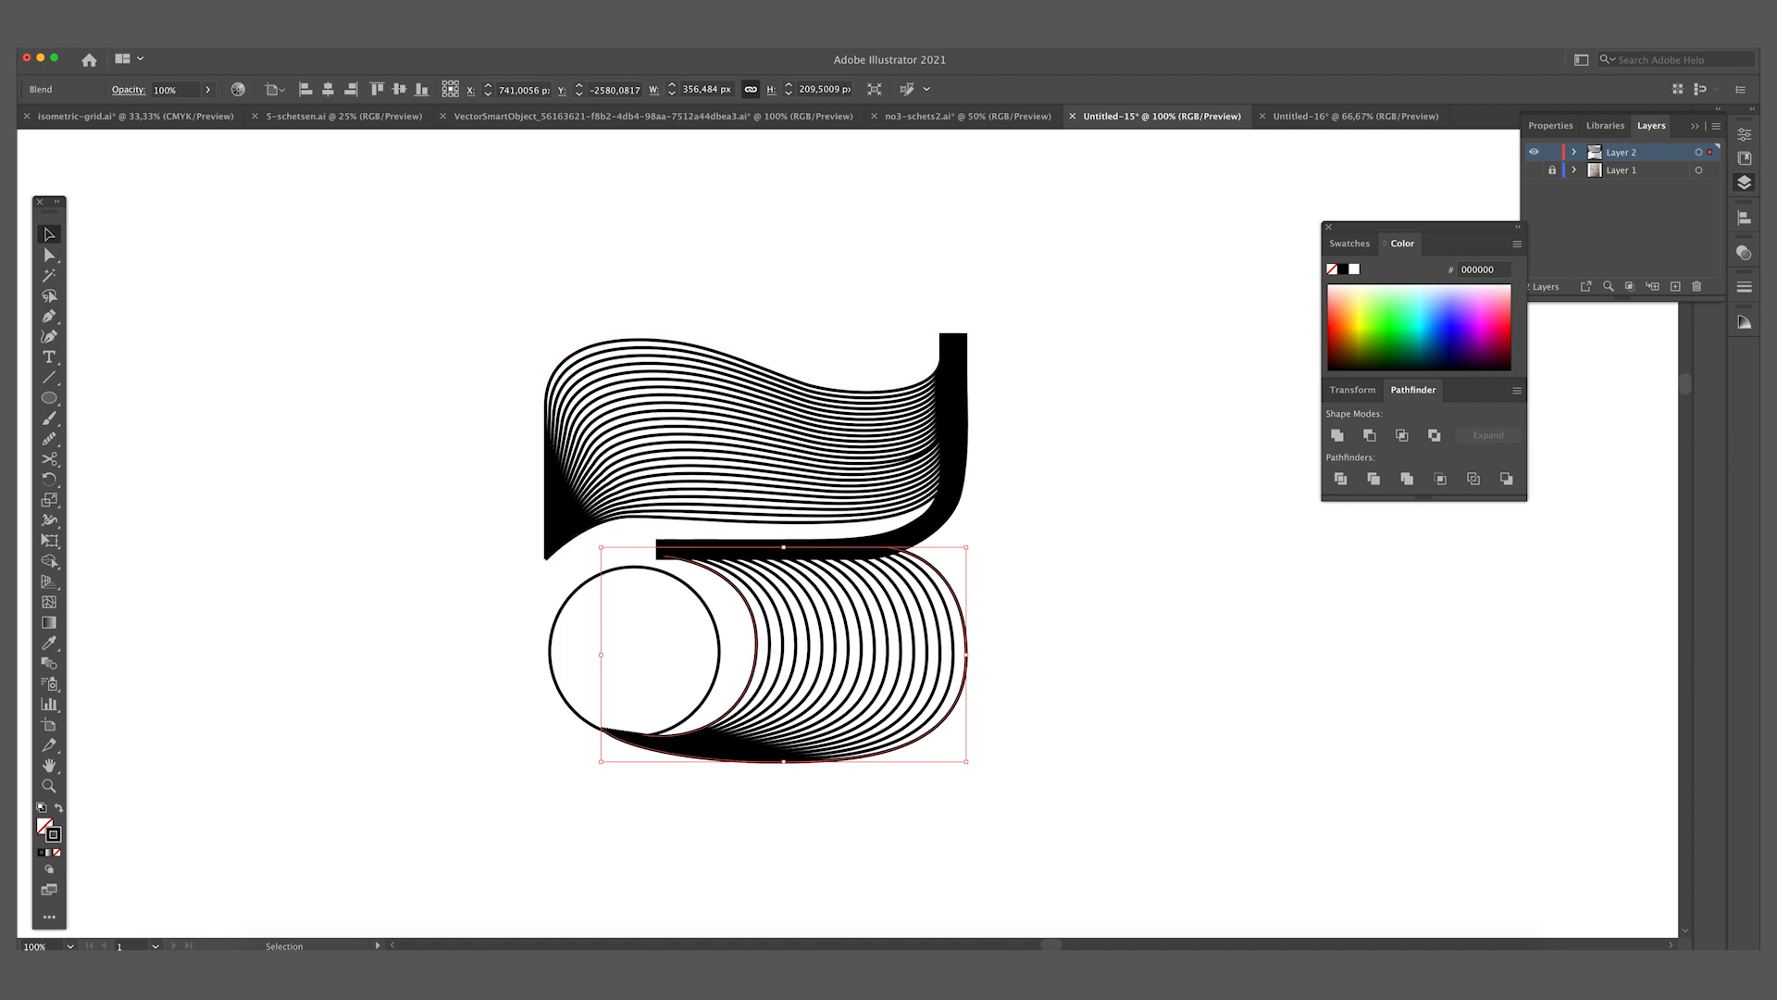
left_click(188, 379)
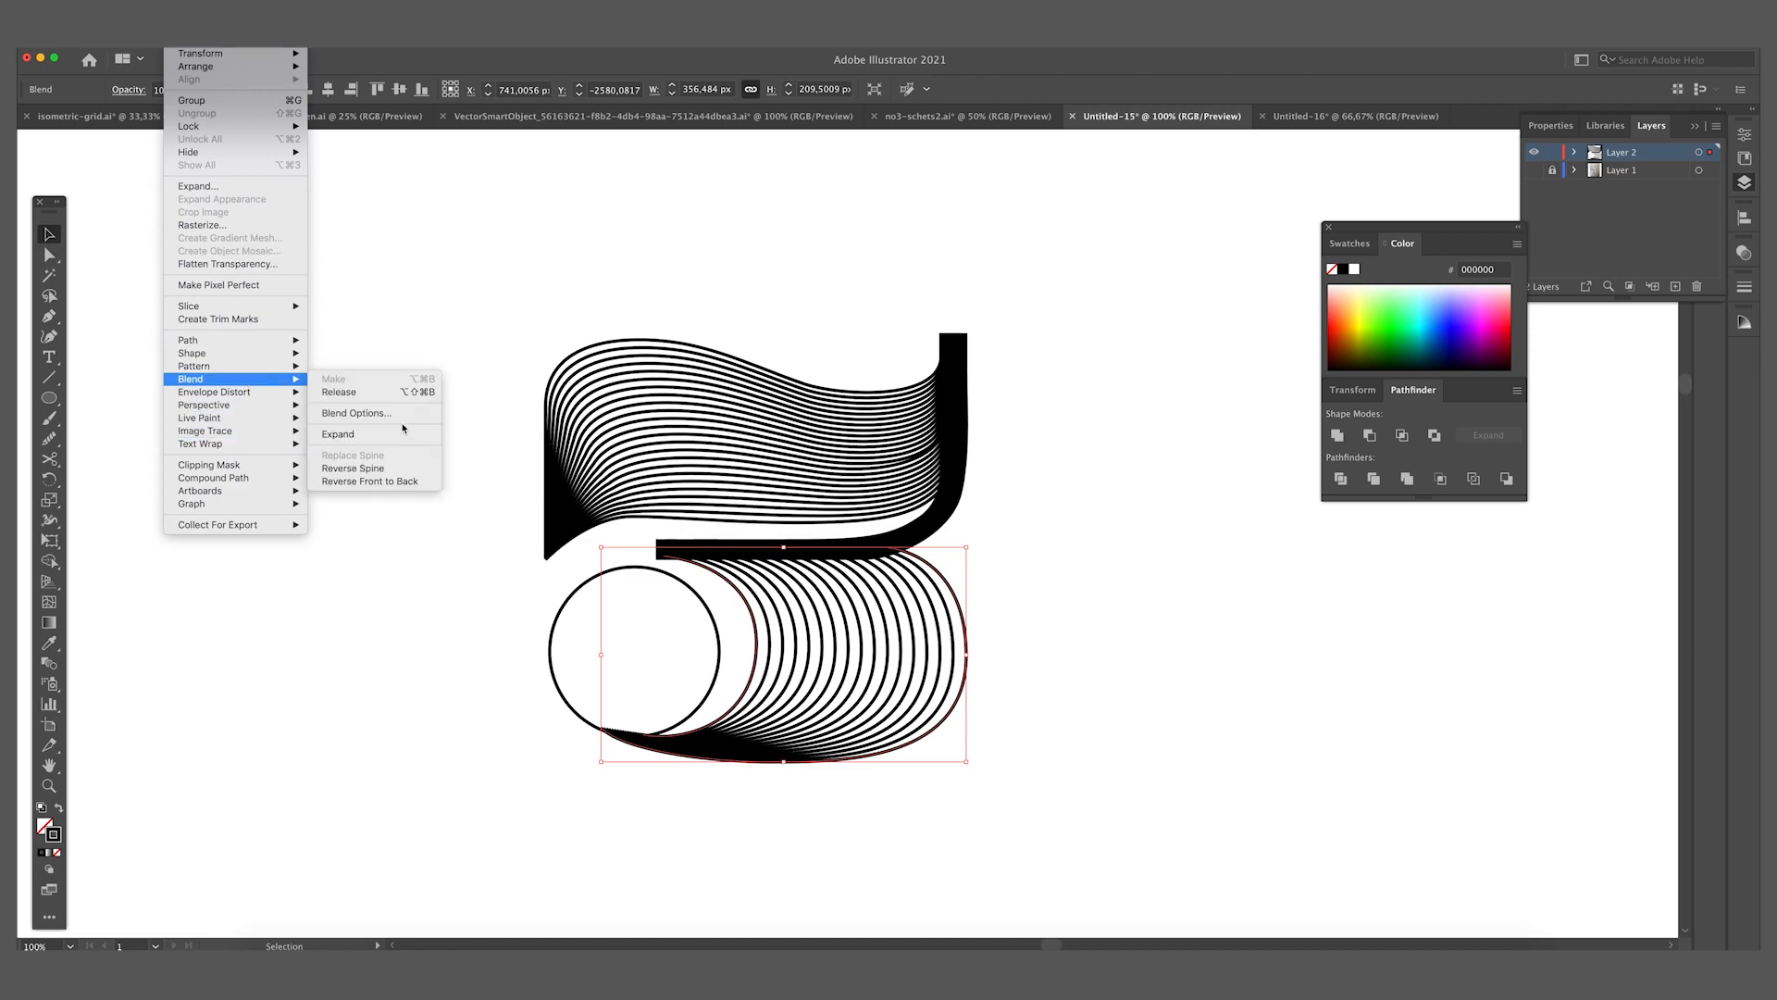
left_click(354, 411)
type("25")
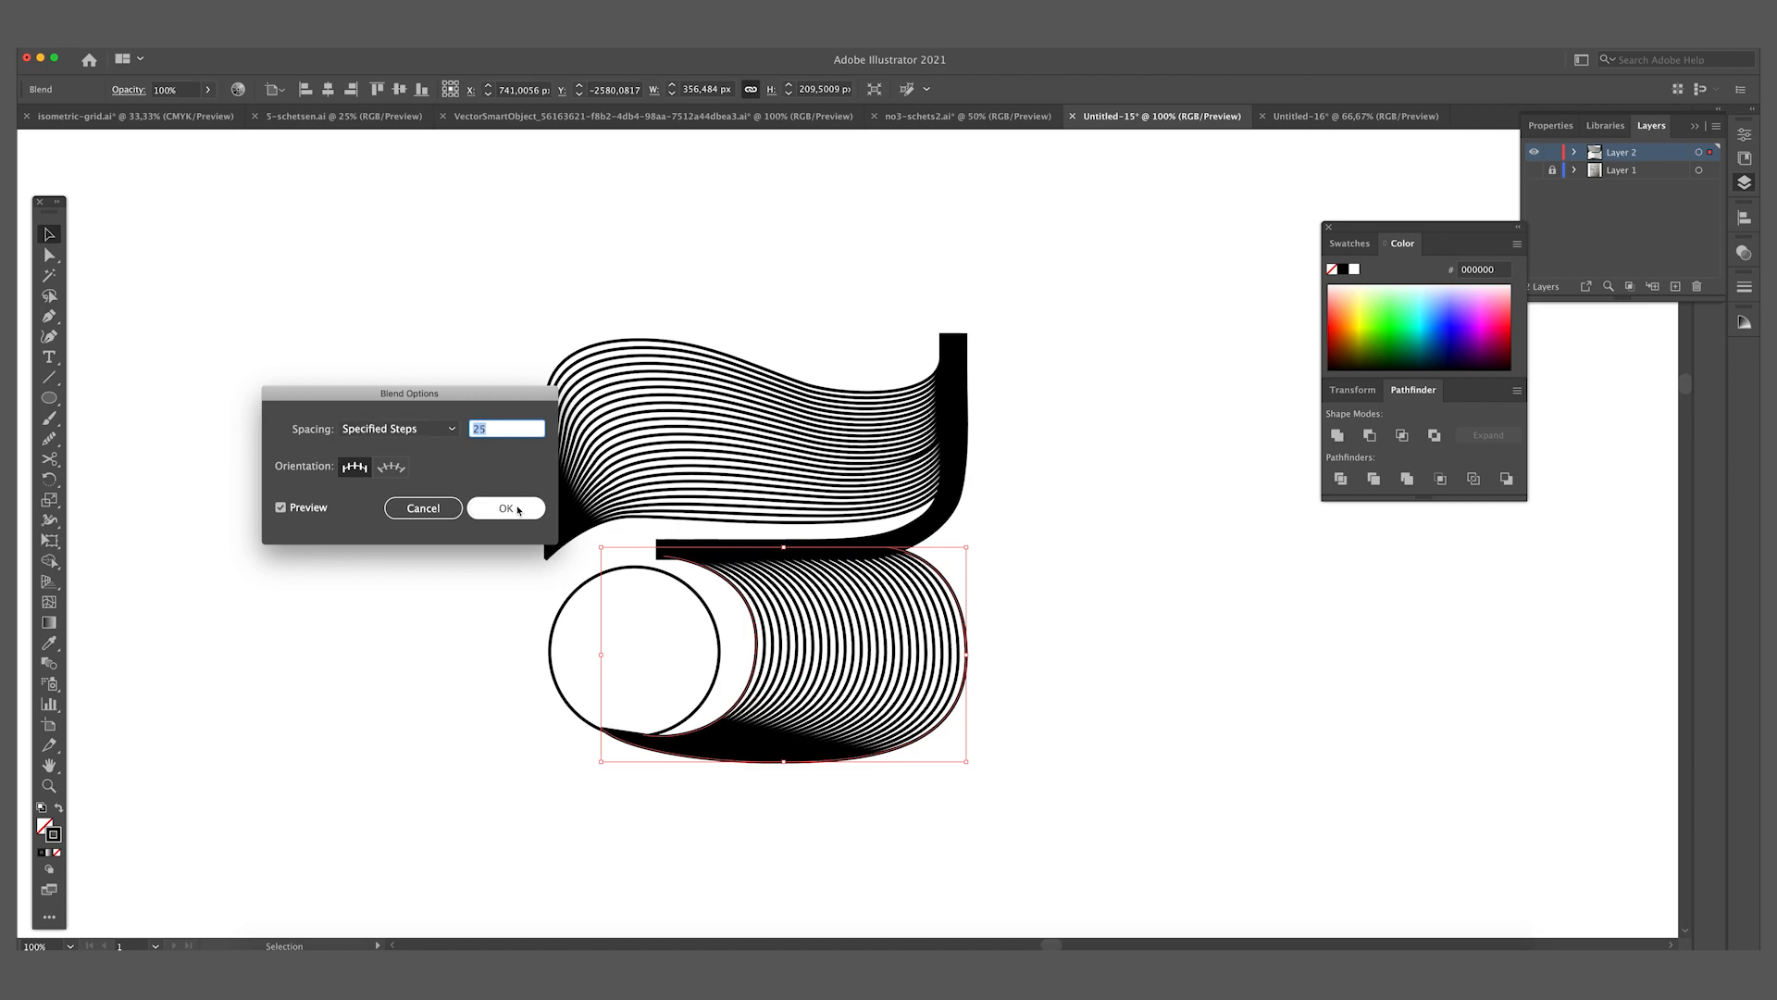
left_click(504, 508)
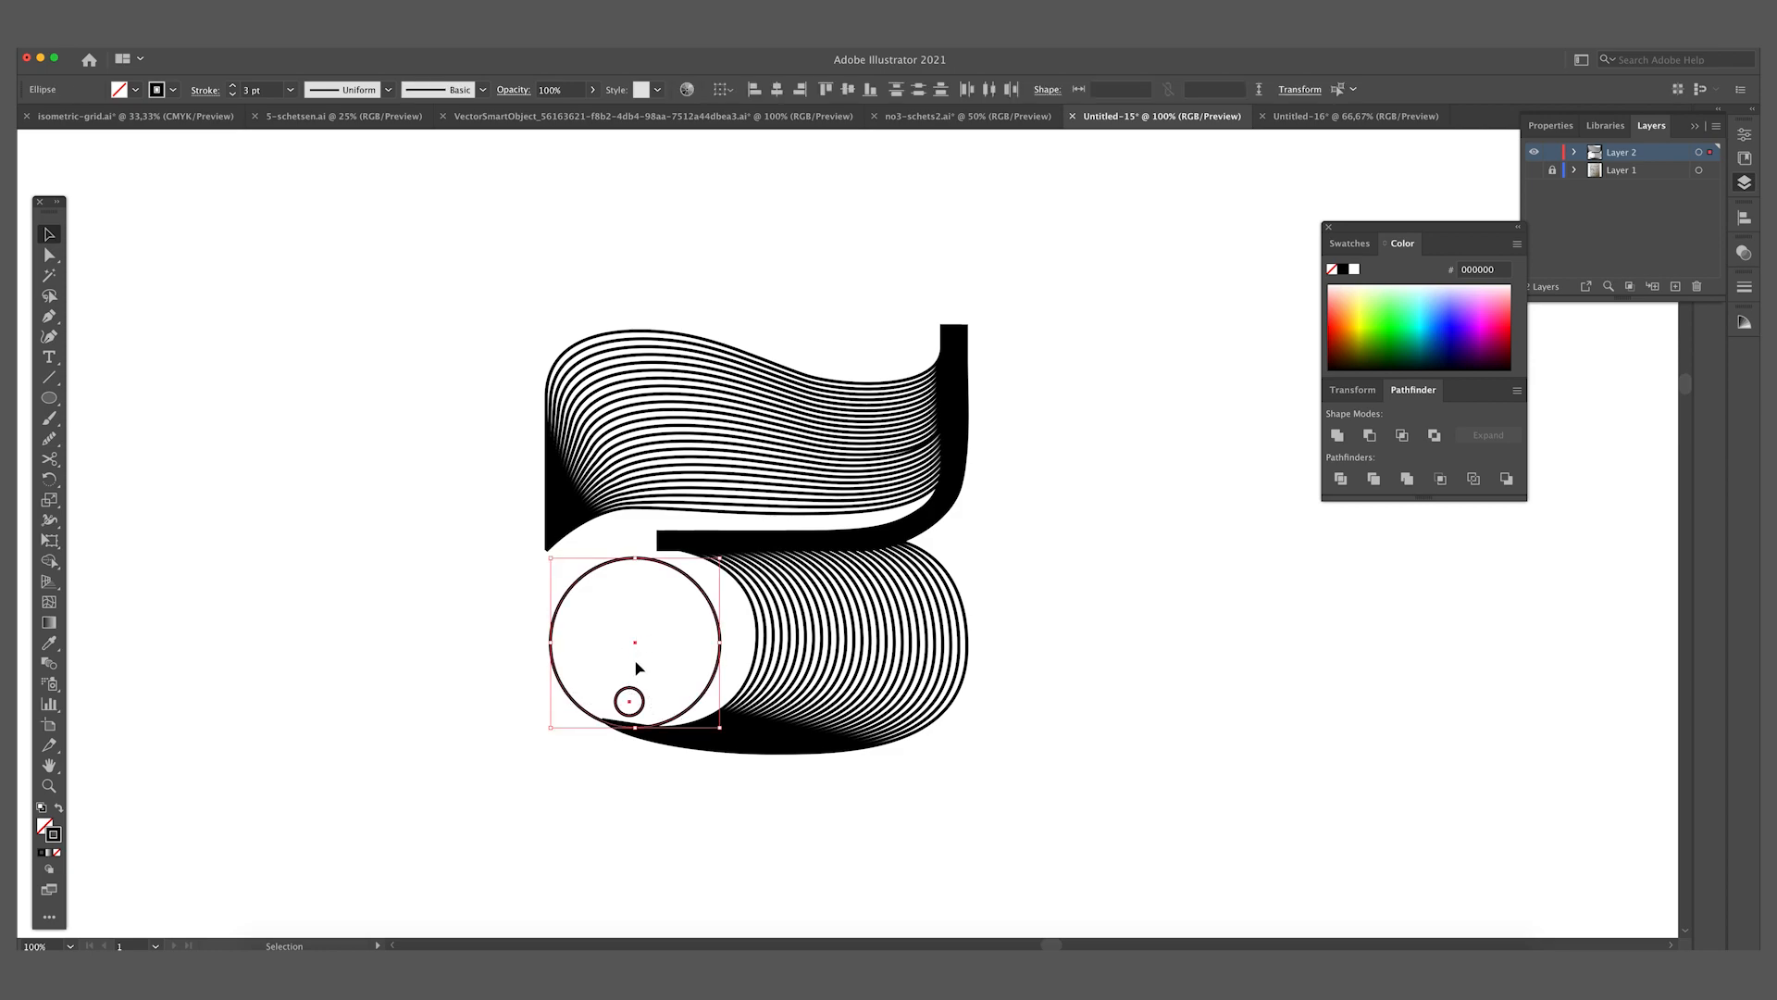
mouse_move(632, 650)
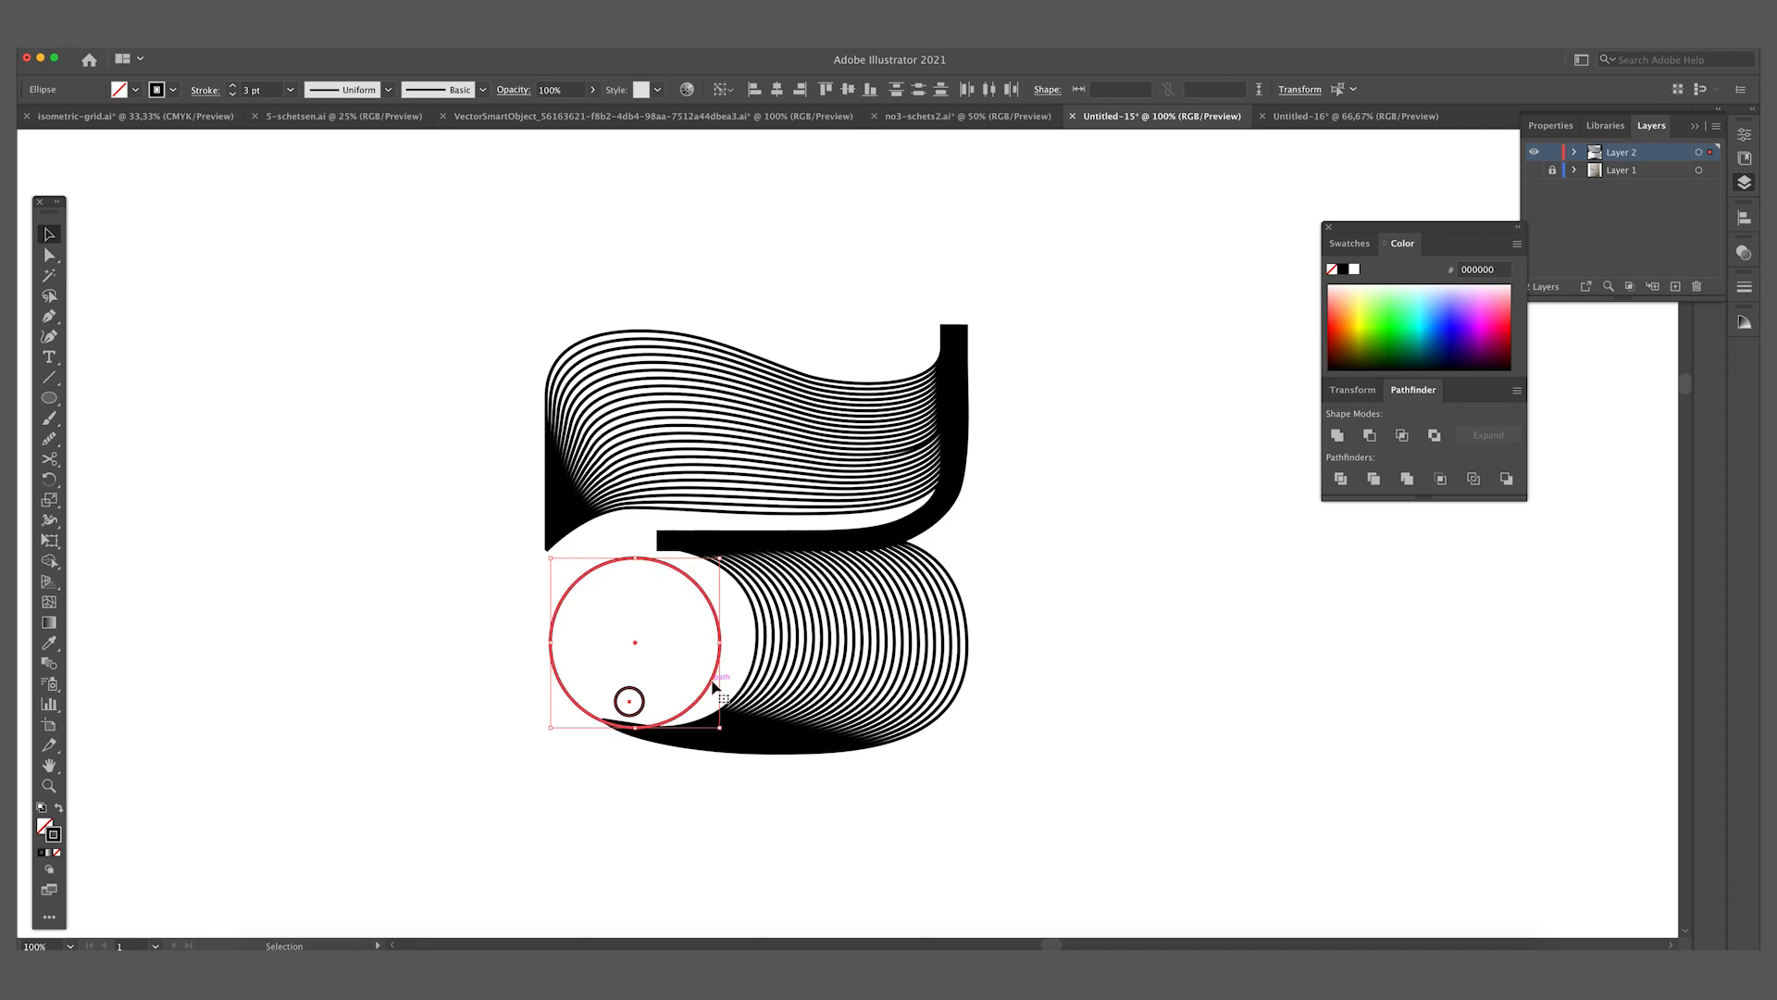
mouse_move(777, 89)
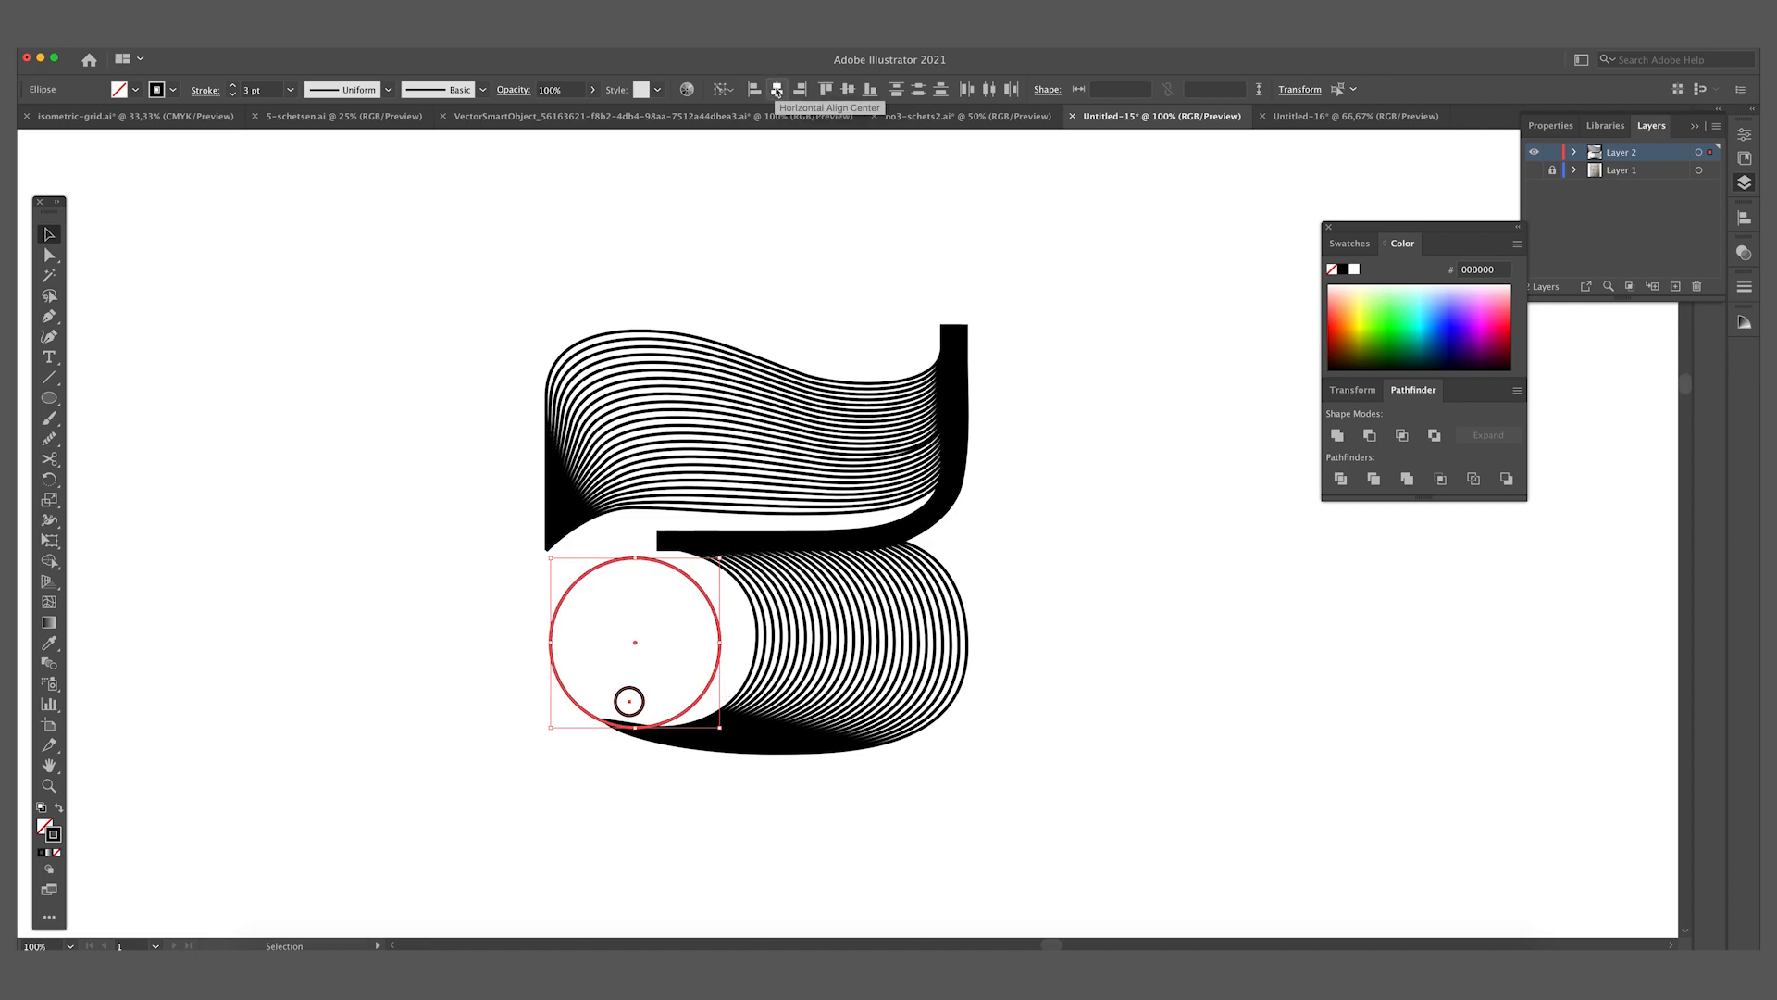
Center the small circle horizontally with the big inner circle.
left_click(630, 703)
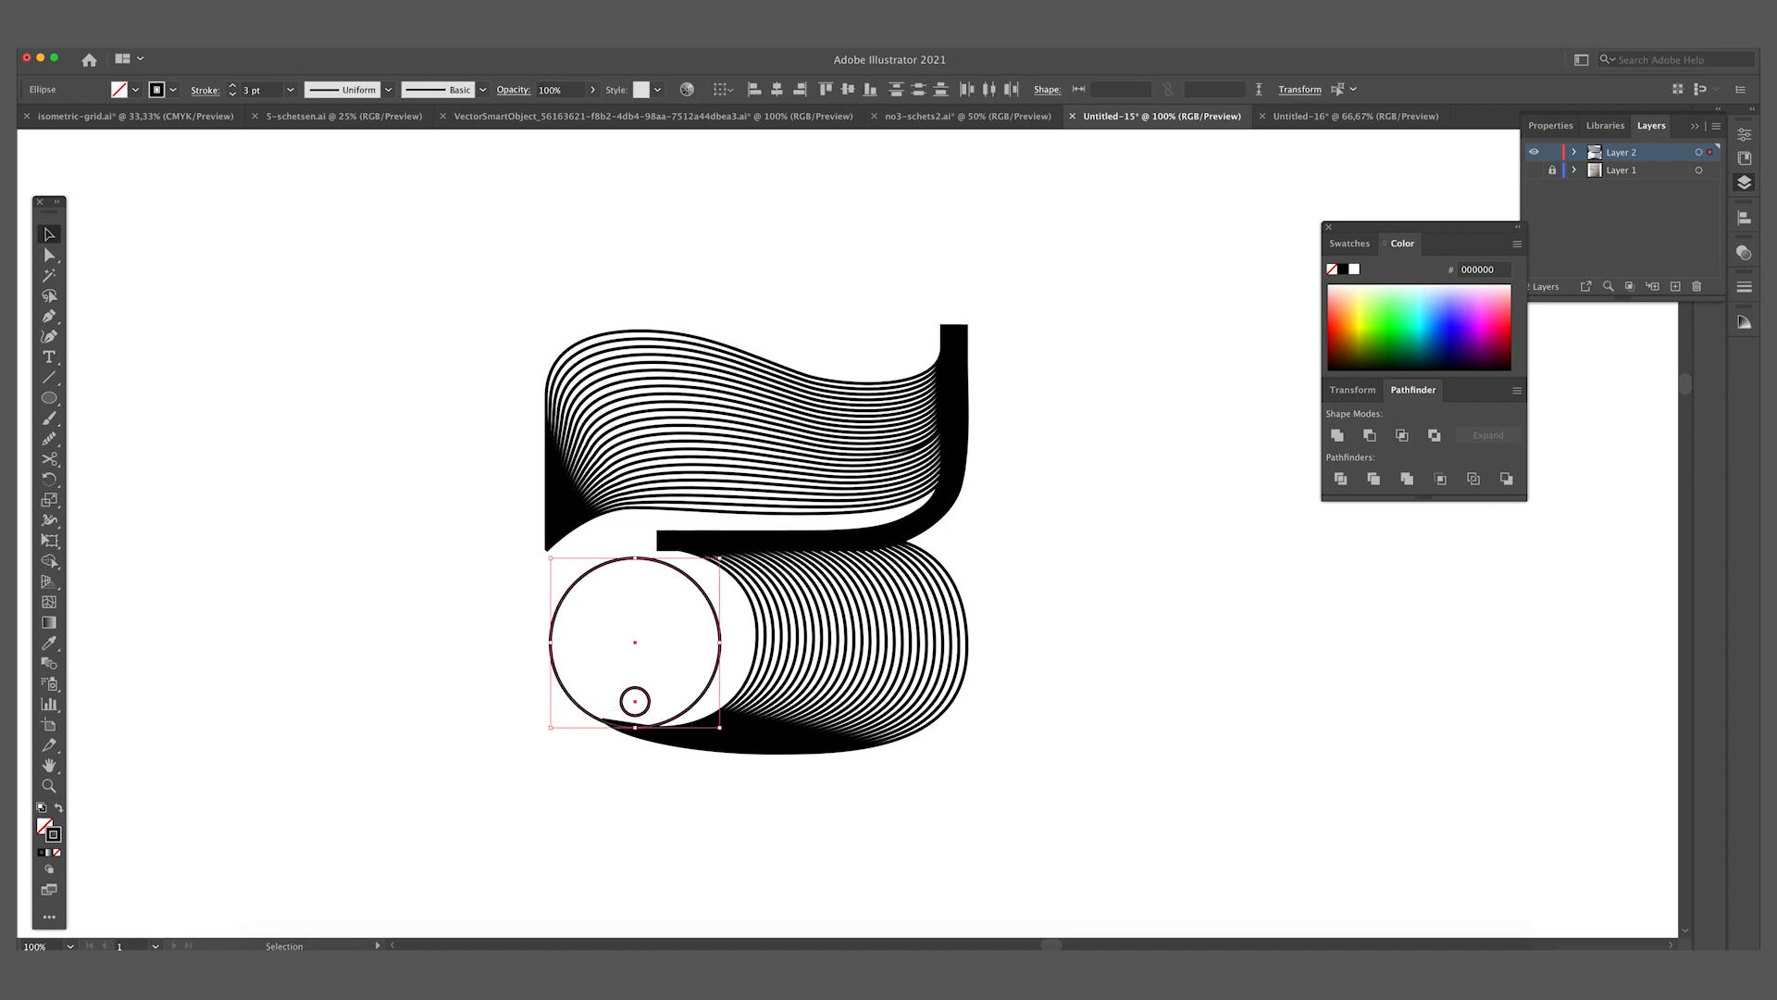
Blend the big inner circle into the small circle to form concentric rings.
left_click(191, 379)
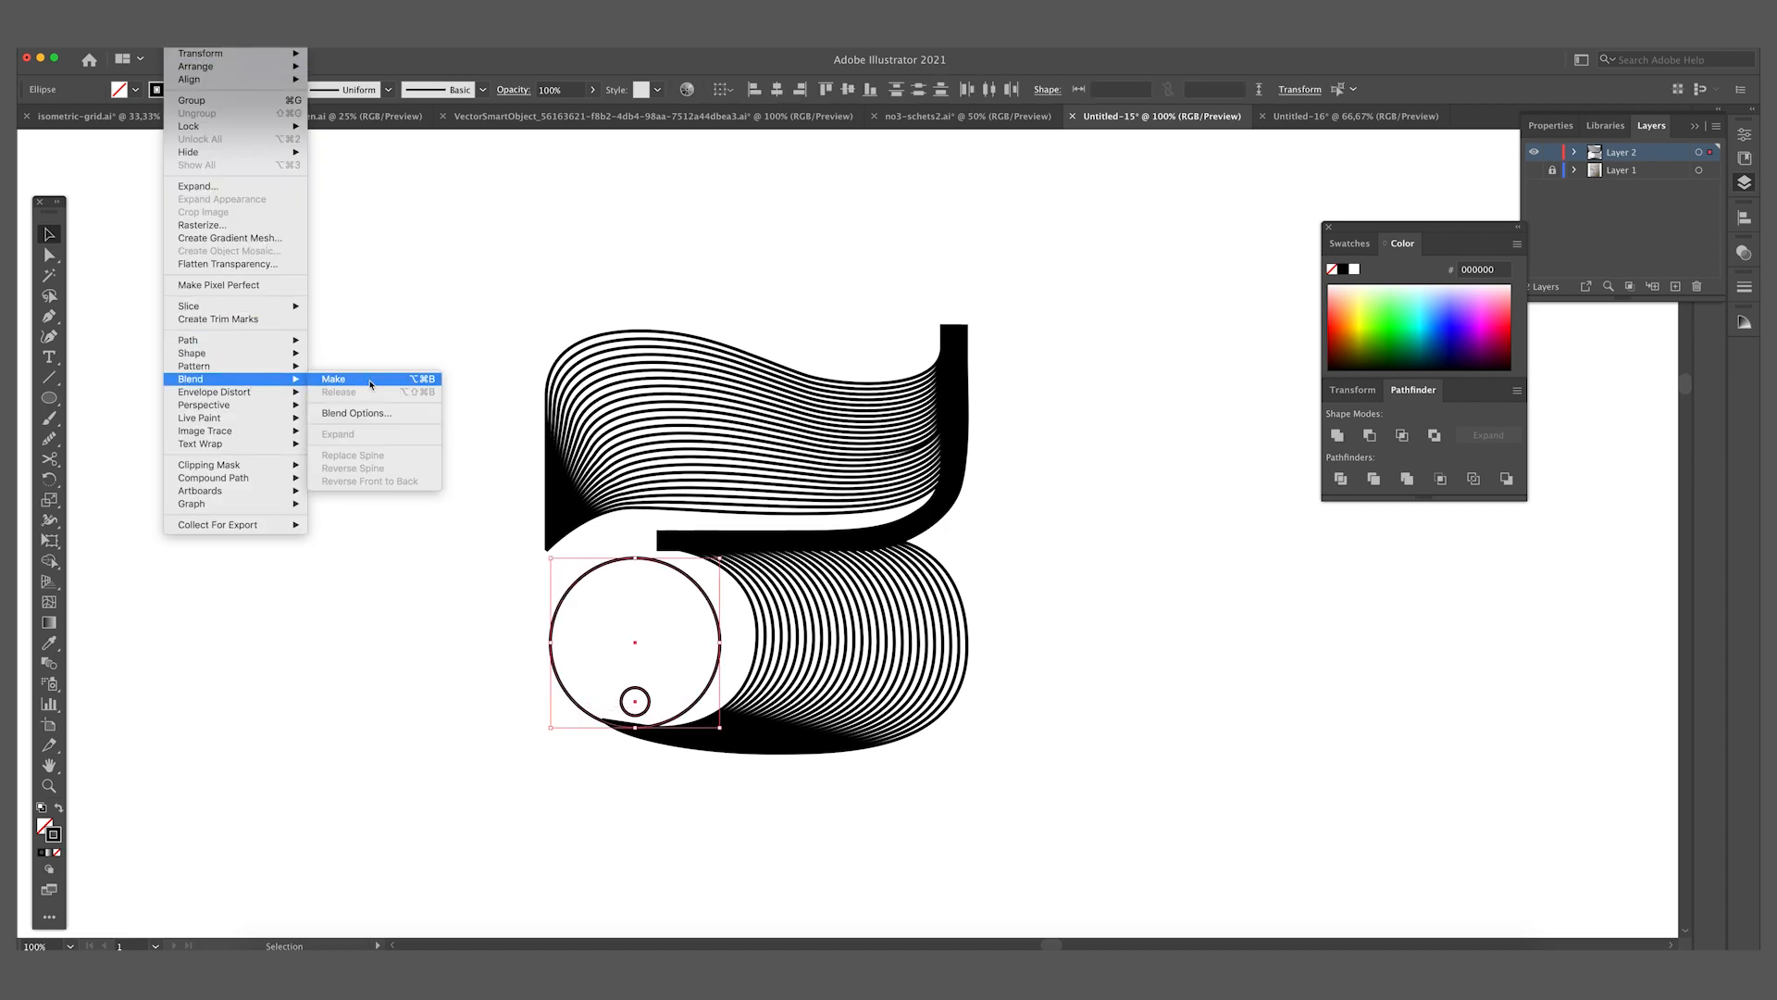
left_click(332, 378)
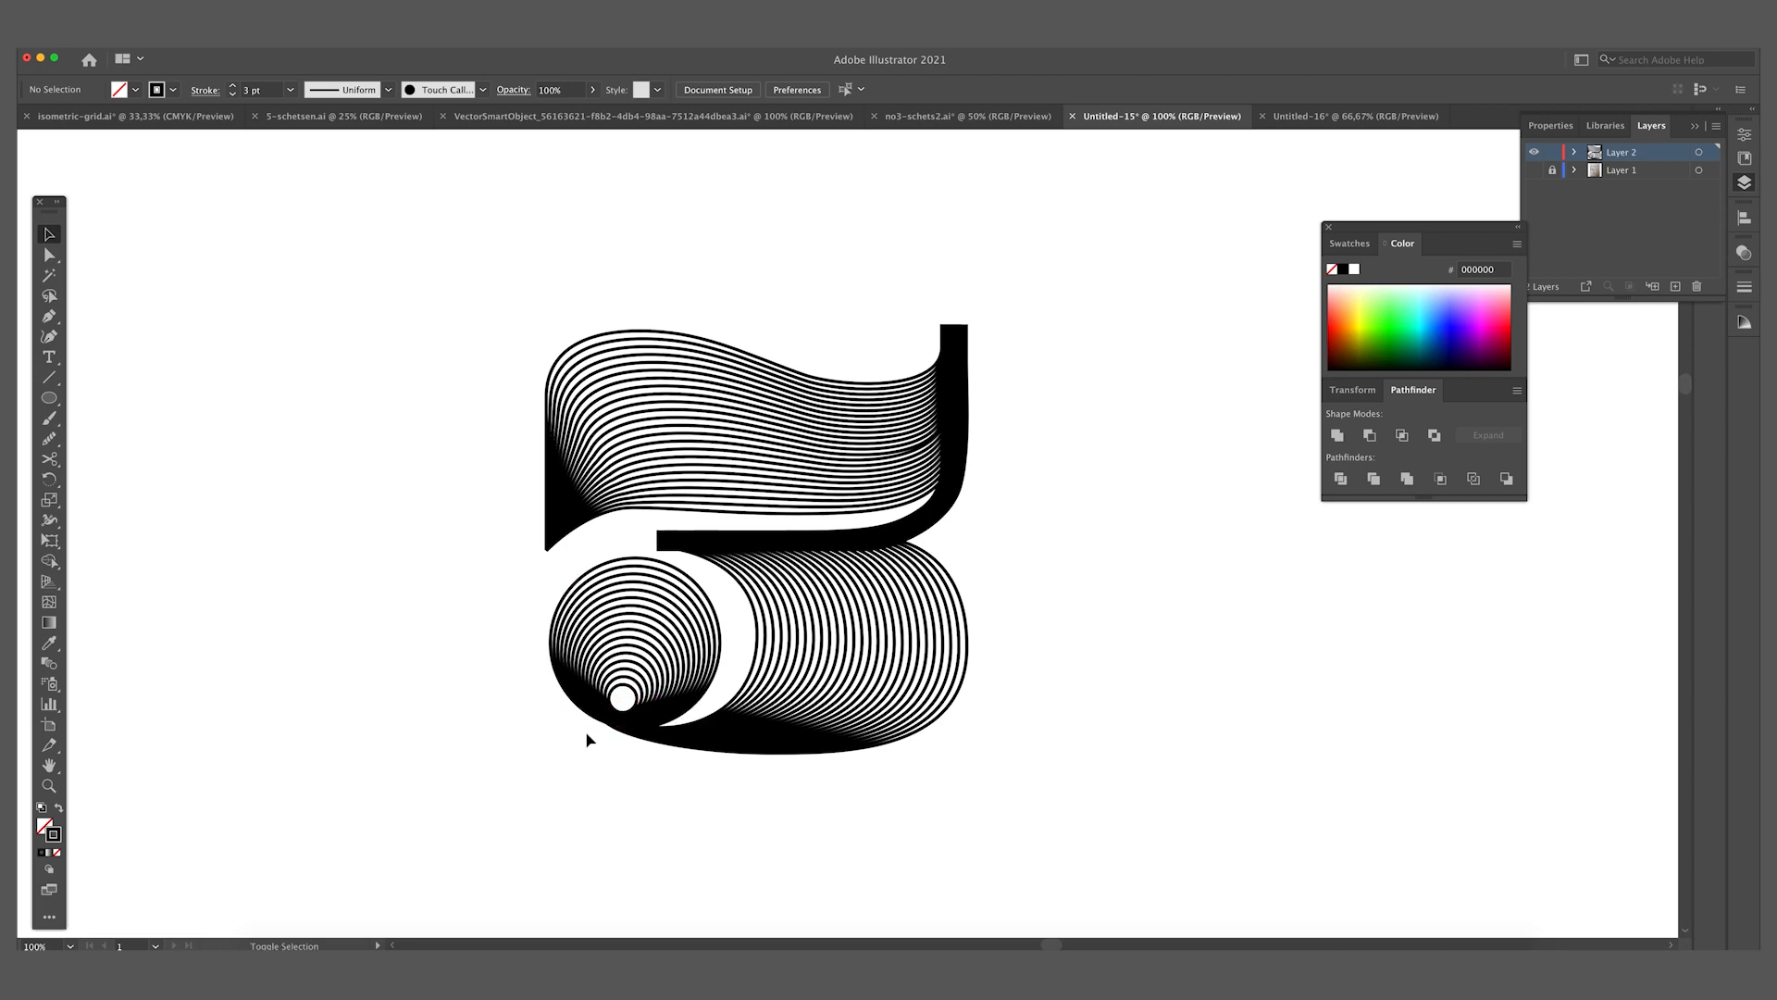
Swap fill and stroke on the small innermost circle to make it solid black.
left_click(622, 697)
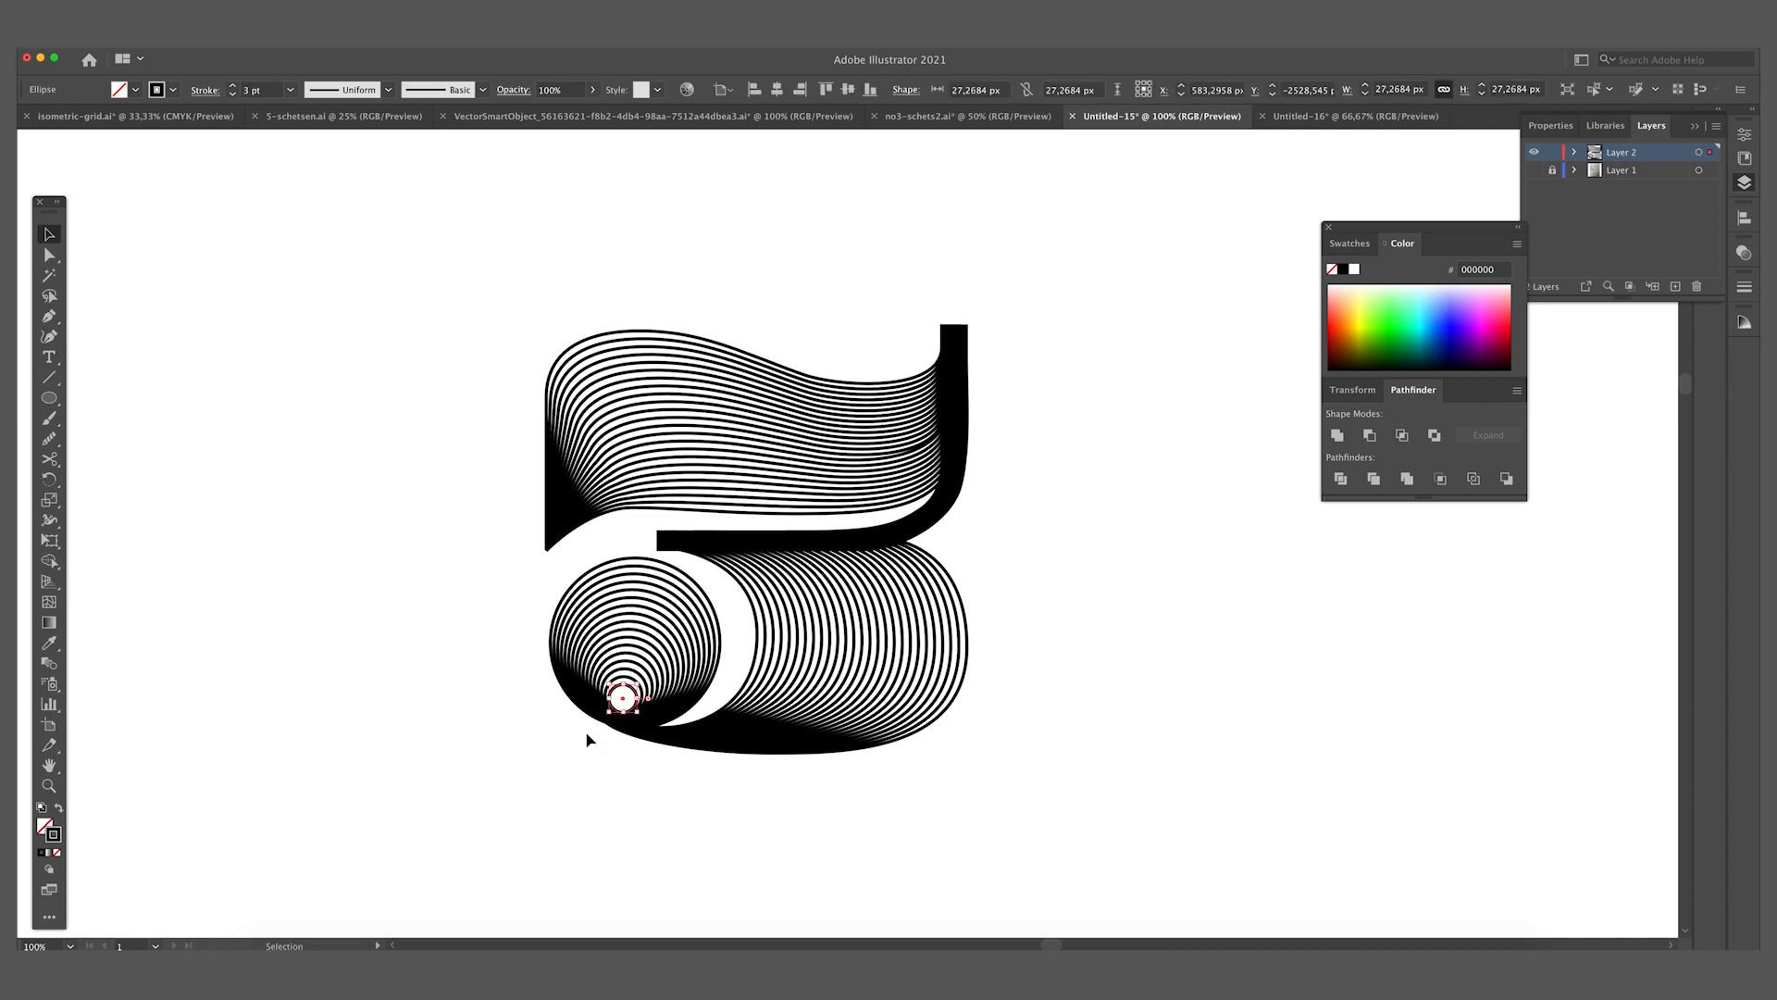
mouse_move(60, 813)
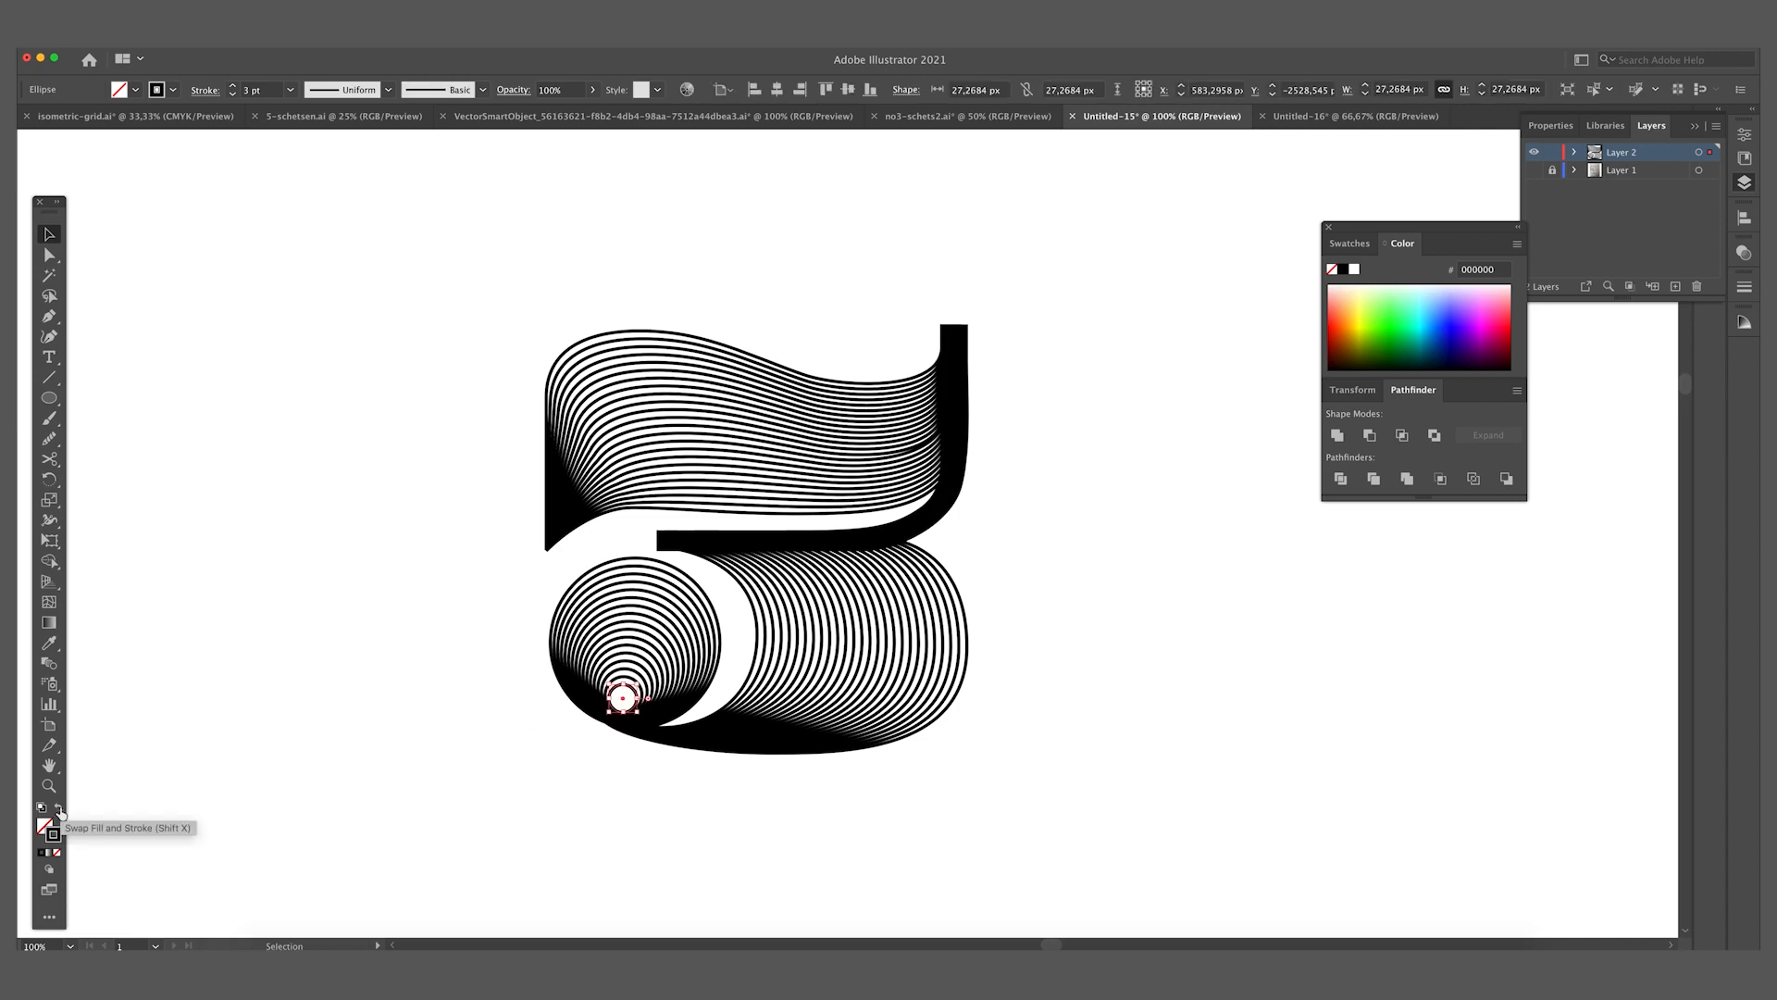
left_click(57, 814)
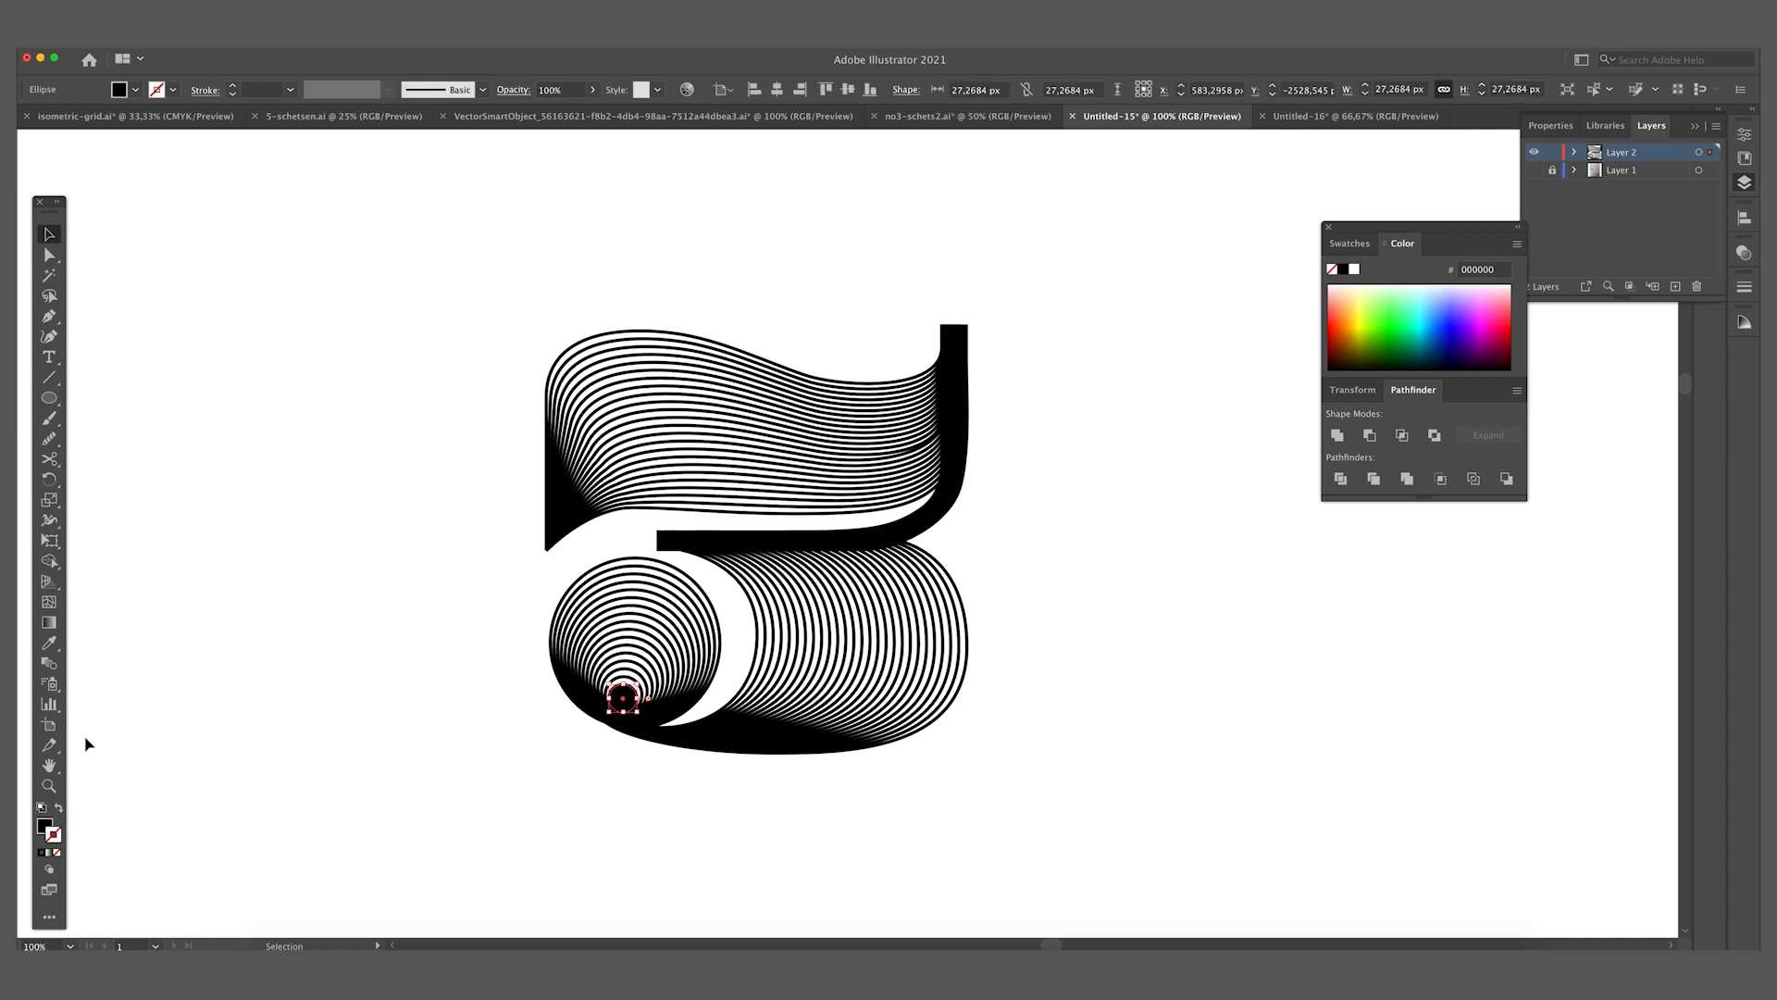